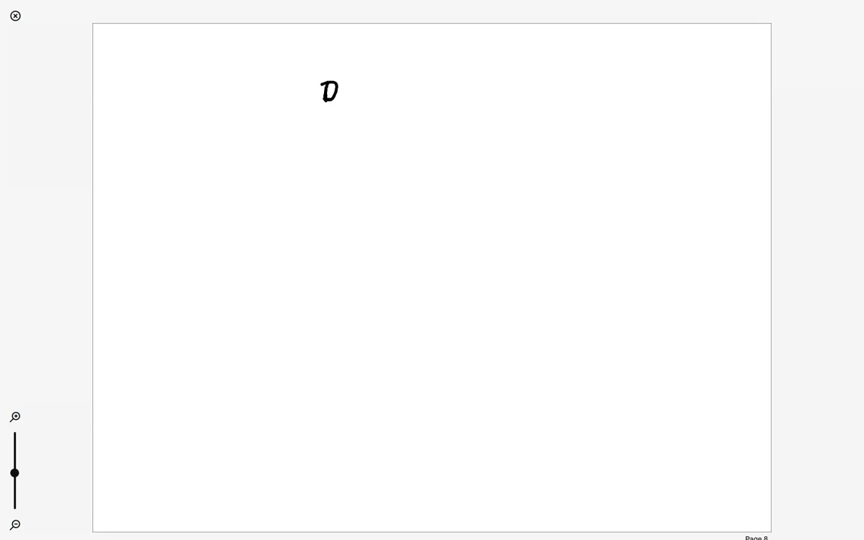
Step: Handwrite the heading 'Data Migration' at the top and underline it
left_click_drag(342, 90, 363, 90)
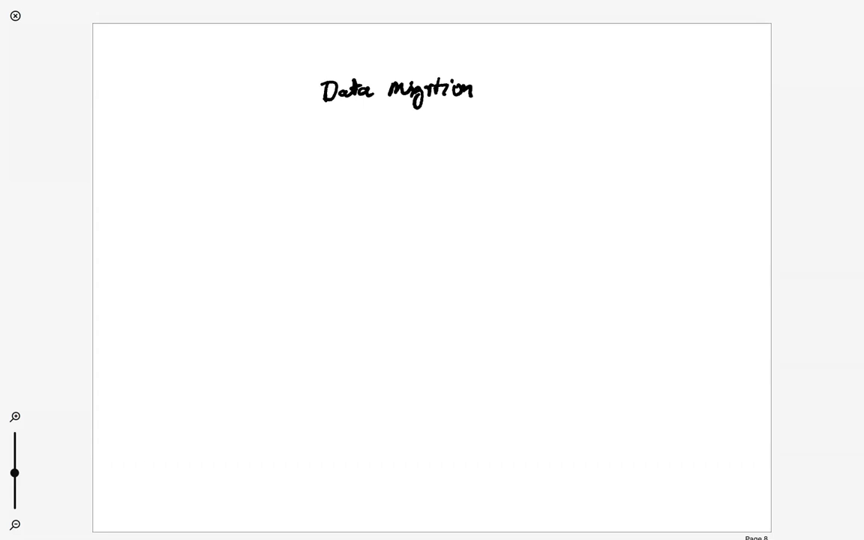
left_click_drag(316, 108, 482, 102)
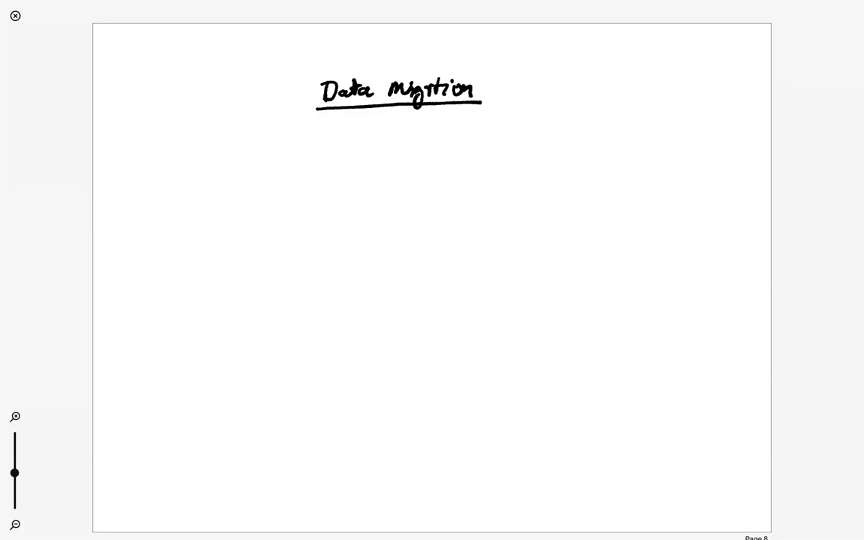
Step: Label underlined 'mysql' as Source and 'AWS-Aurora-postgres' as Target below the heading
left_click_drag(202, 173, 255, 172)
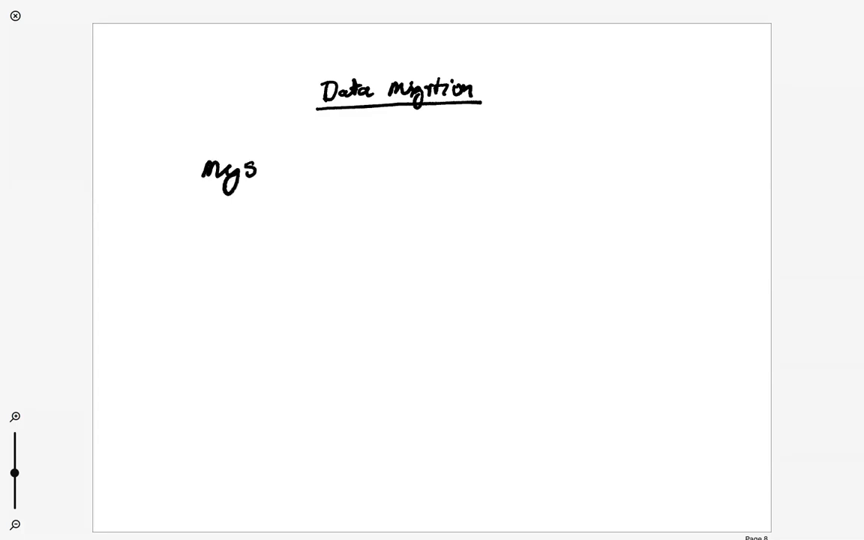
left_click_drag(258, 168, 288, 165)
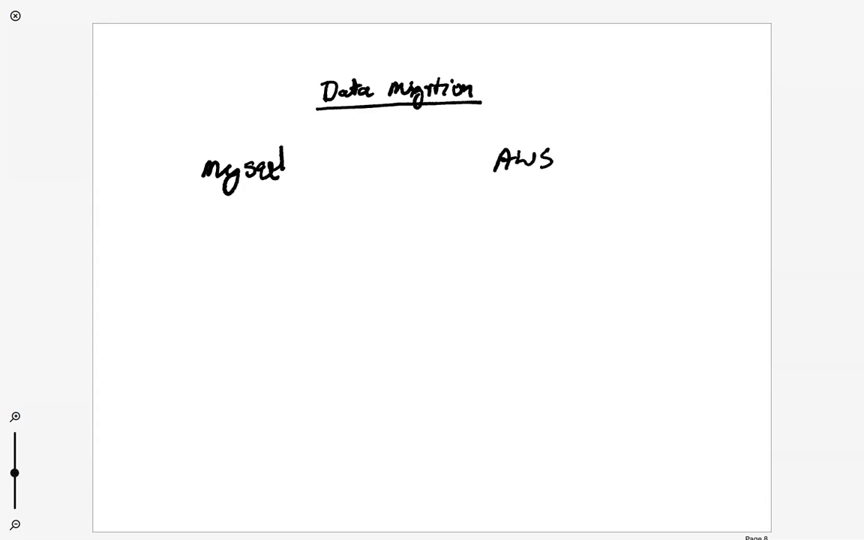
left_click_drag(555, 158, 588, 158)
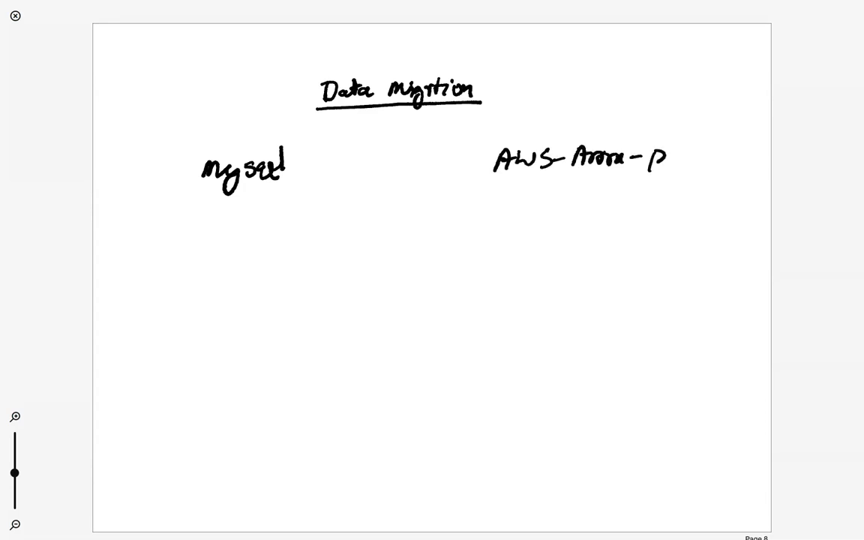
type("protgre")
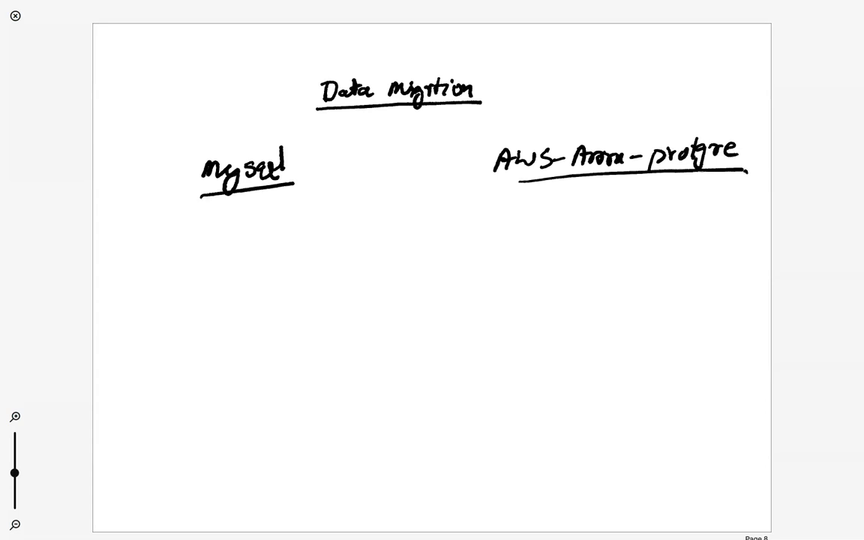
type("s")
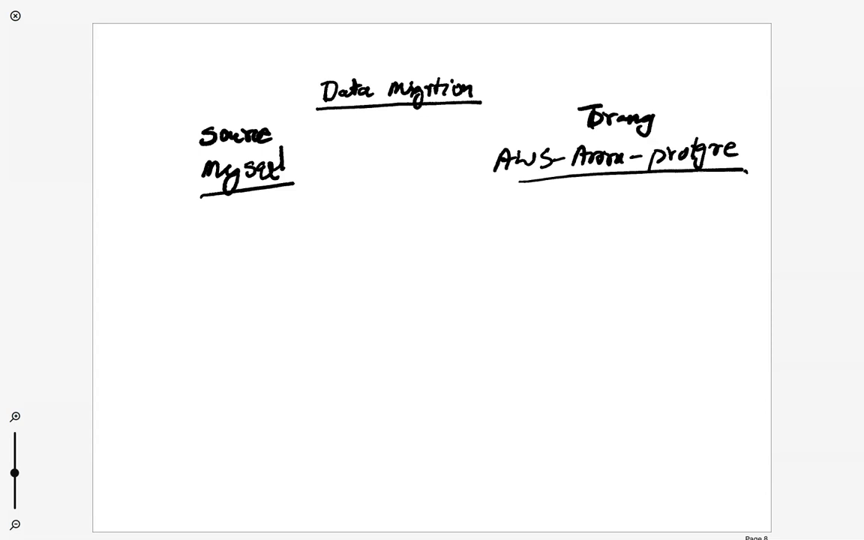
Step: Sketch a box under mysql divided into a 'Table' name row and 'data' rows
left_click_drag(228, 237, 223, 285)
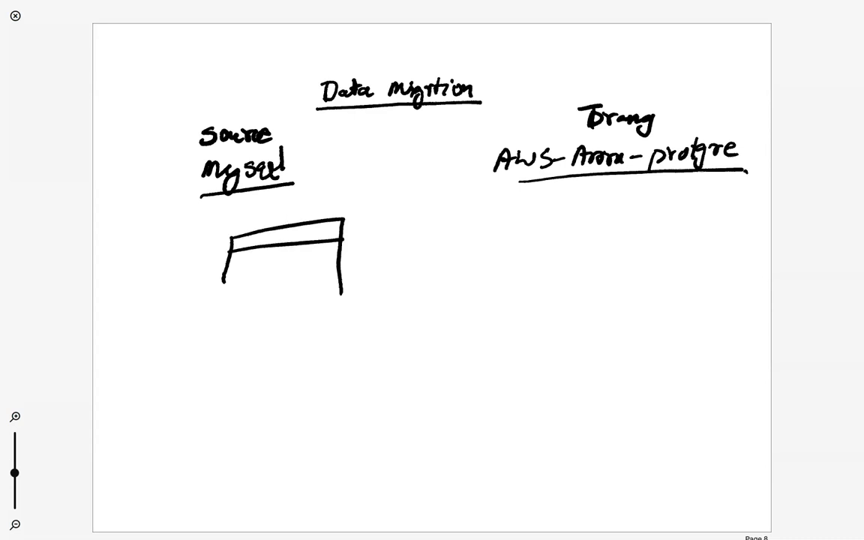
left_click_drag(233, 255, 330, 263)
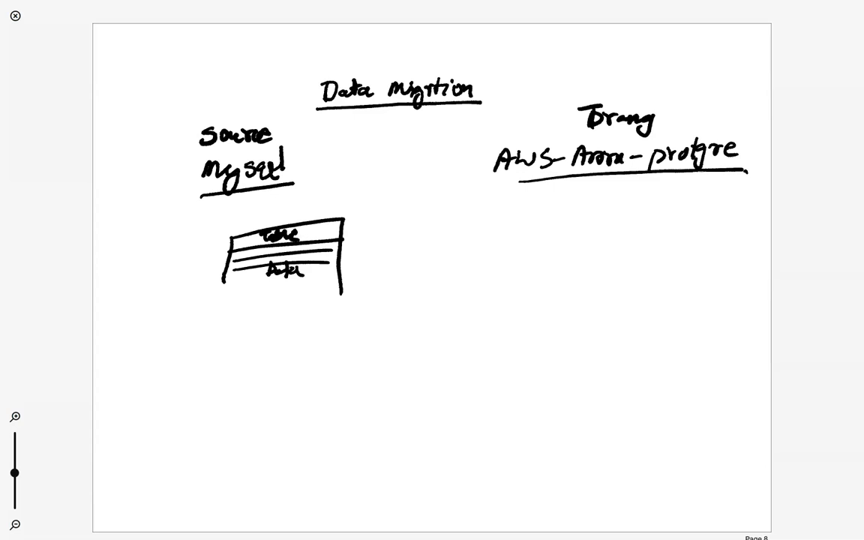
type("se dms_sample")
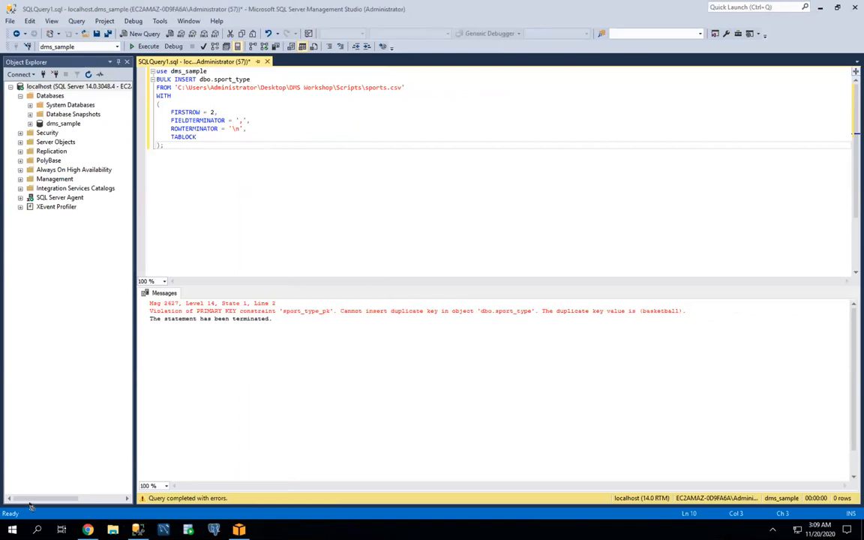
Step: Switch from SSMS to the AWS DMS Database migration tasks page
left_click(12, 529)
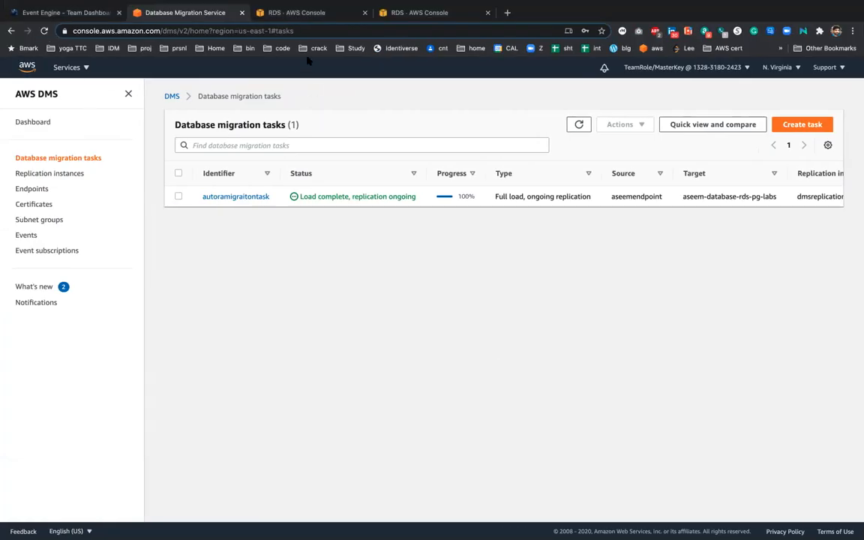
Step: Select Microsoft SQL Server as the engine in the RDS Create database form
left_click(308, 12)
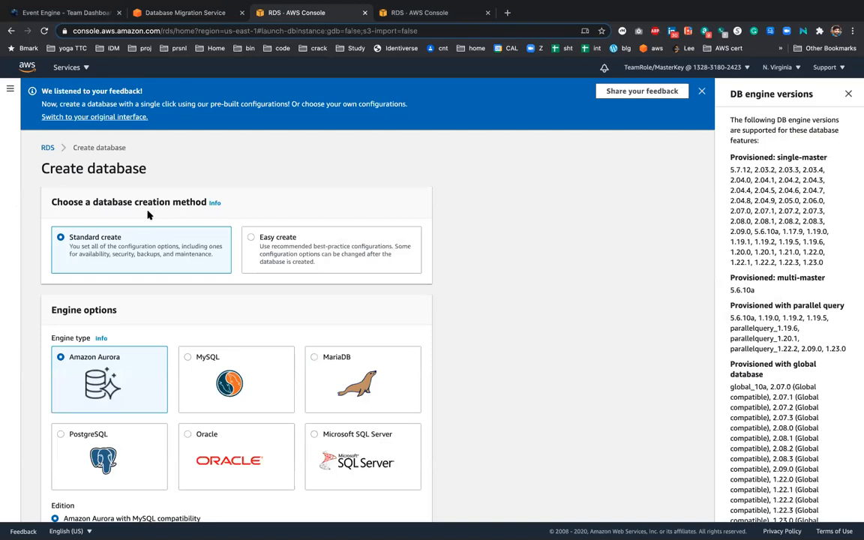
scroll("down", 3)
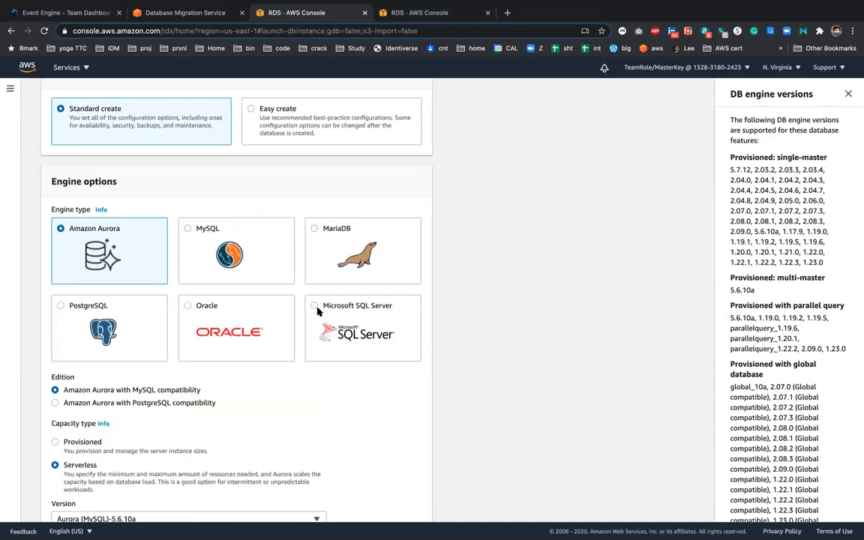
left_click(315, 306)
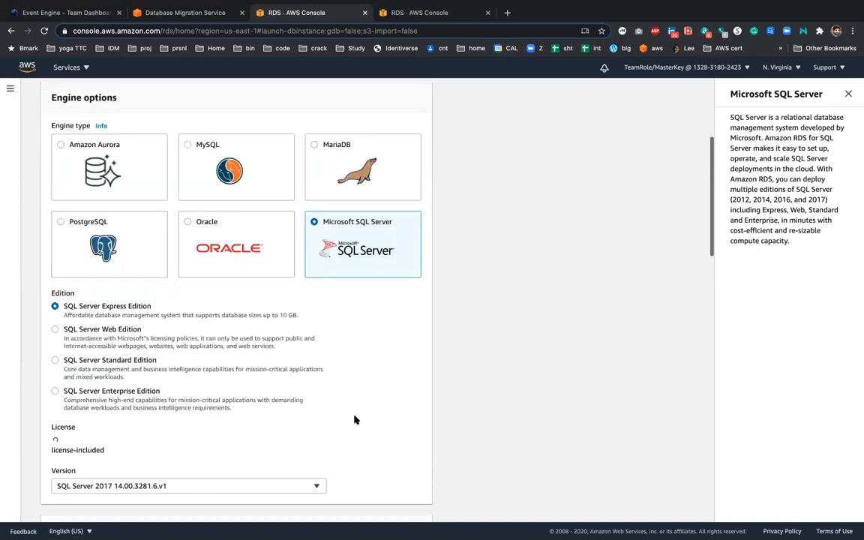
scroll("down", 3)
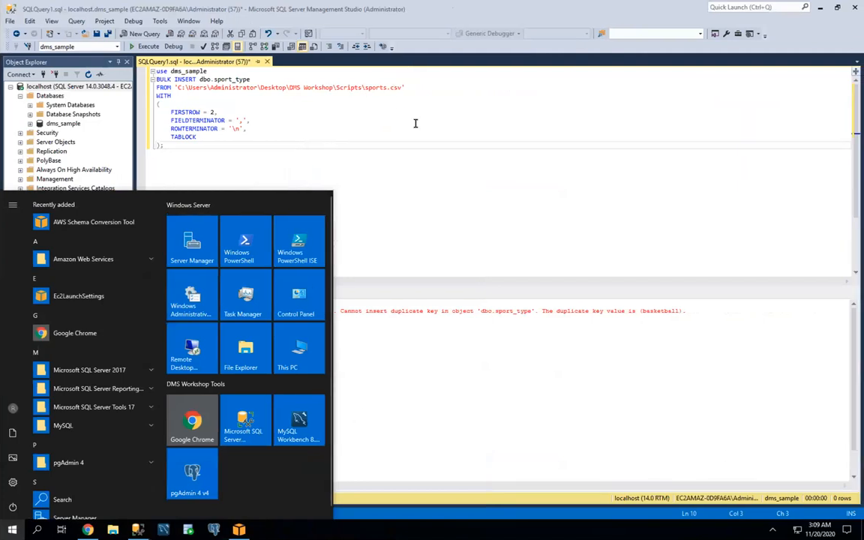
Step: Launch AWS Schema Conversion Tool from the Start menu's Recently added list
left_click(283, 180)
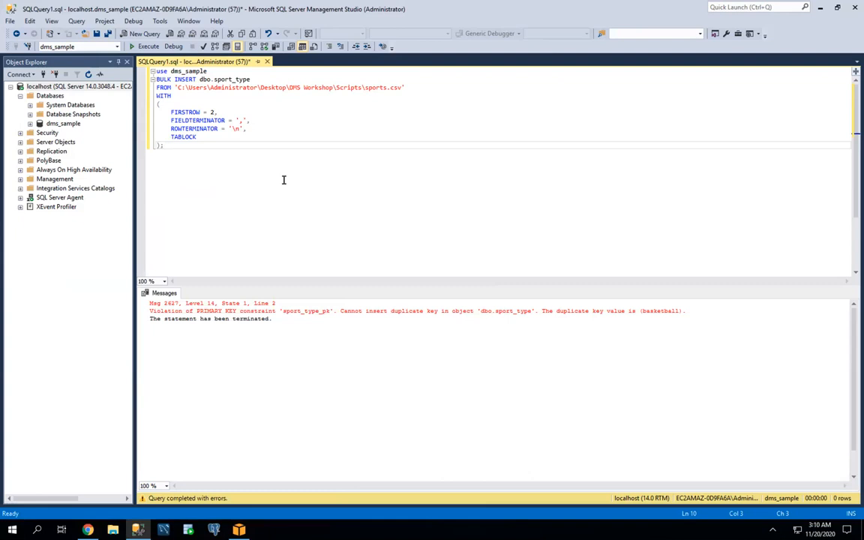
mouse_move(323, 293)
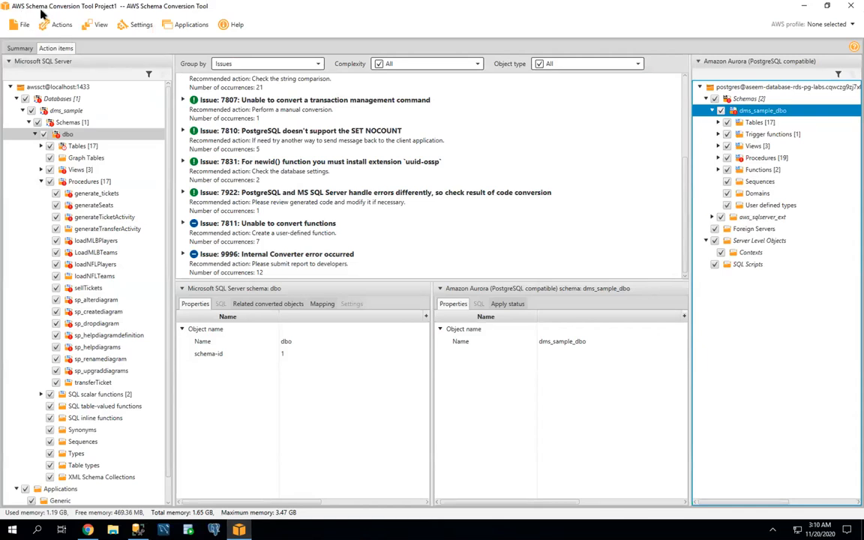
mouse_move(228, 359)
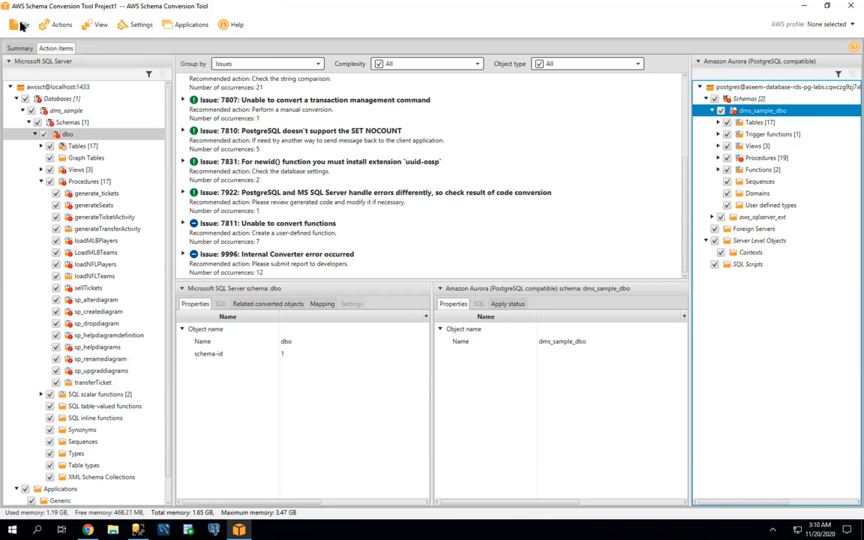
Step: Expand the unable-to-convert functions issue and compare sp_alterdiagram's source and converted SQL
left_click(24, 24)
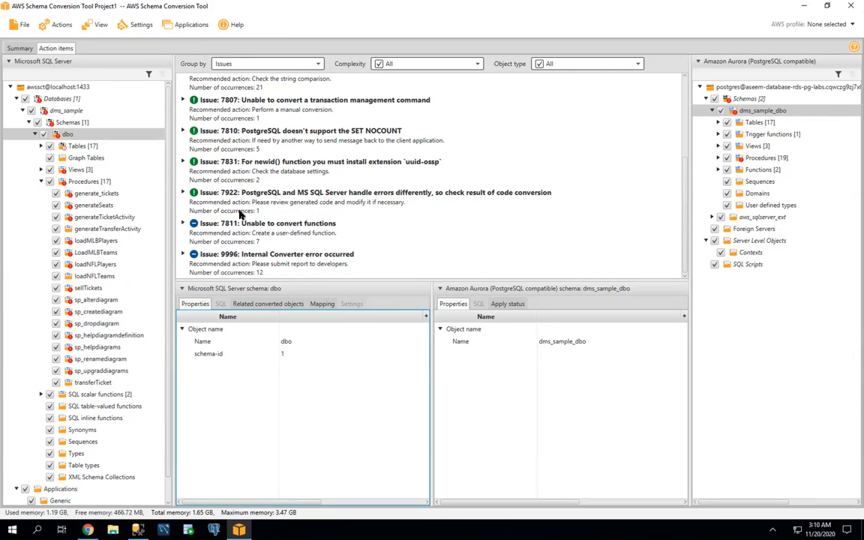
mouse_move(777, 75)
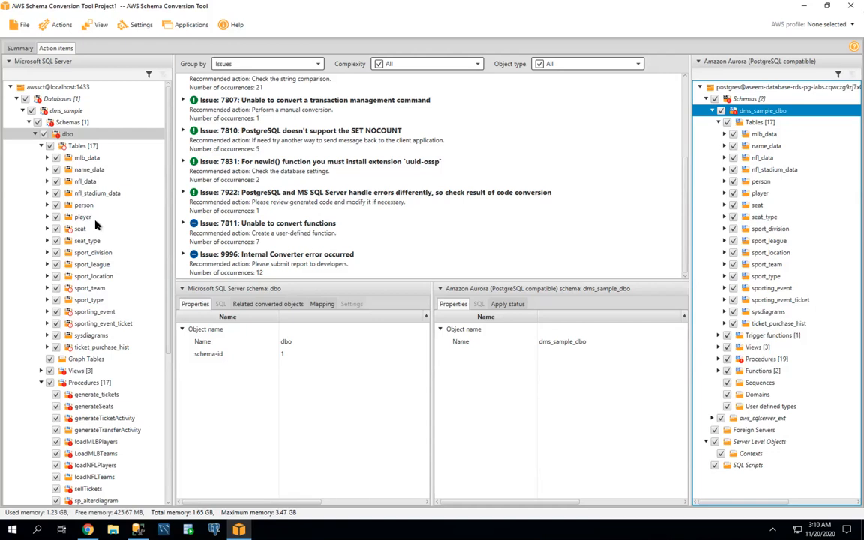
mouse_move(94, 148)
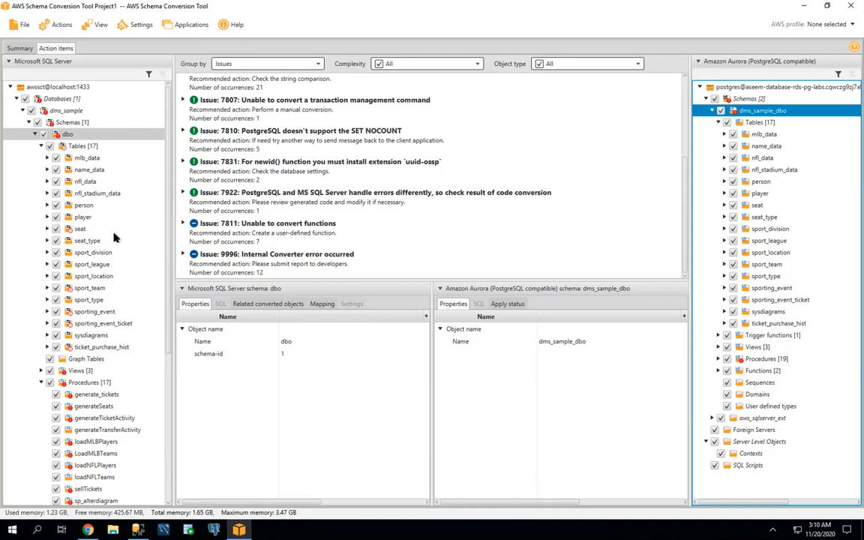
mouse_move(642, 111)
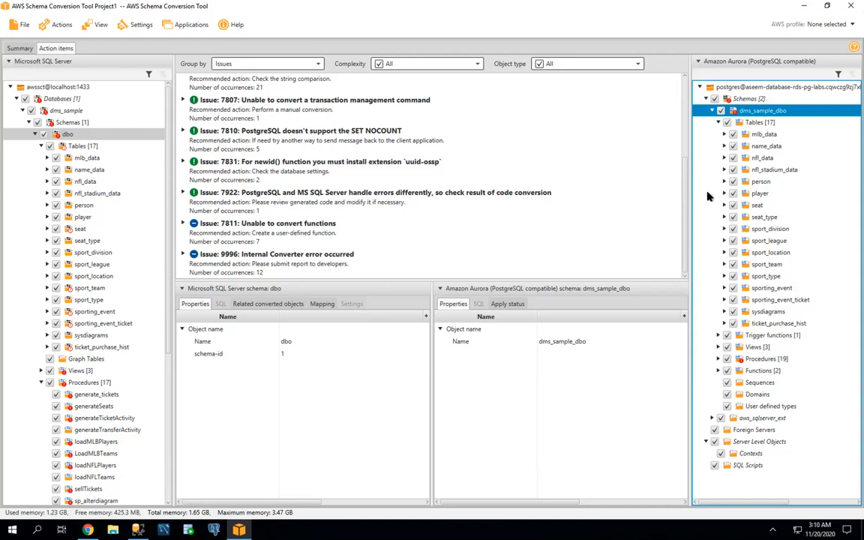
mouse_move(222, 144)
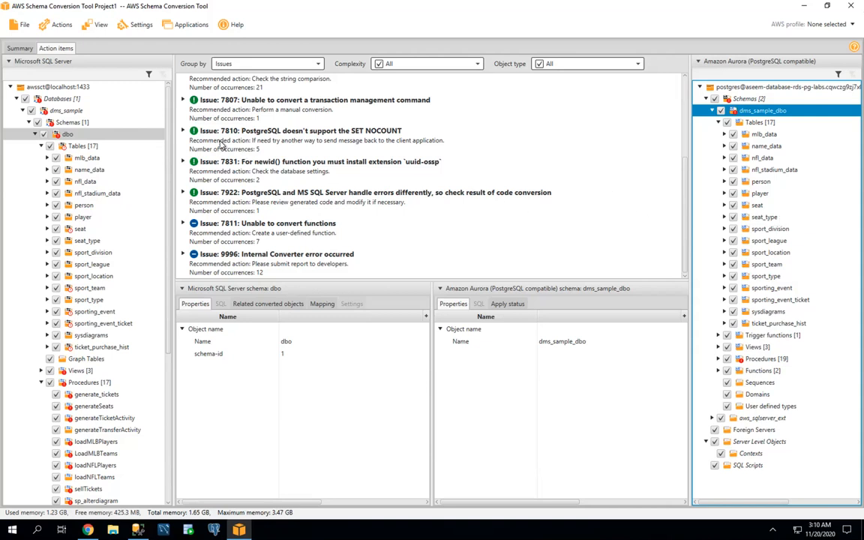
left_click(183, 86)
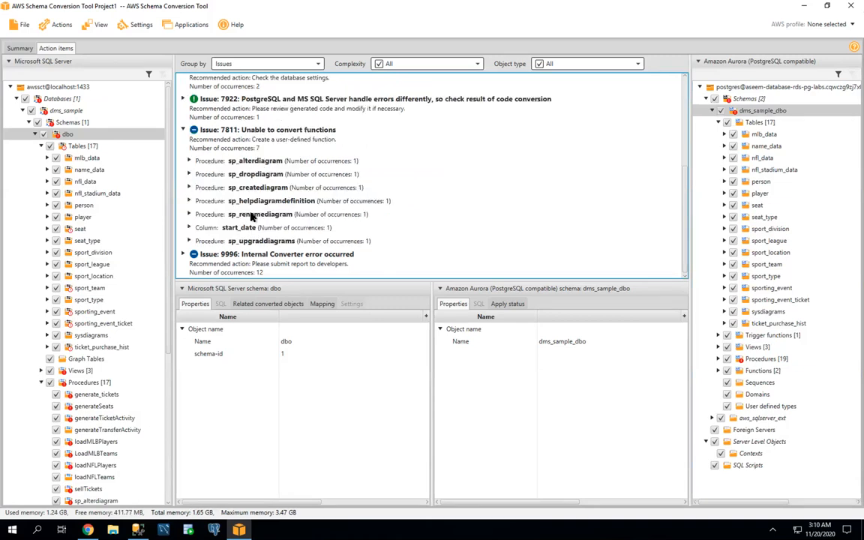
mouse_move(189, 165)
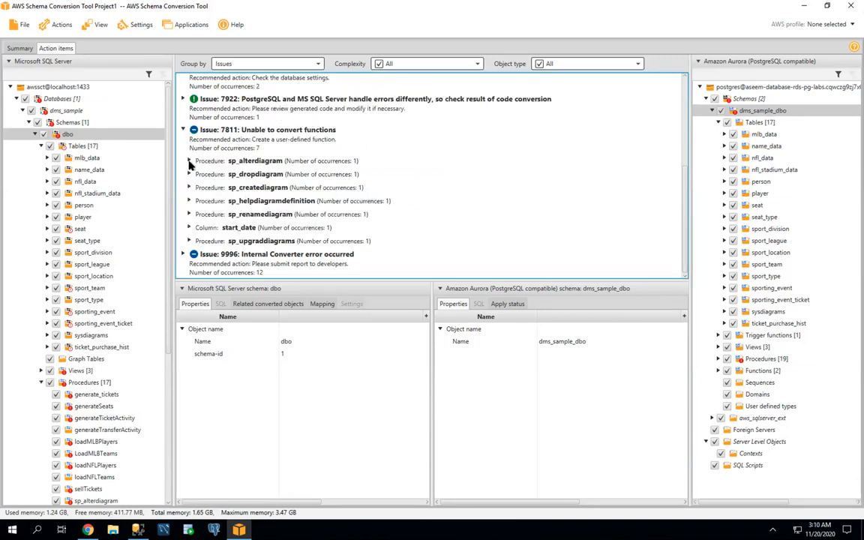
left_click(255, 161)
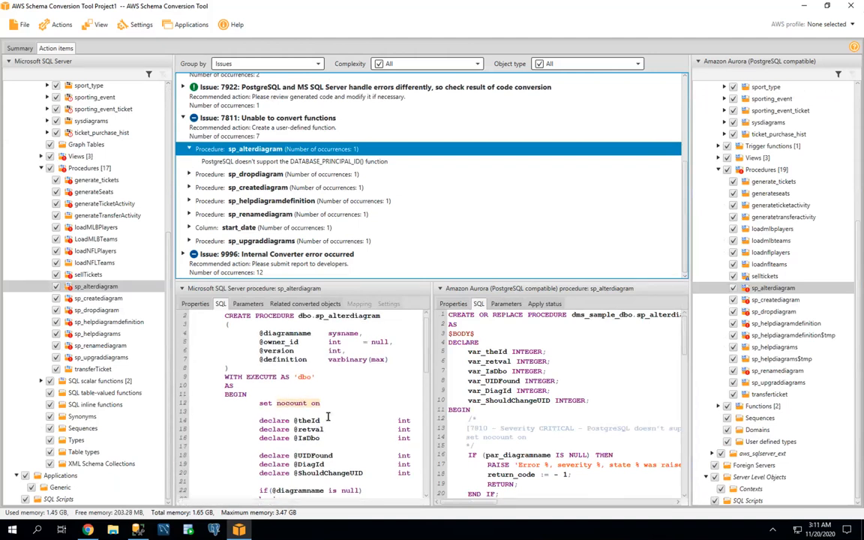
mouse_move(351, 468)
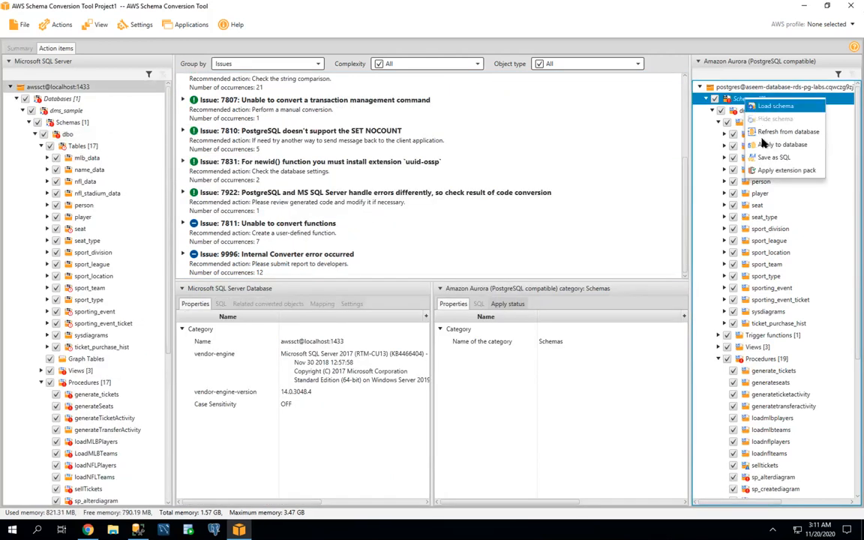
mouse_move(780, 144)
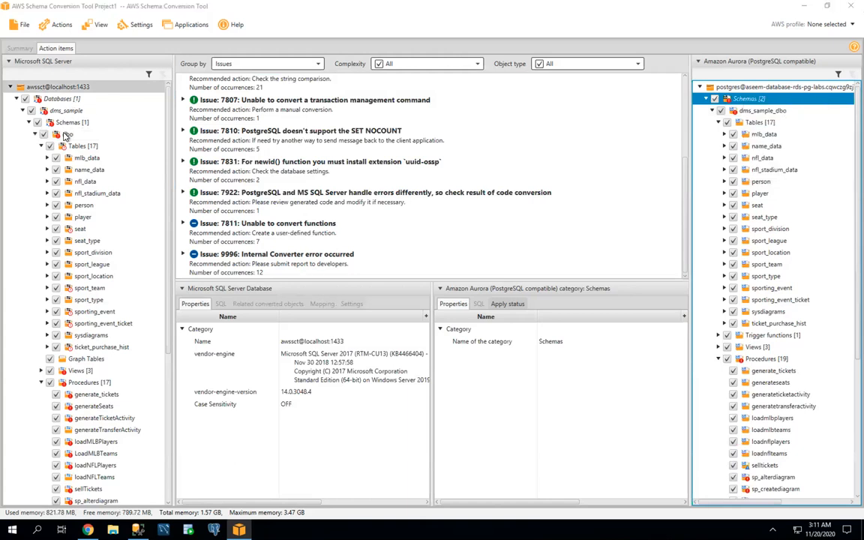
Step: Convert the source dbo schema to PostgreSQL, confirming replacement of existing target objects
right_click(66, 135)
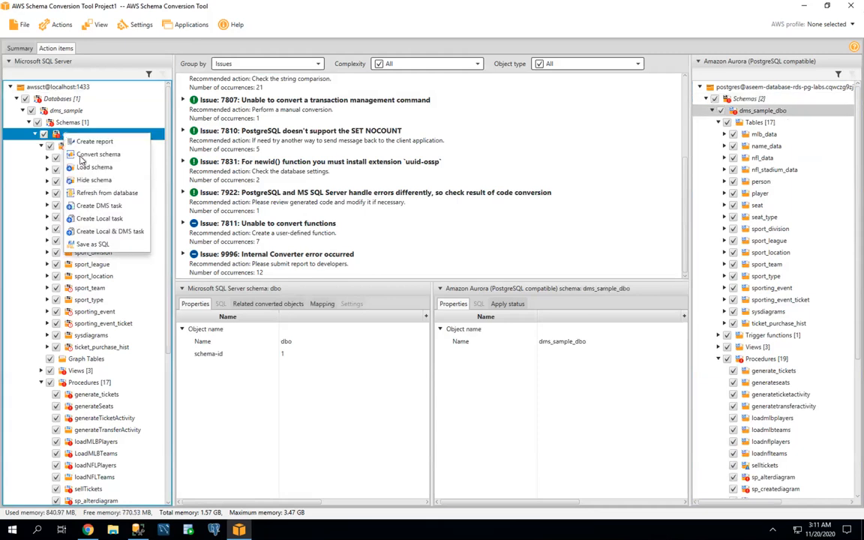
left_click(99, 154)
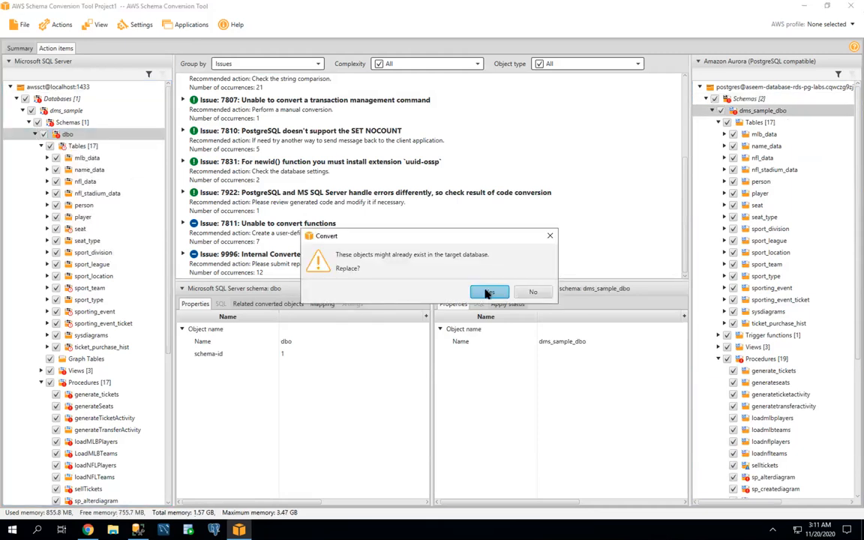
left_click(489, 291)
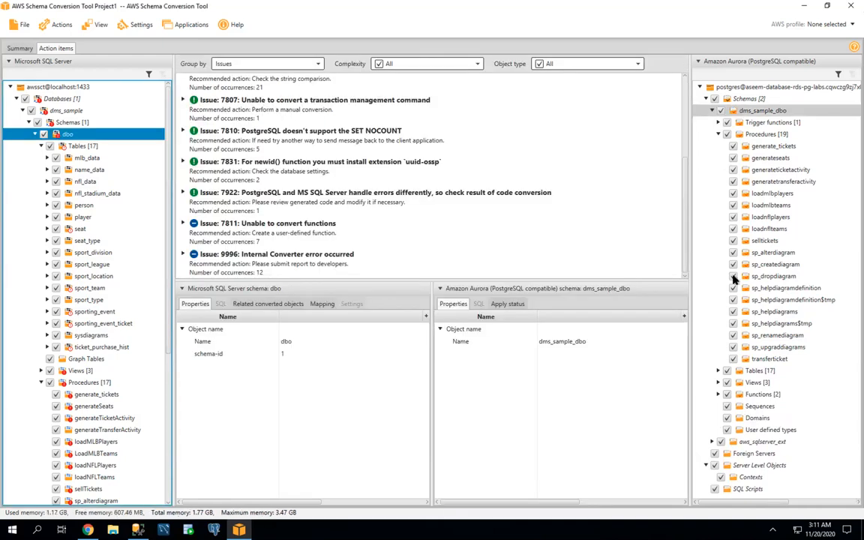
right_click(762, 111)
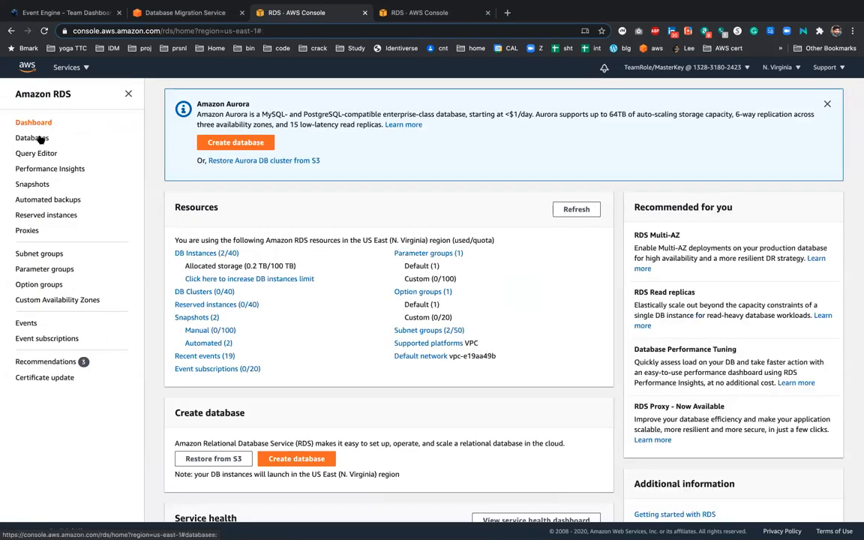
Step: Open the aseem-database-rds-pg-labs PostgreSQL database's details from the Databases list
left_click(33, 138)
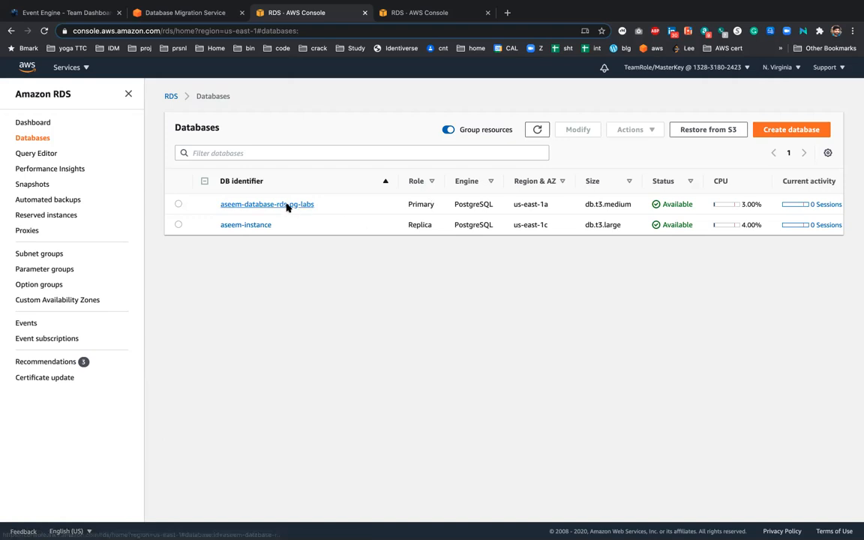
left_click(267, 204)
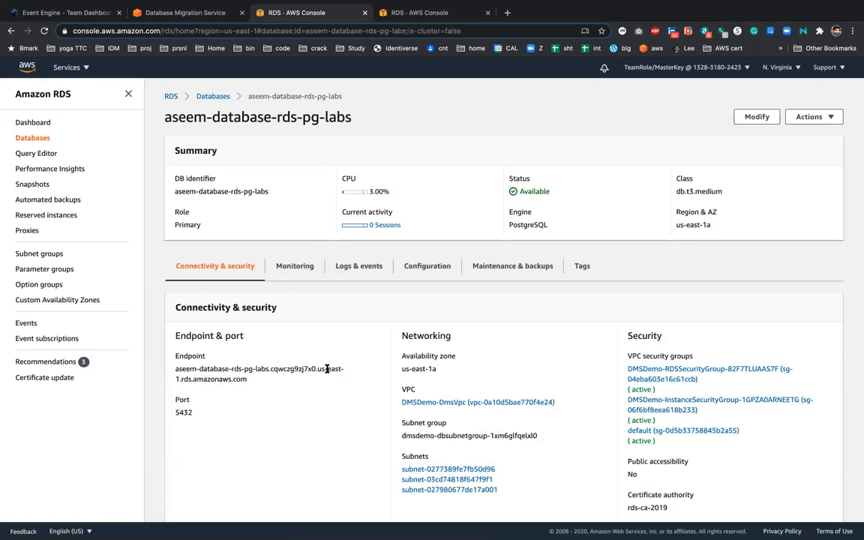
mouse_move(330, 432)
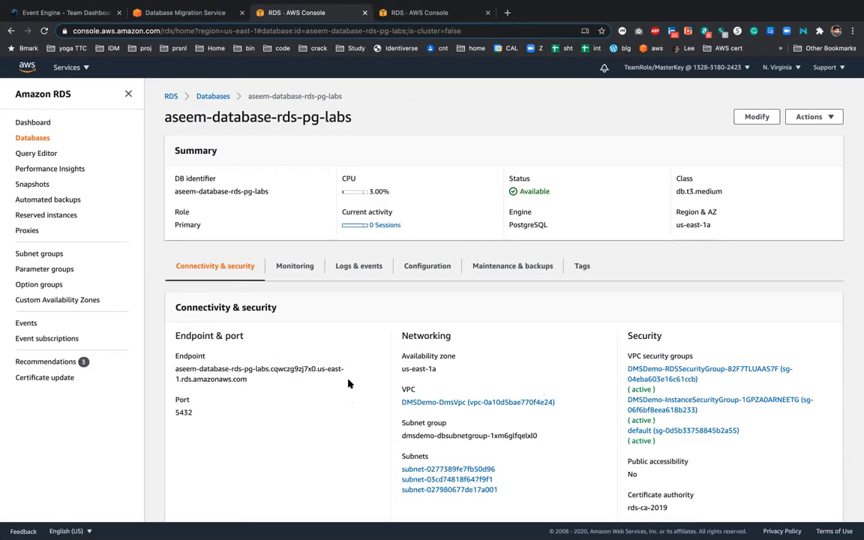
mouse_move(201, 133)
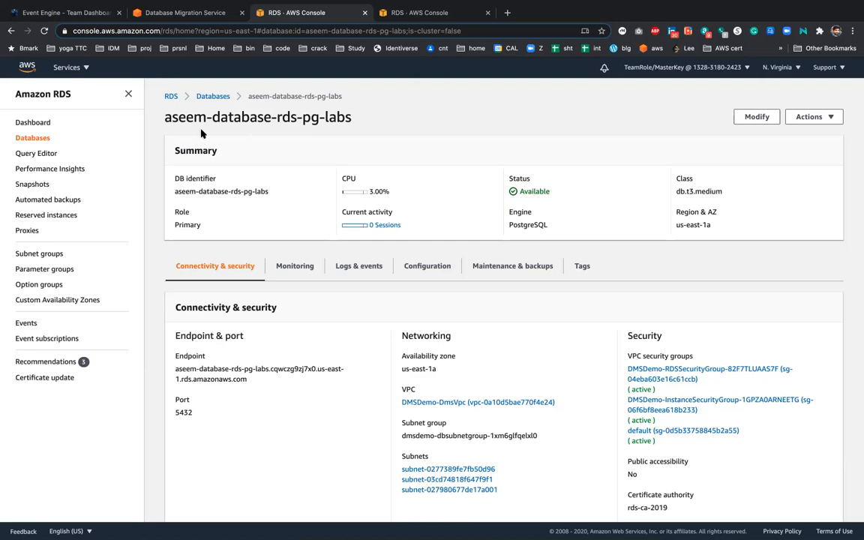
Step: From DMS Replication instances, start a new replication instance and review the form
left_click(183, 12)
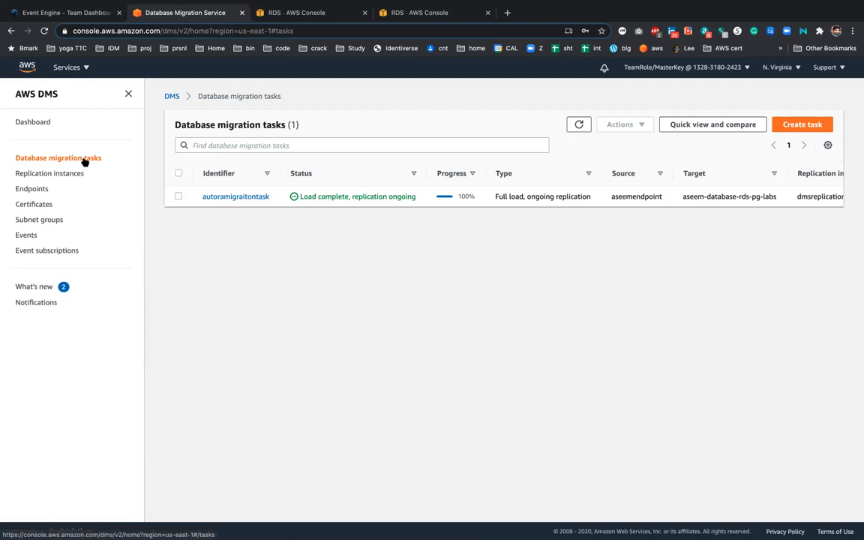
mouse_move(63, 174)
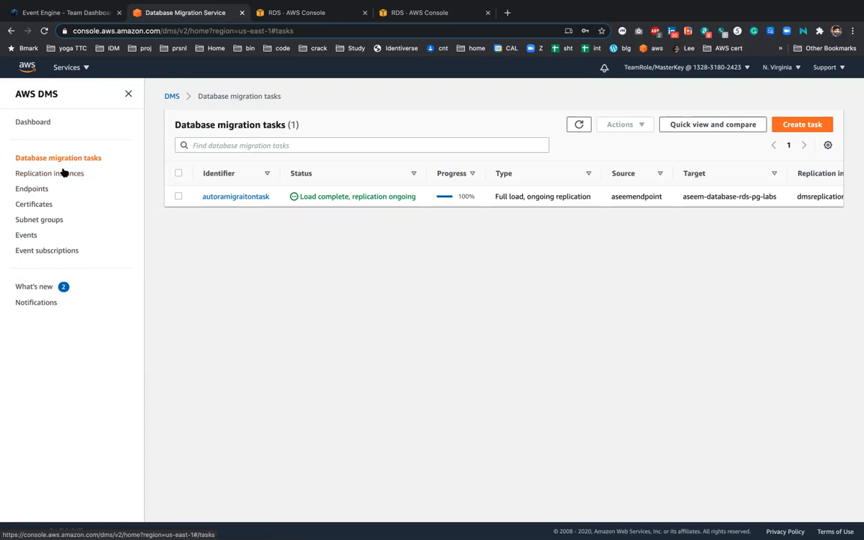
left_click(51, 175)
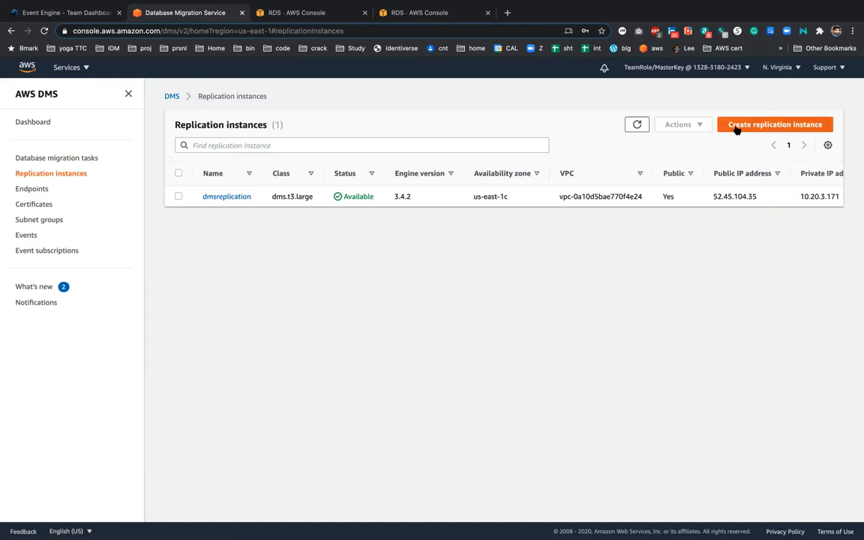
left_click(775, 124)
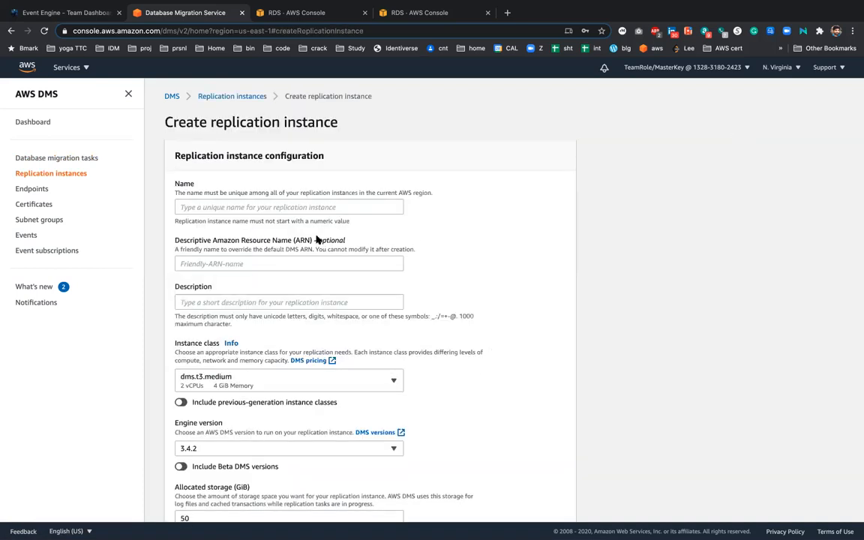
scroll("down", 3)
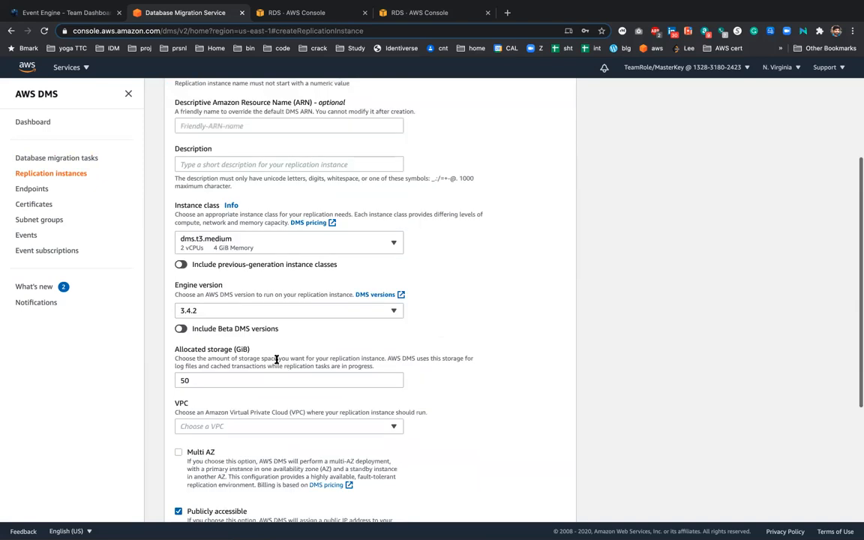
scroll("down", 3)
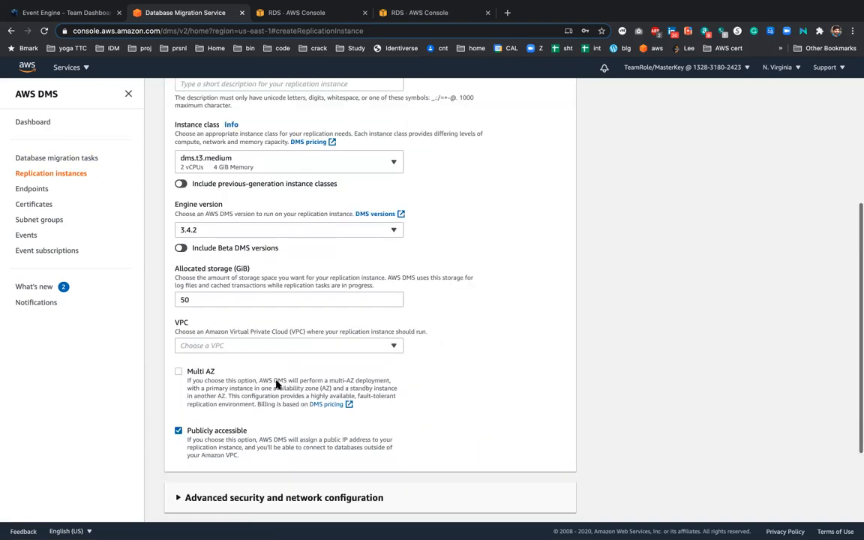
scroll("down", 3)
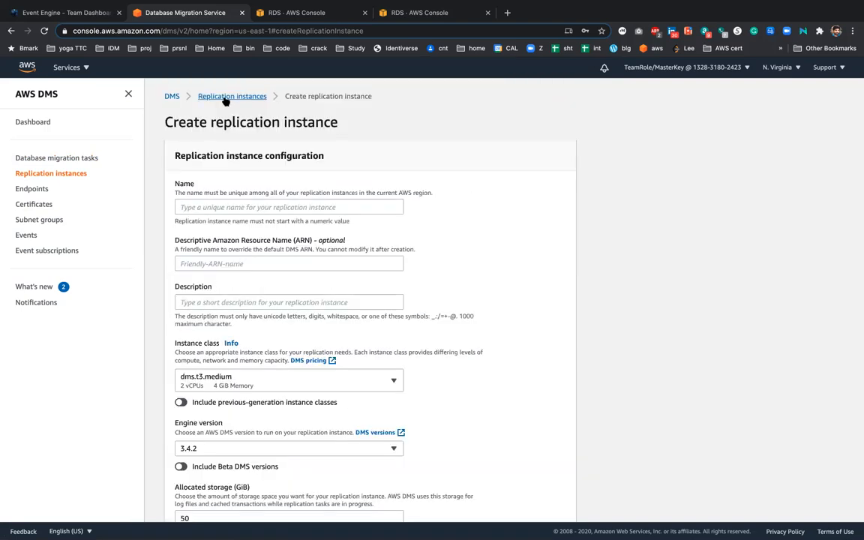
Step: Return to the replication instances list and review the dmsreplication instance details
left_click(231, 96)
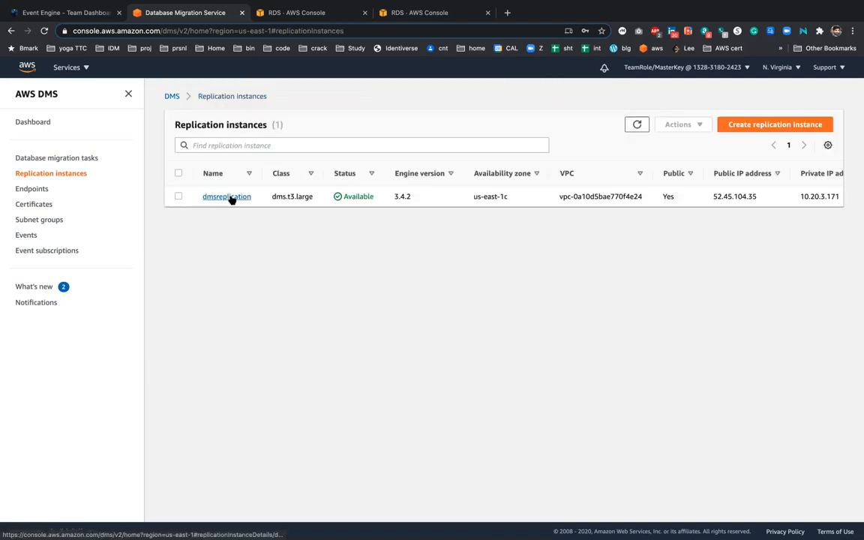
left_click(227, 195)
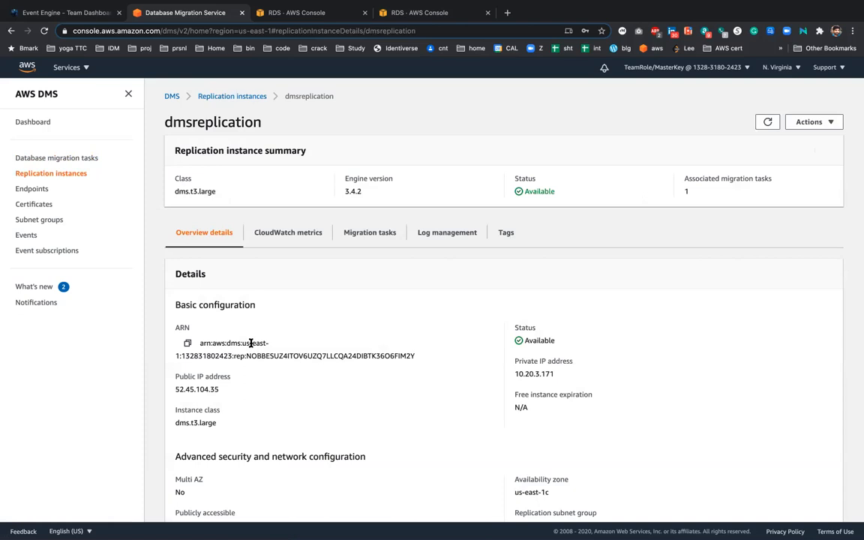
scroll("down", 3)
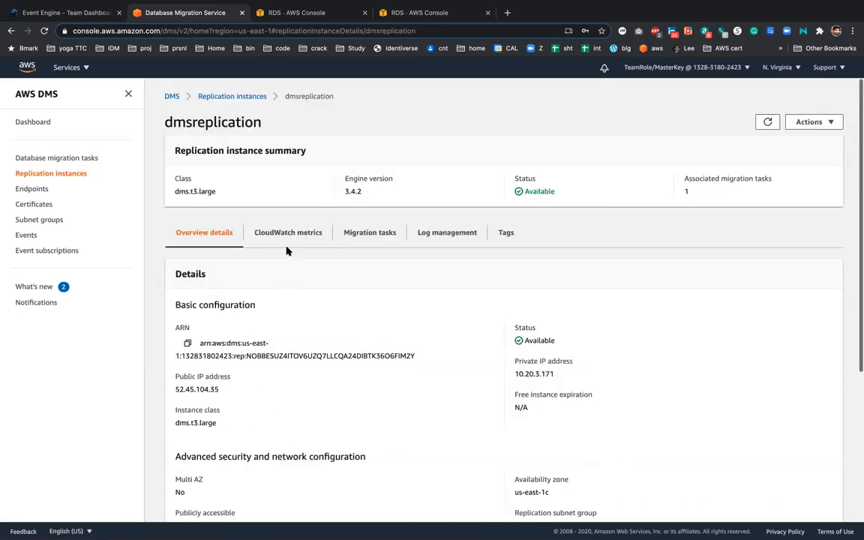
mouse_move(382, 205)
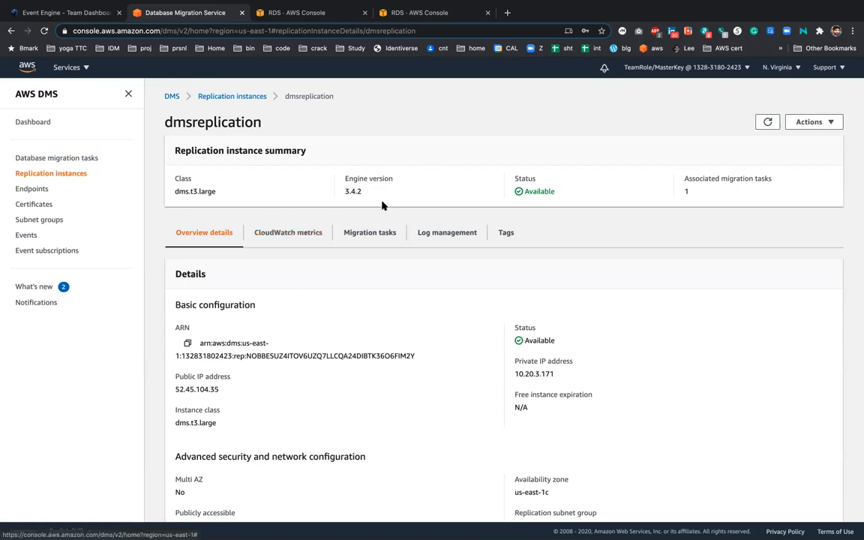
mouse_move(459, 327)
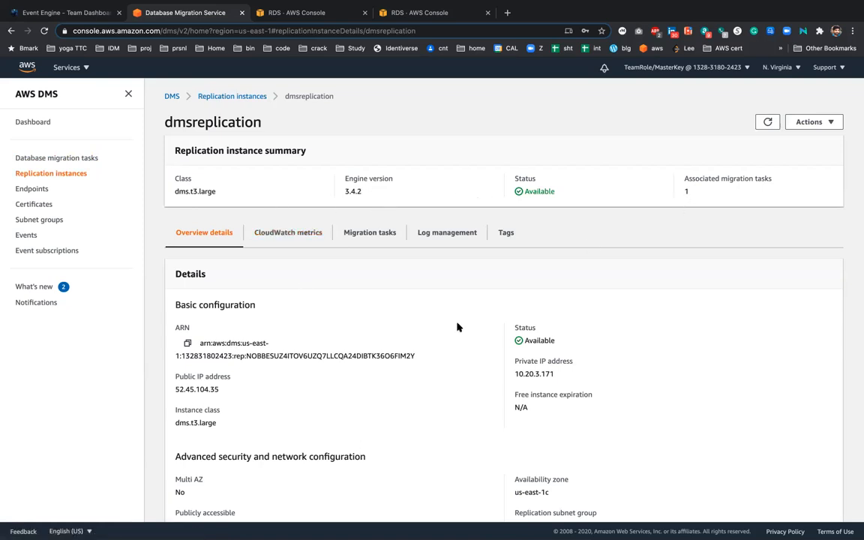
scroll("down", 3)
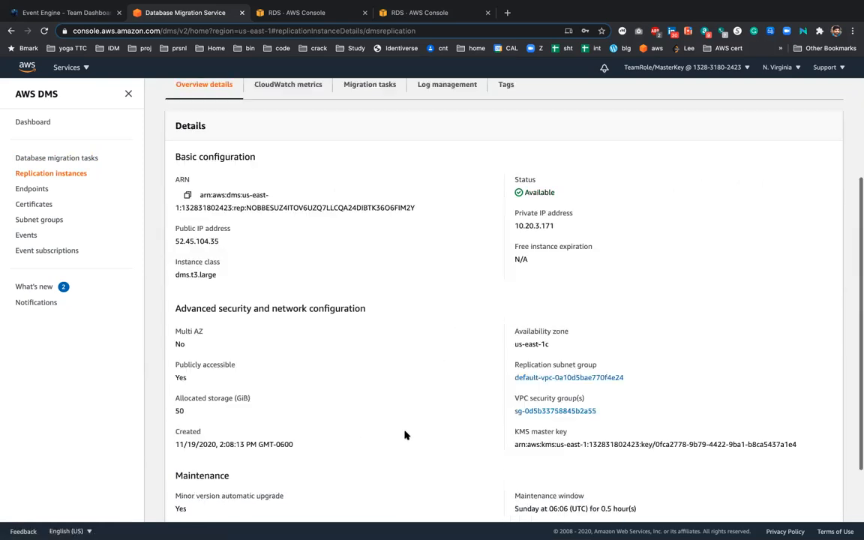
scroll("down", 3)
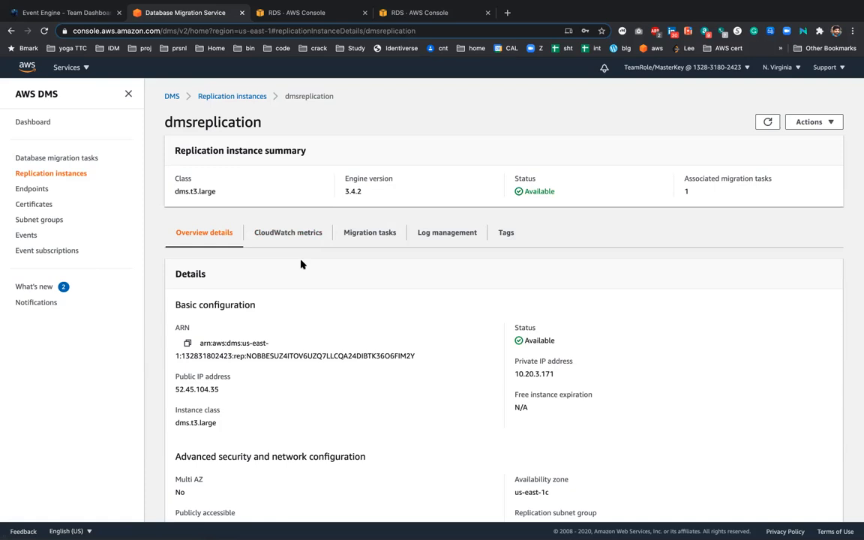
mouse_move(32, 189)
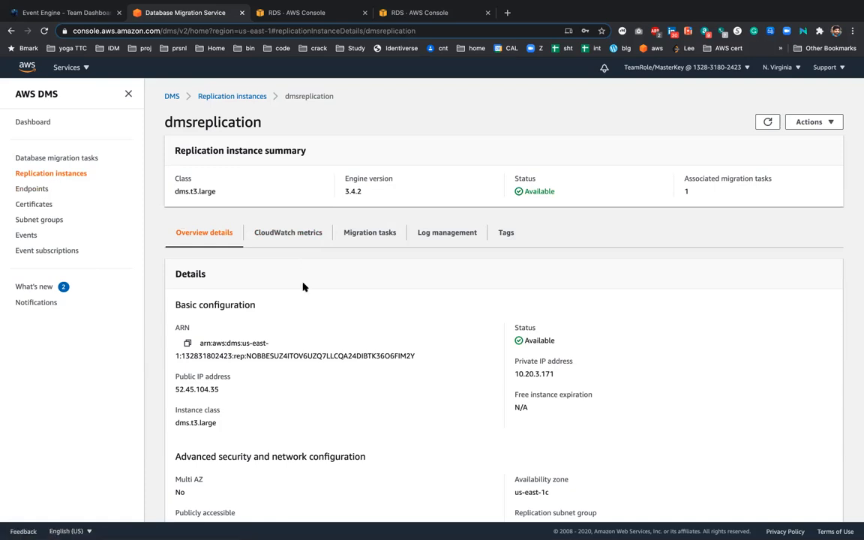
Step: View dmsreplication's CloudWatch metrics, then its migration tasks showing autoramigrationtask replicating
left_click(288, 233)
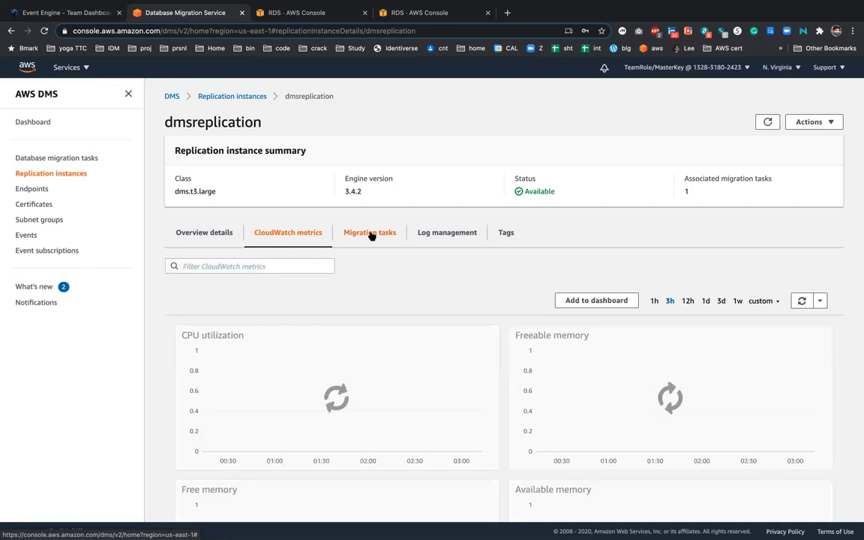
left_click(369, 231)
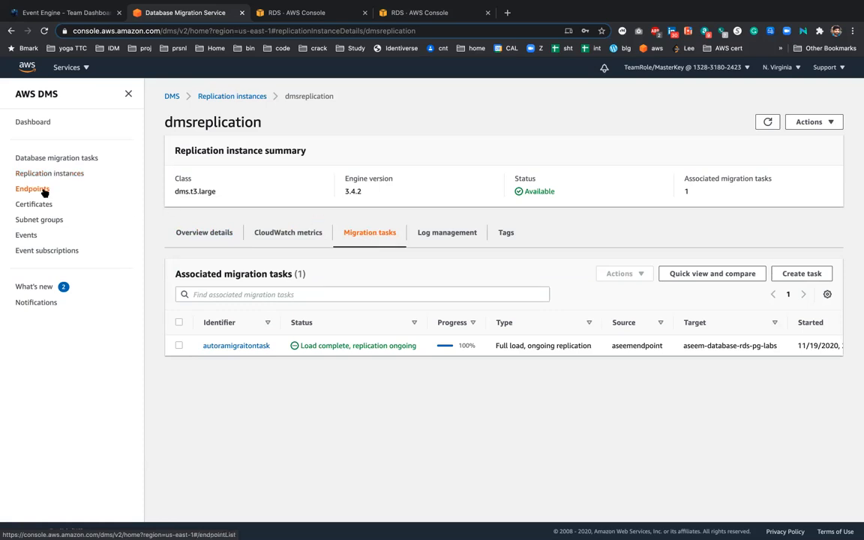
Step: Review the DMS endpoints (SQL Server source, PostgreSQL target), then switch to the RDS Performance Insights tab
left_click(33, 189)
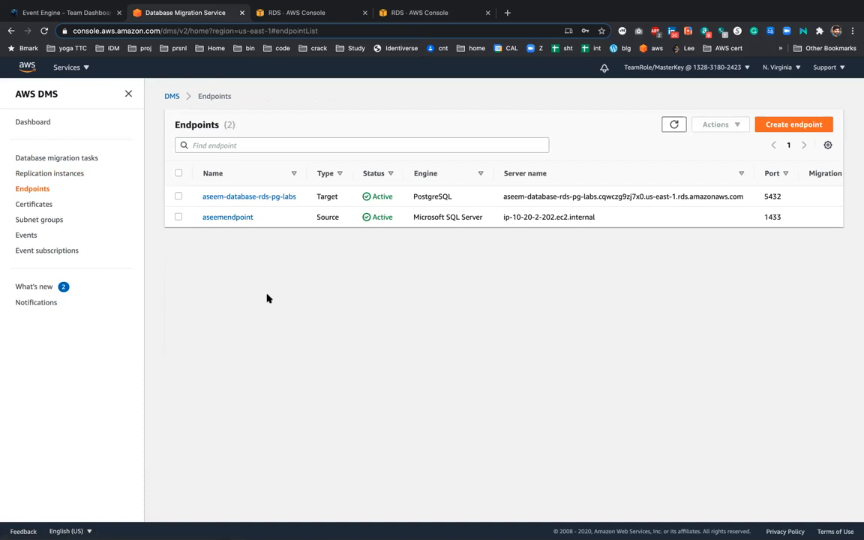
mouse_move(261, 221)
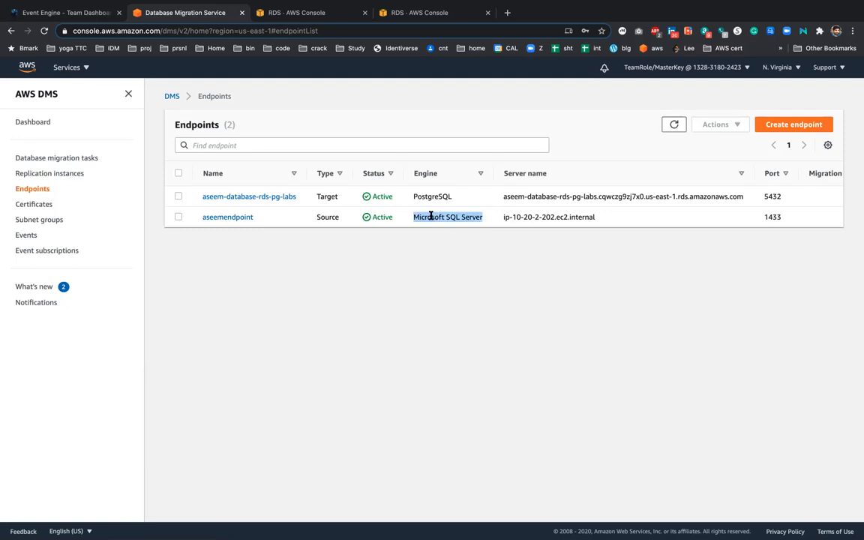
mouse_move(50, 174)
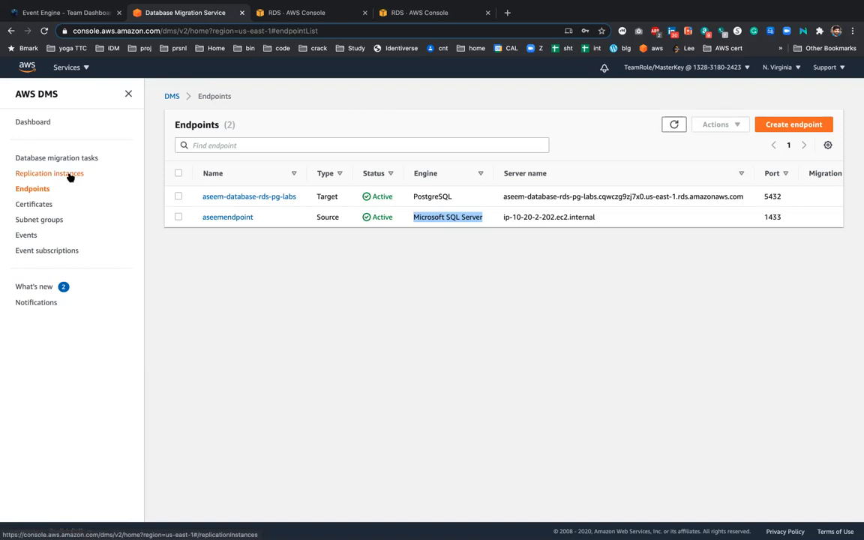
mouse_move(414, 228)
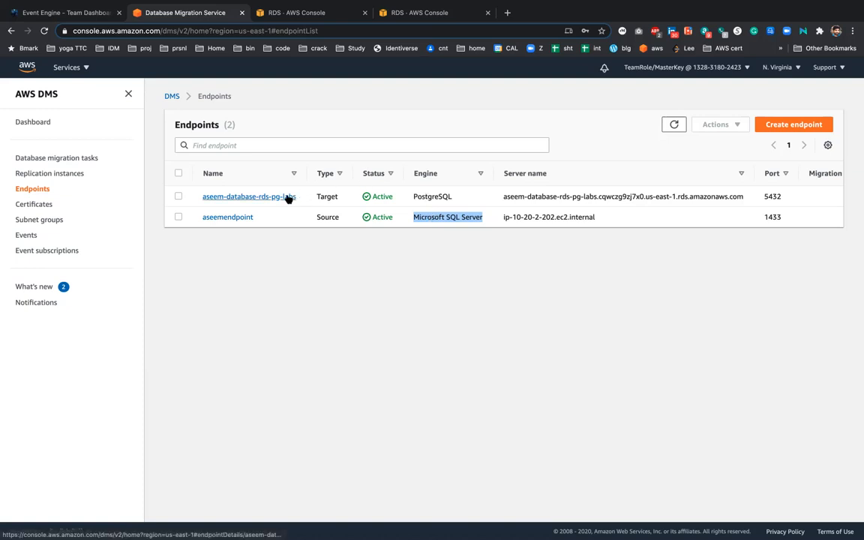
mouse_move(250, 195)
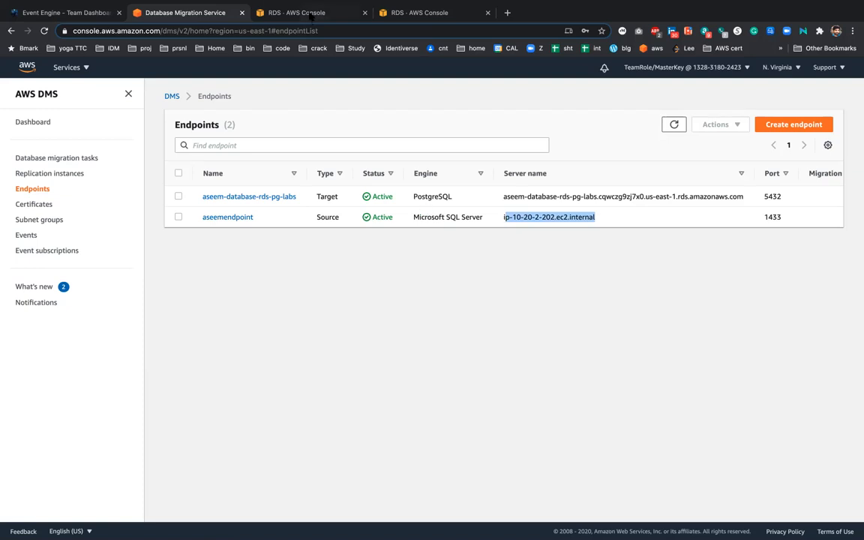
left_click(308, 12)
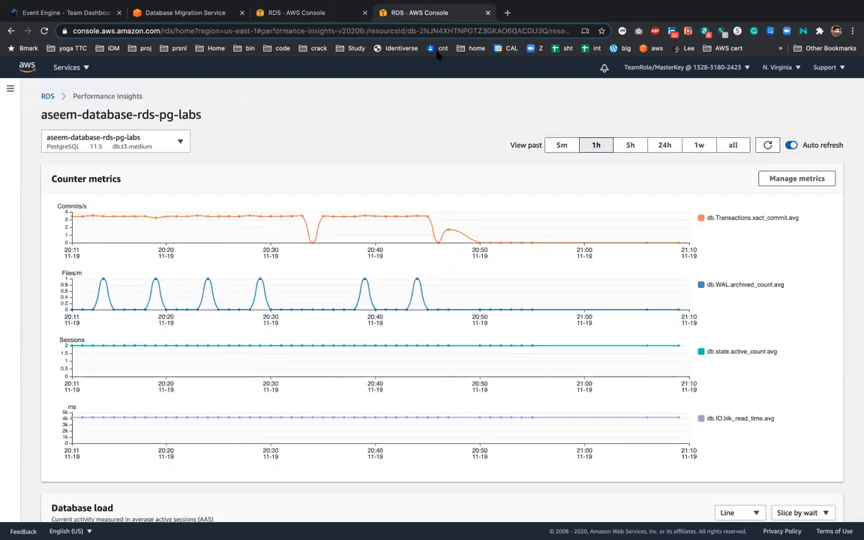
Step: Open the aseem-database-rds-pg-labs database page in a new browser tab
right_click(300, 12)
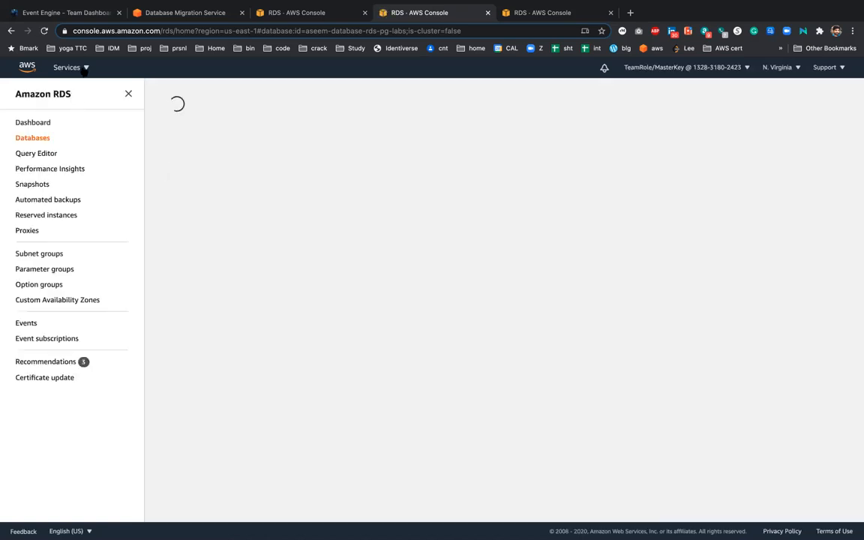
Step: Navigate to the EC2 service and its Instances list via the services search
left_click(66, 67)
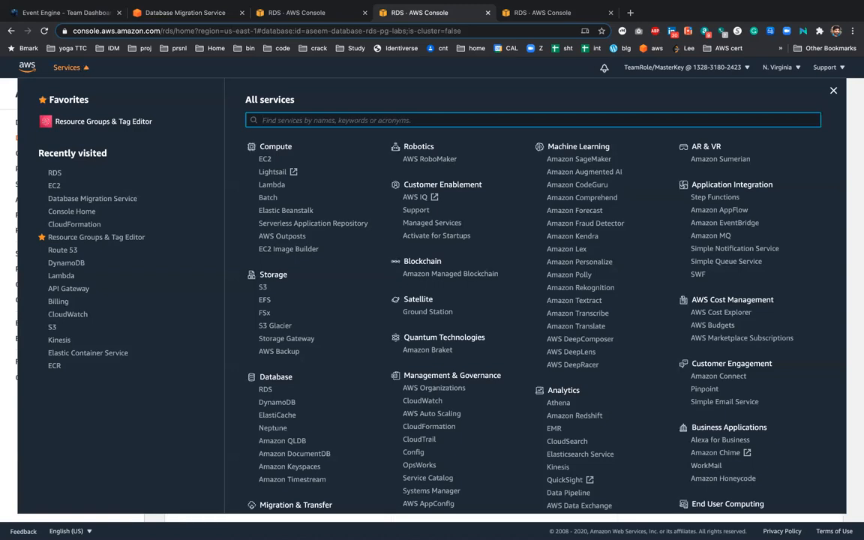
type("ec2")
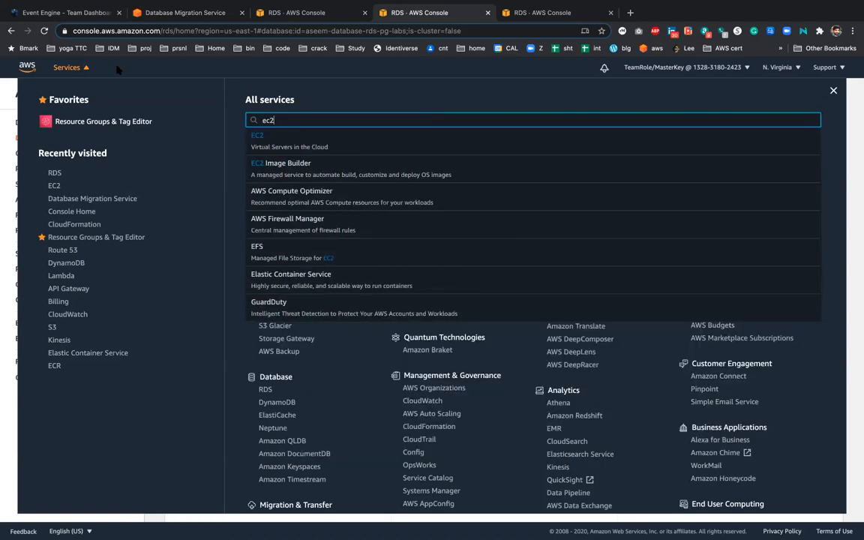
left_click(258, 135)
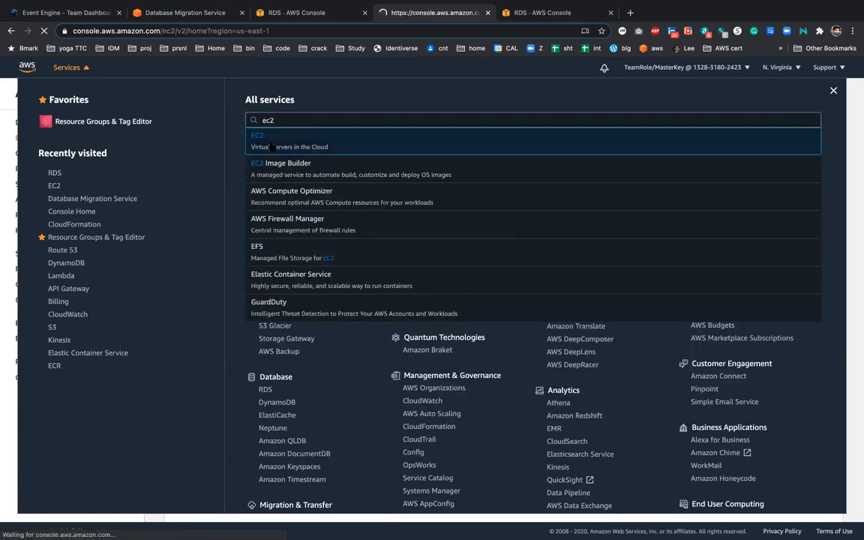
left_click(258, 135)
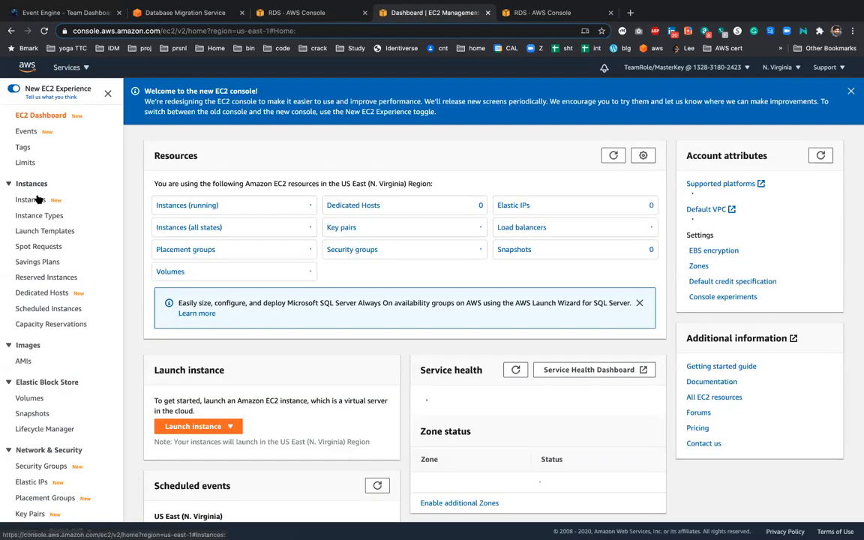
left_click(30, 199)
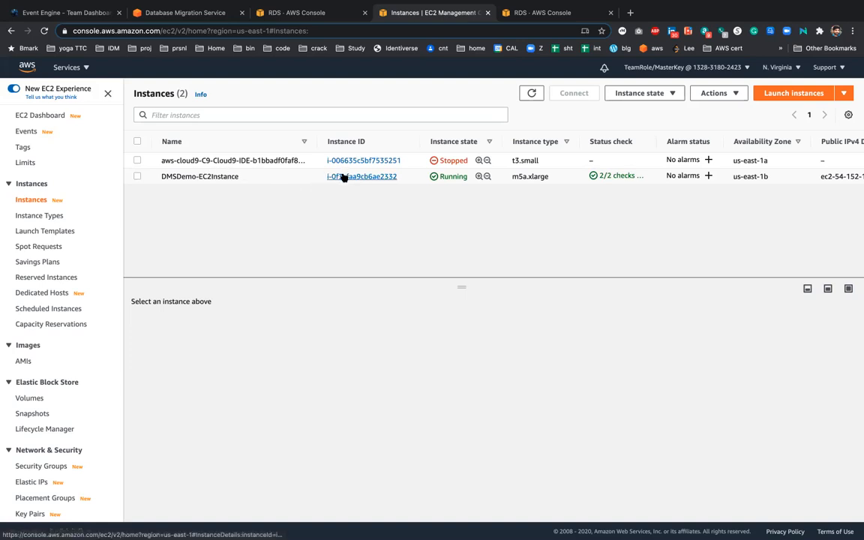
Step: Read DMSDemo-EC2Instance's private address, then return to the DMS endpoints list to compare the source server name
left_click(361, 177)
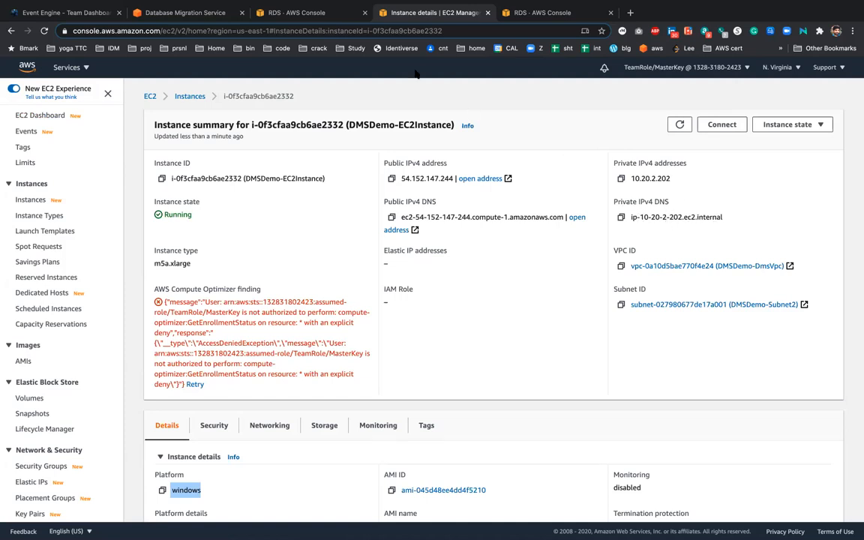
left_click(308, 12)
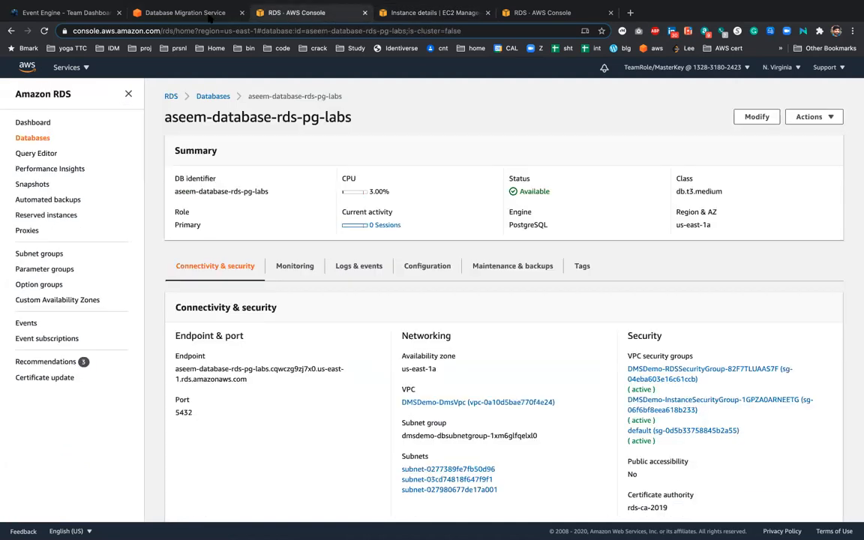
left_click(183, 12)
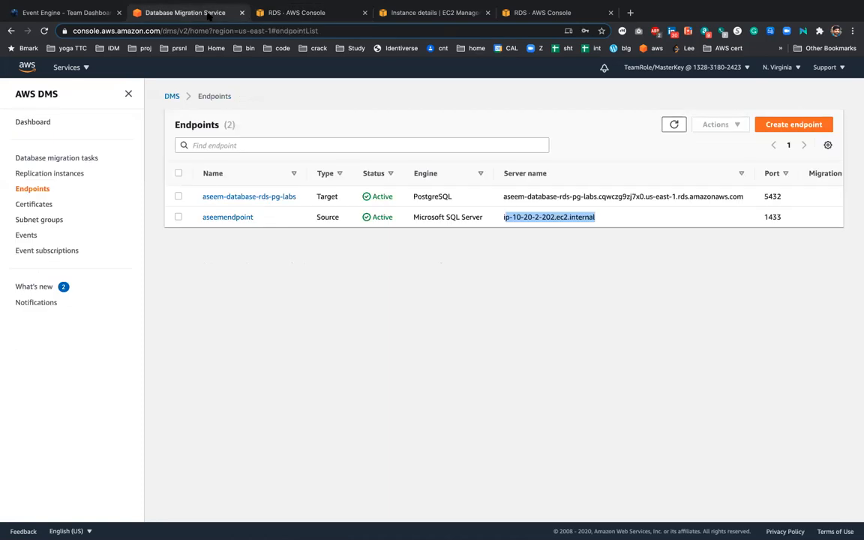
mouse_move(576, 231)
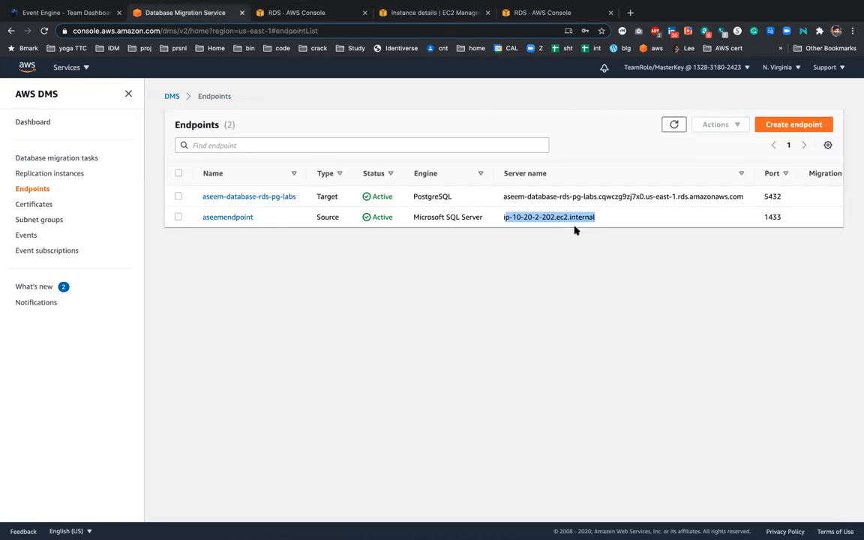
mouse_move(461, 237)
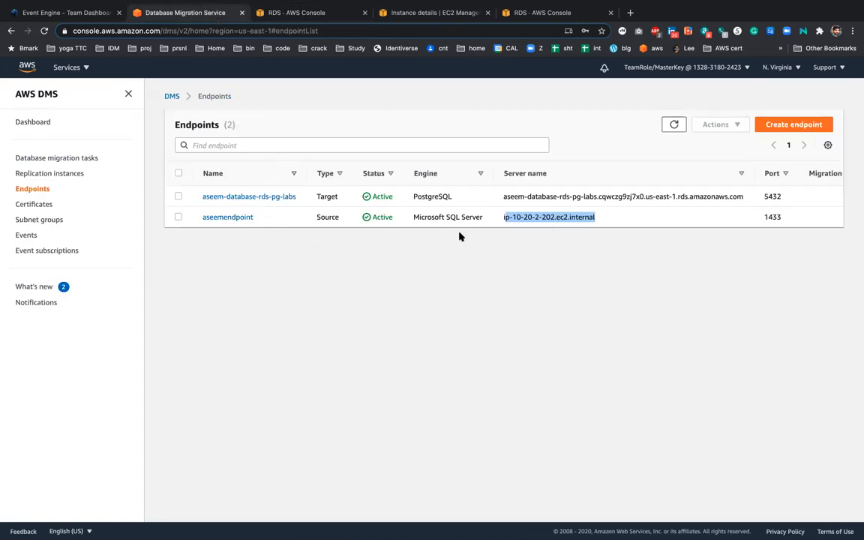
Step: Start a new endpoint form and keep dmsreplication as its replication instance
left_click(792, 125)
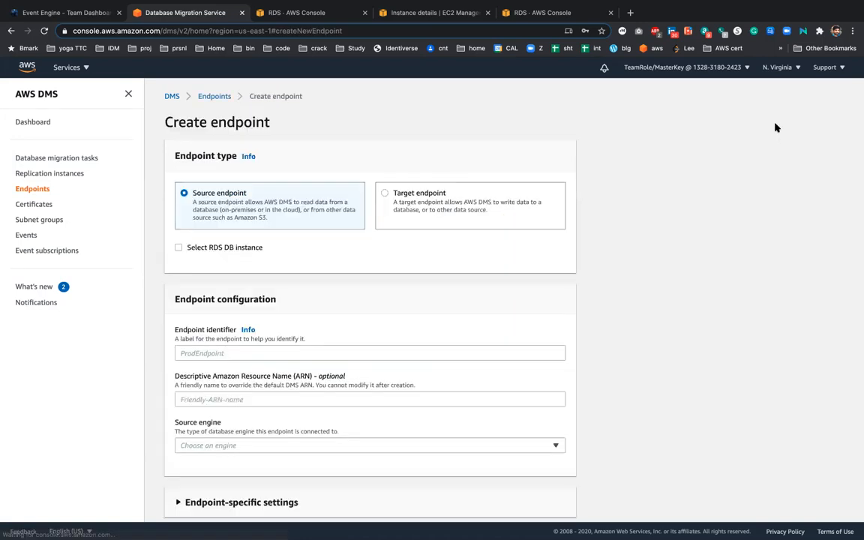
scroll("down", 3)
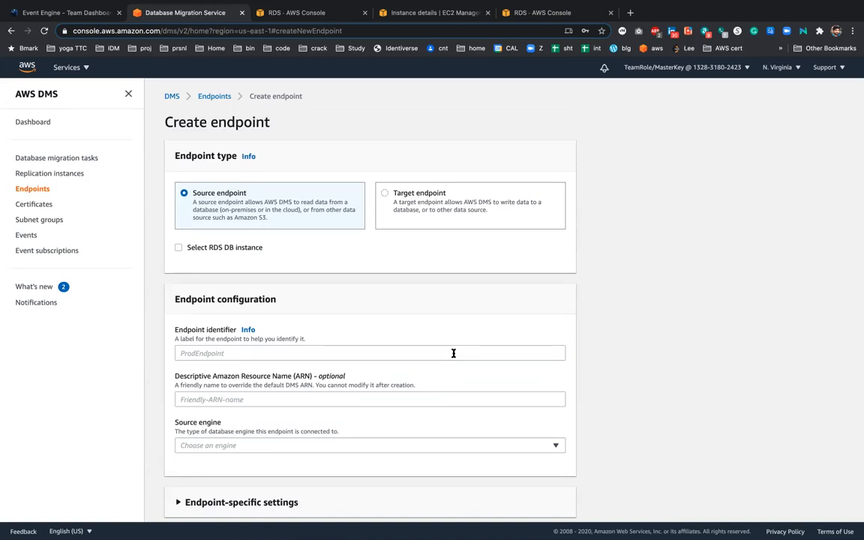
scroll("down", 3)
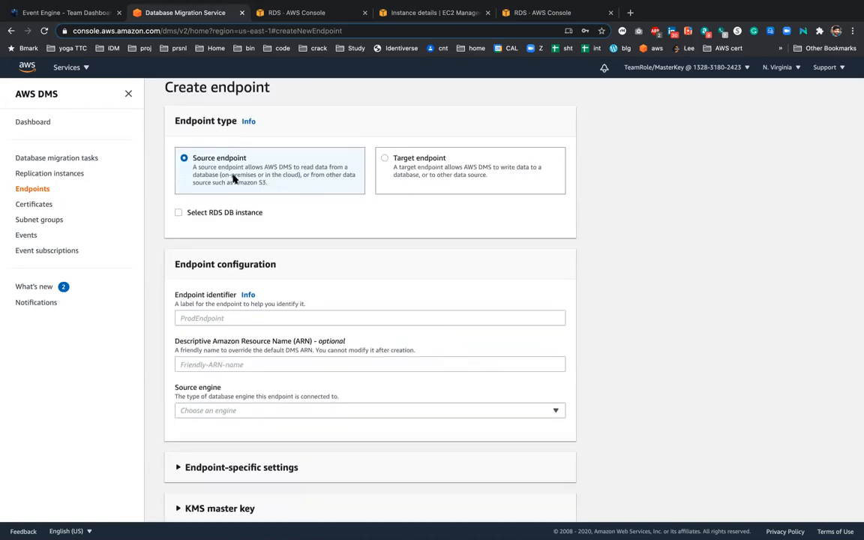
scroll("down", 3)
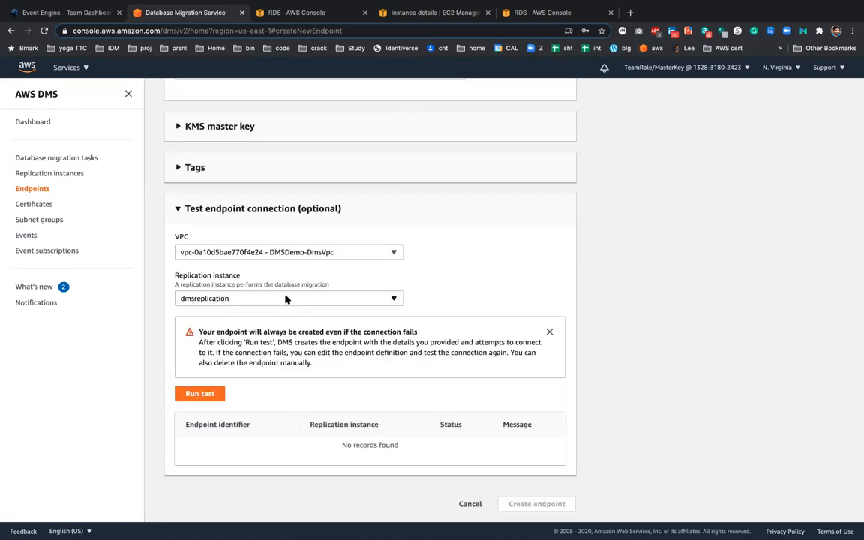
left_click(288, 298)
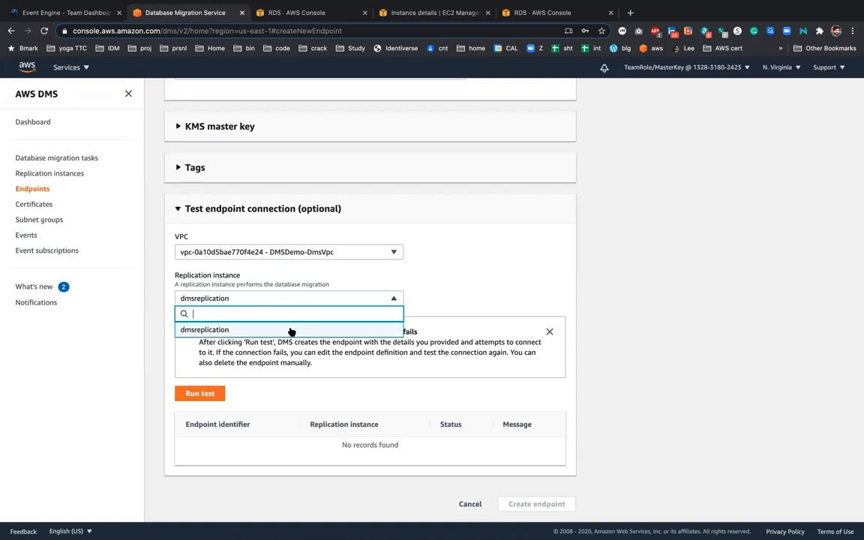
left_click(205, 330)
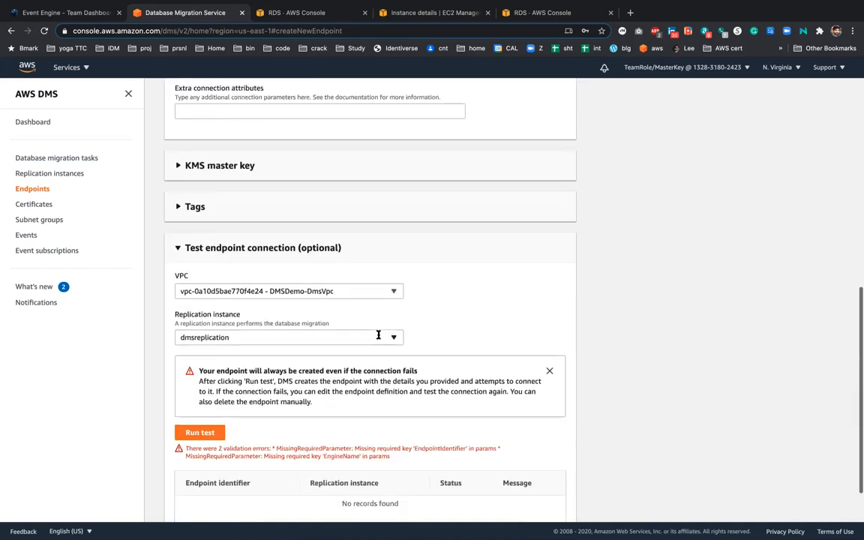
Step: Choose Amazon Aurora PostgreSQL as target engine with server name 'ab', then abandon the form for migration tasks
scroll("down", 3)
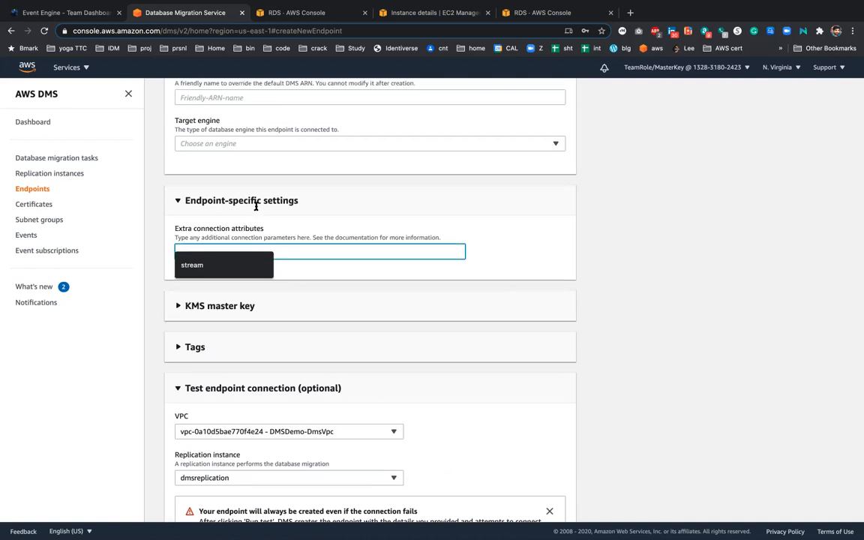
left_click(369, 144)
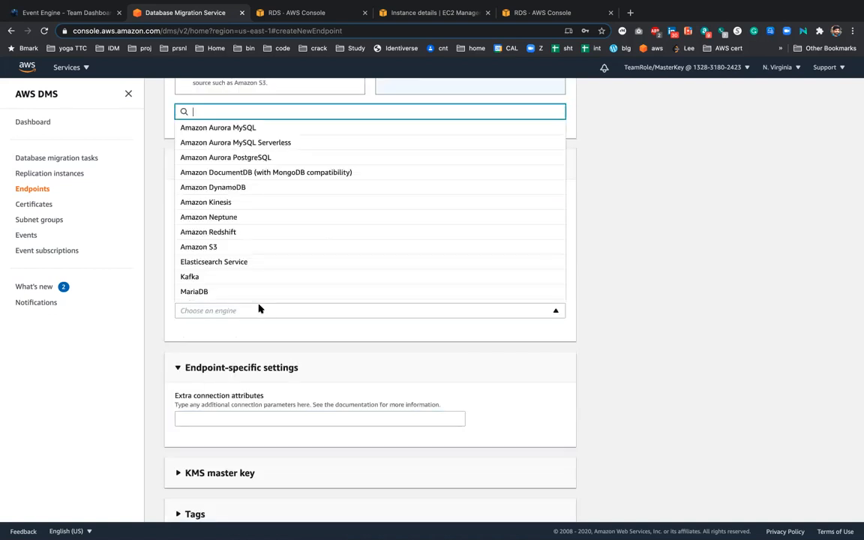
mouse_move(264, 158)
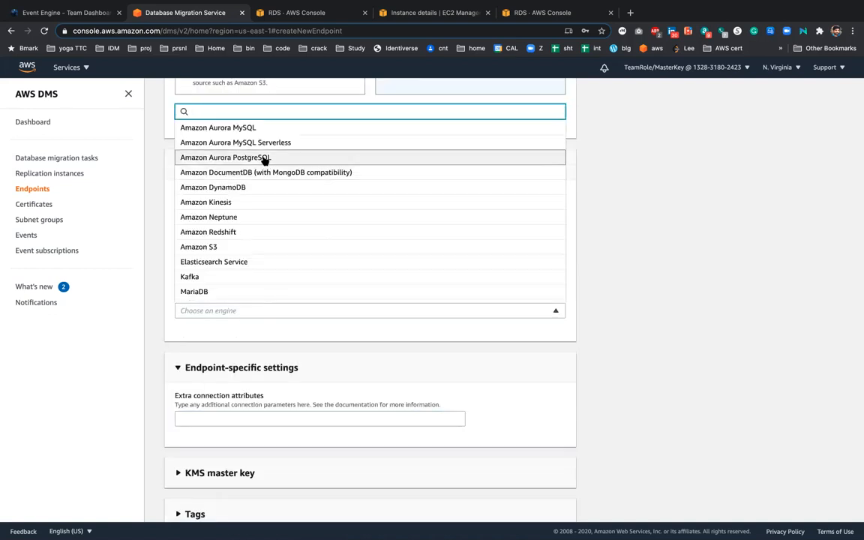
left_click(225, 158)
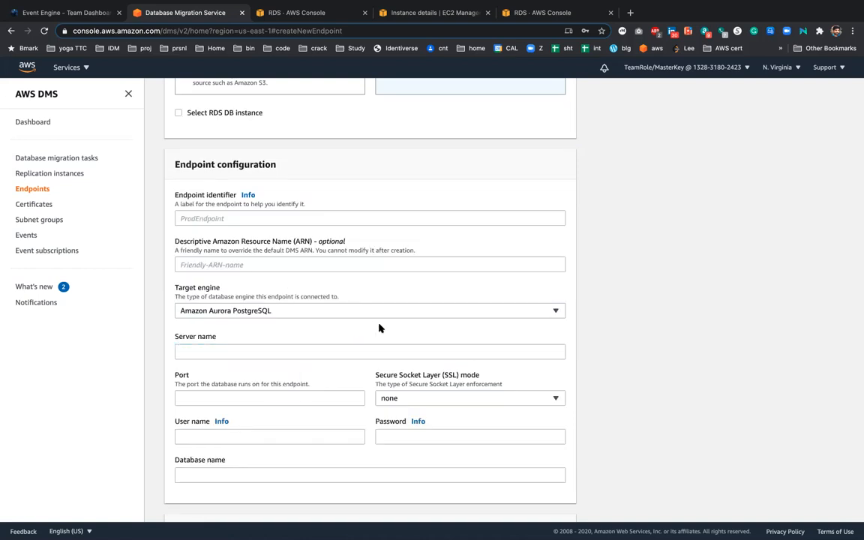
type("abc")
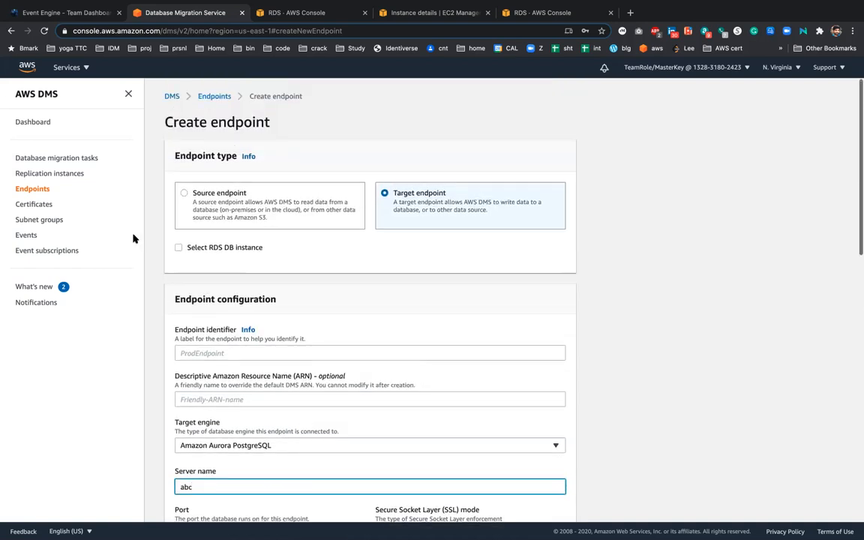
left_click(57, 158)
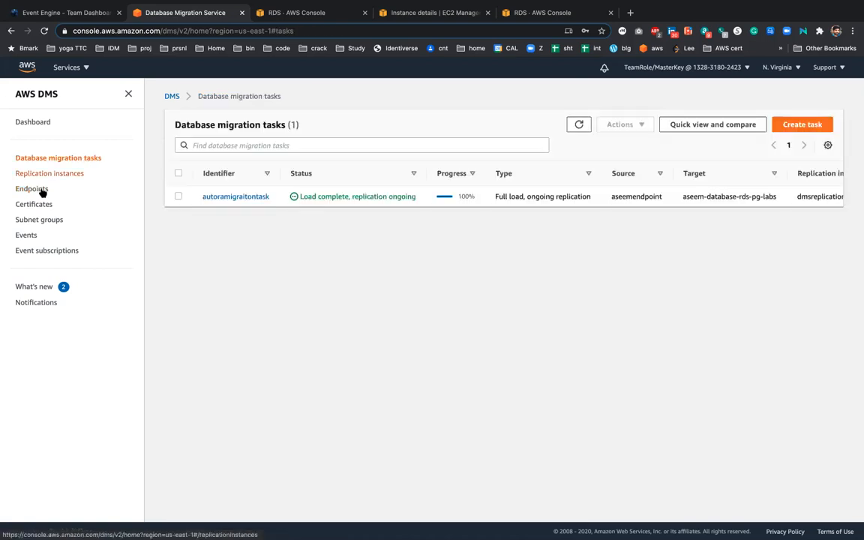
left_click(33, 189)
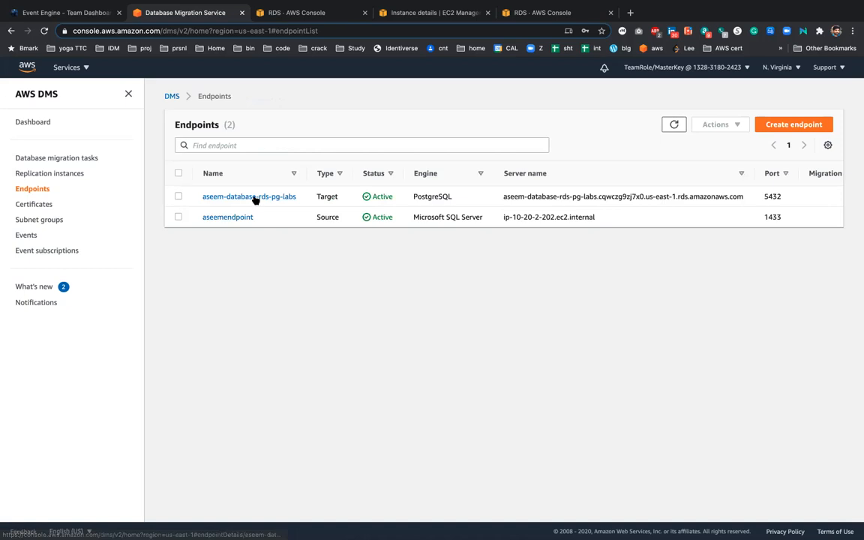
mouse_move(432, 225)
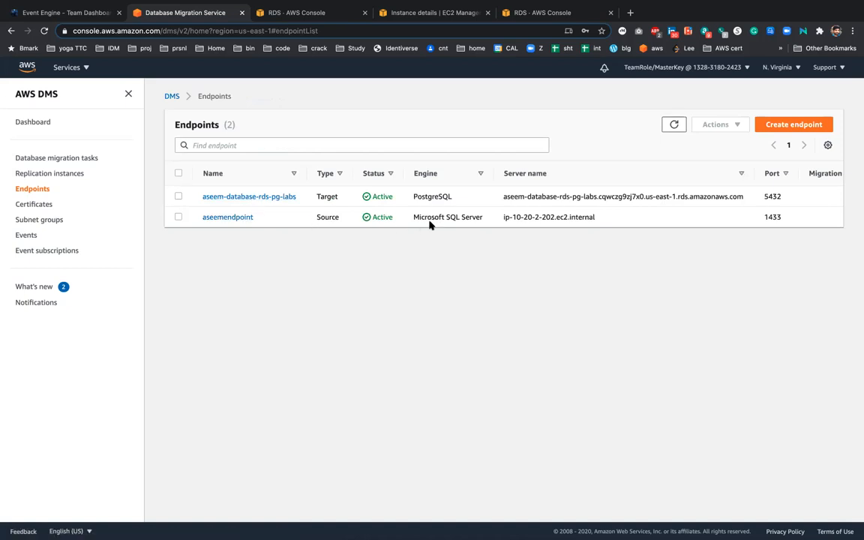
double_click(429, 216)
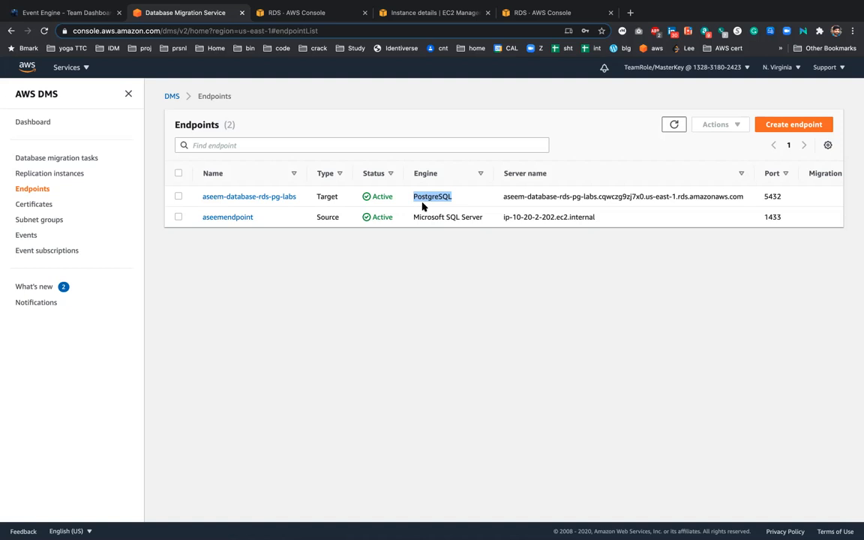
mouse_move(276, 234)
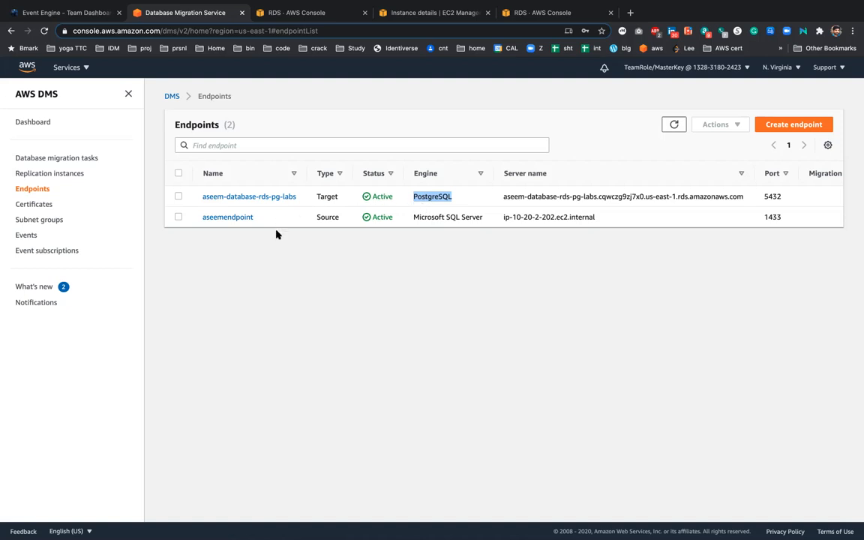
mouse_move(82, 174)
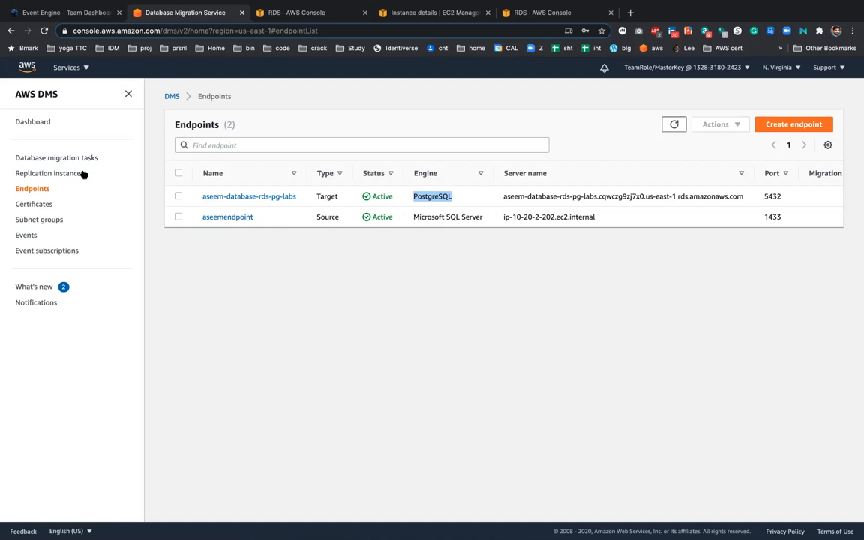
left_click(57, 157)
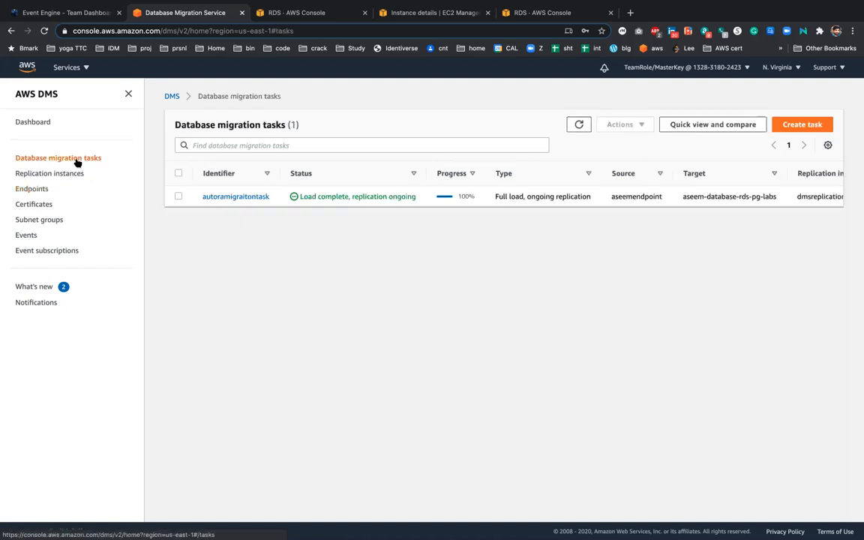
mouse_move(801, 124)
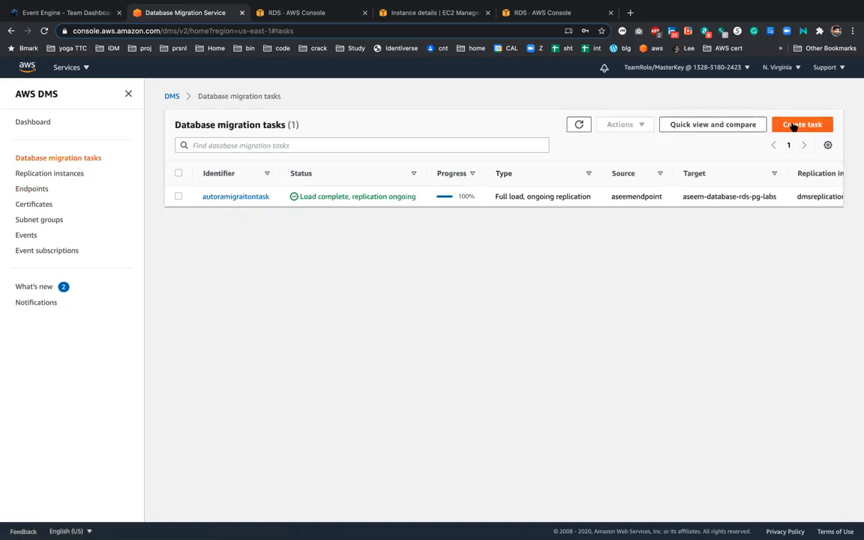
Step: Start a new migration task, check source and target endpoints, and name it demoMigration
left_click(801, 123)
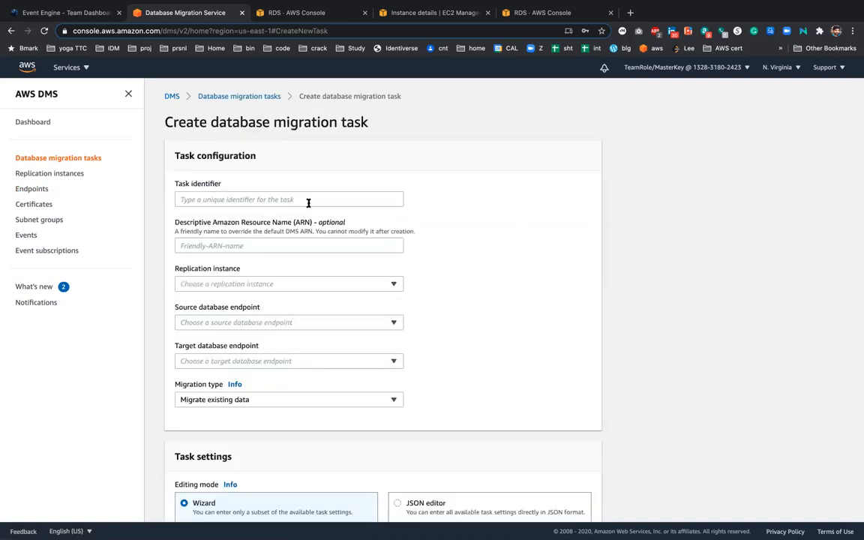
scroll("down", 3)
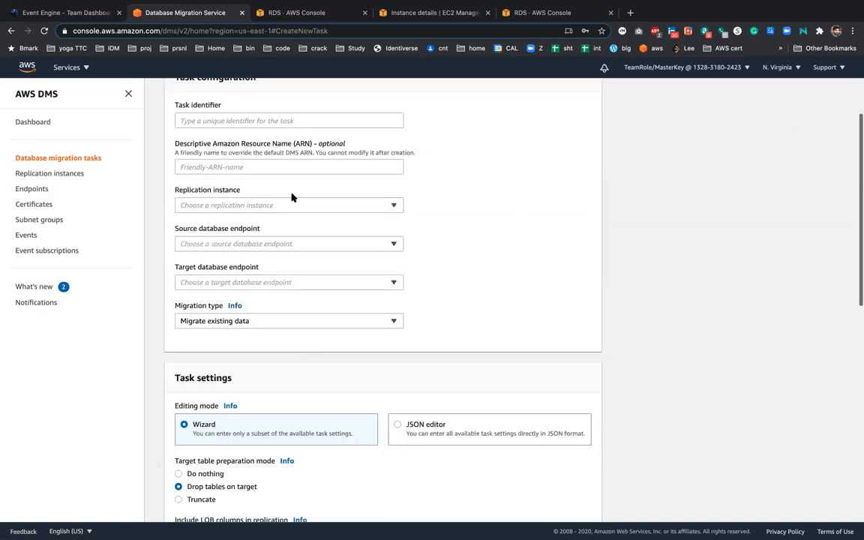
mouse_move(498, 222)
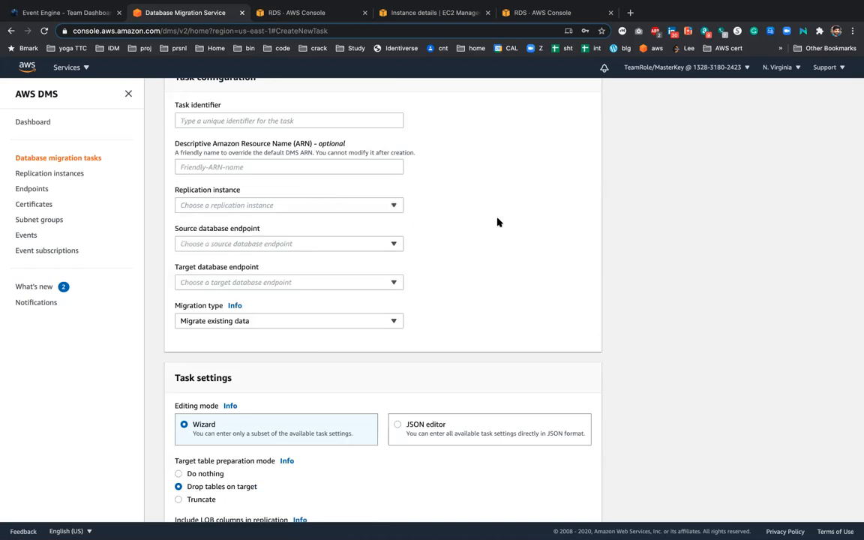
scroll("down", 3)
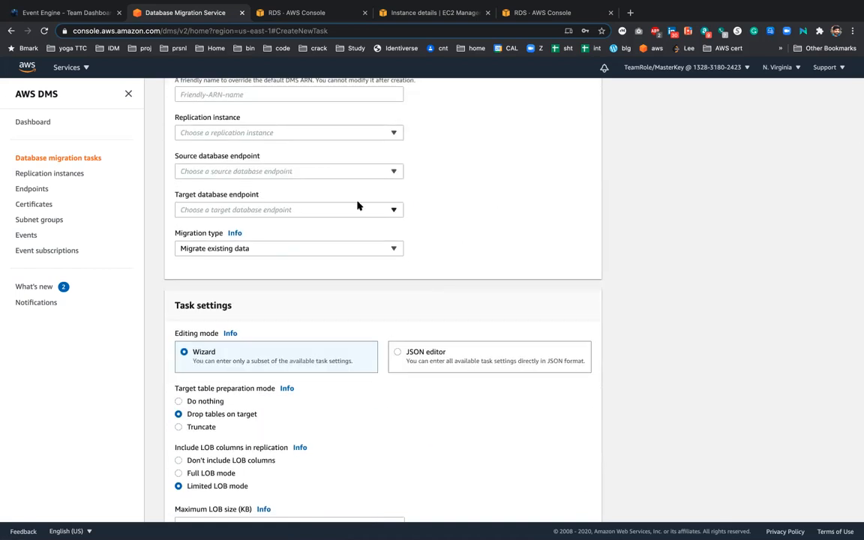
left_click(288, 210)
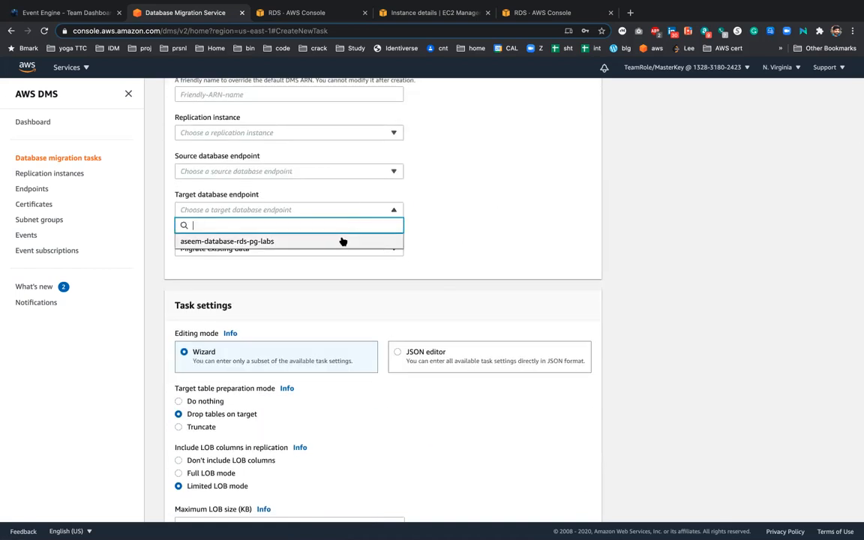
left_click(288, 171)
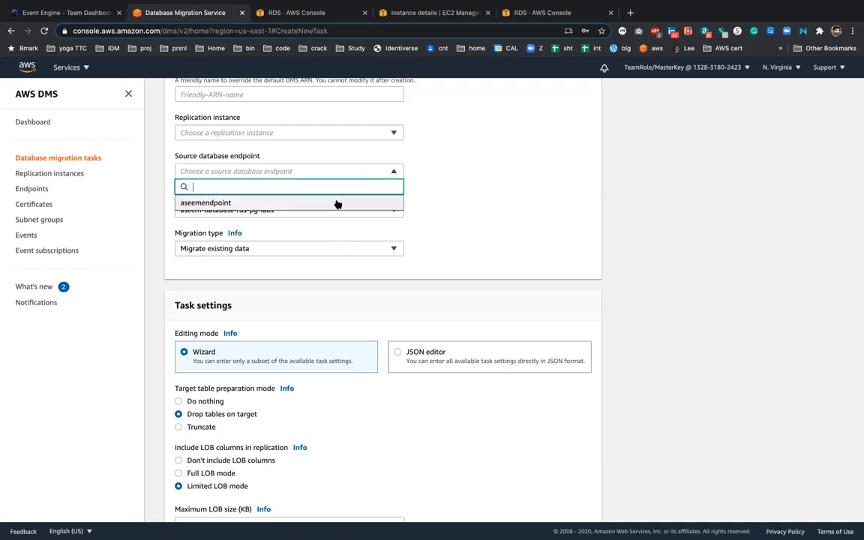
left_click(204, 203)
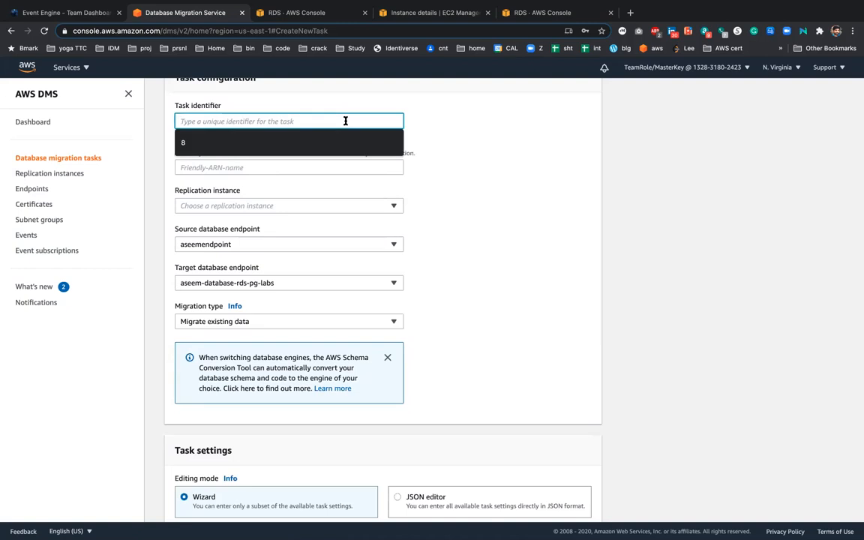
type("demo m")
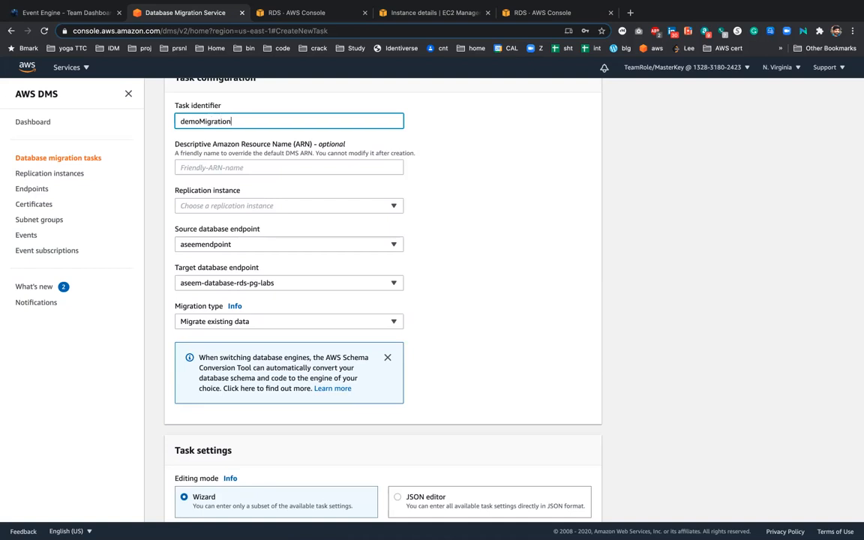
Step: Scroll through task settings, advanced settings, table mappings and premigration assessment down to Create task
scroll("down", 3)
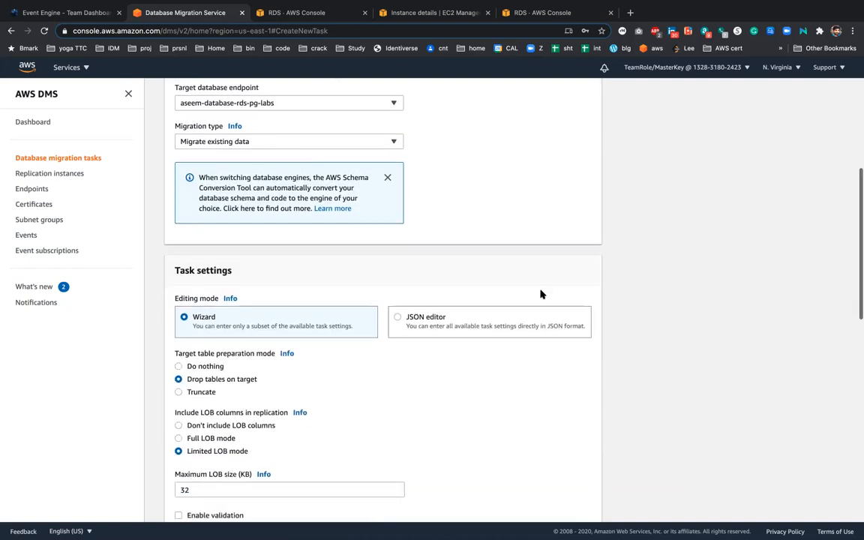
scroll("down", 3)
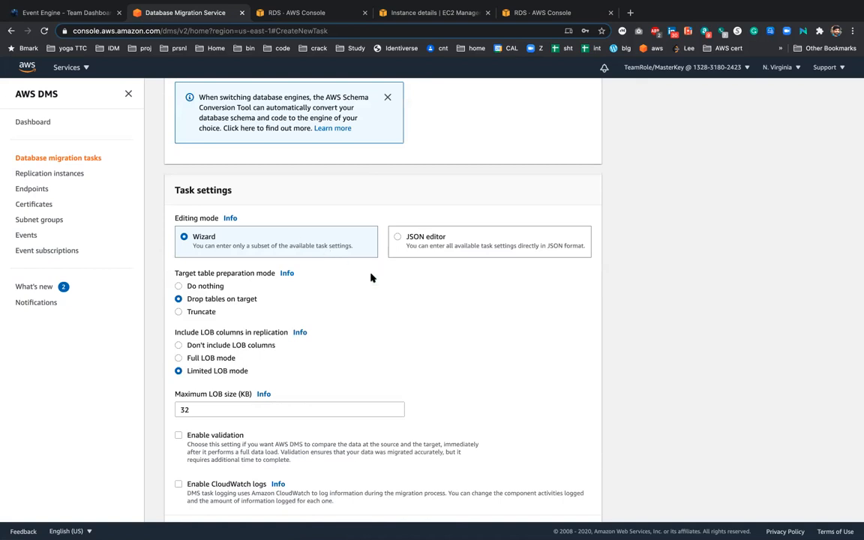
mouse_move(183, 279)
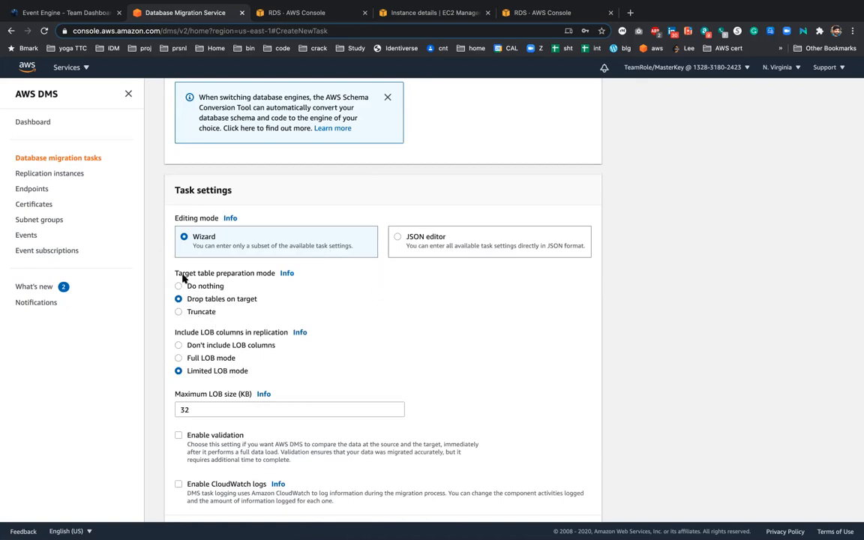
scroll("down", 3)
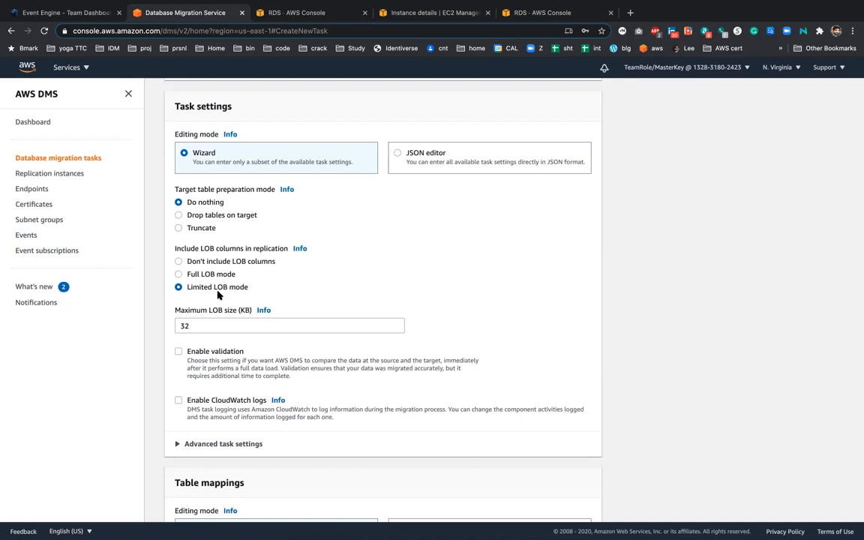
scroll("down", 3)
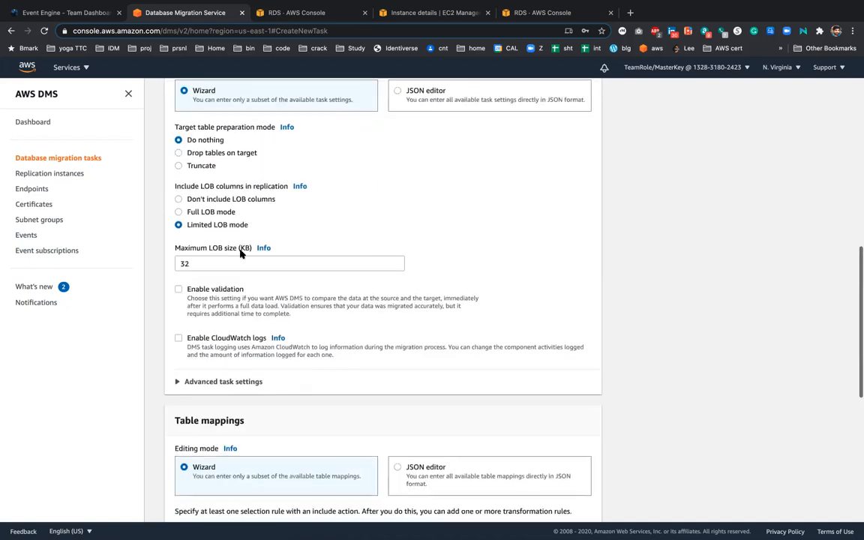
scroll("down", 3)
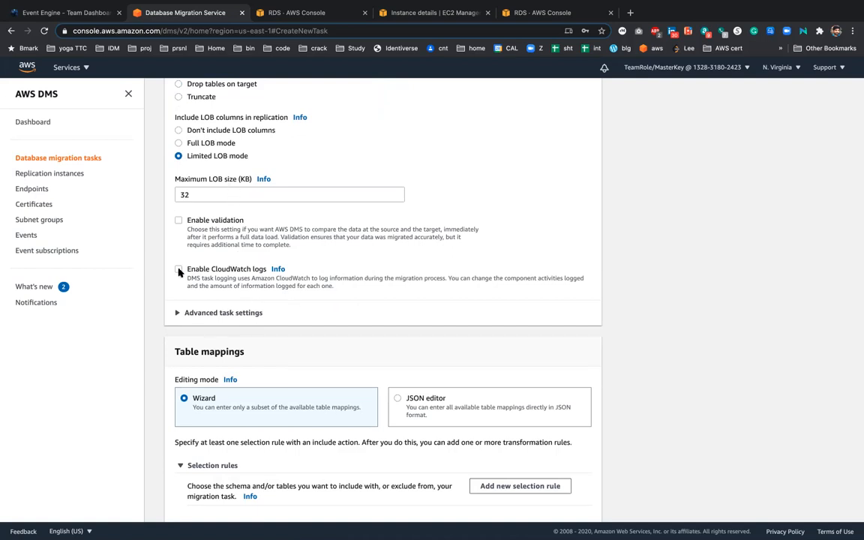
scroll("down", 3)
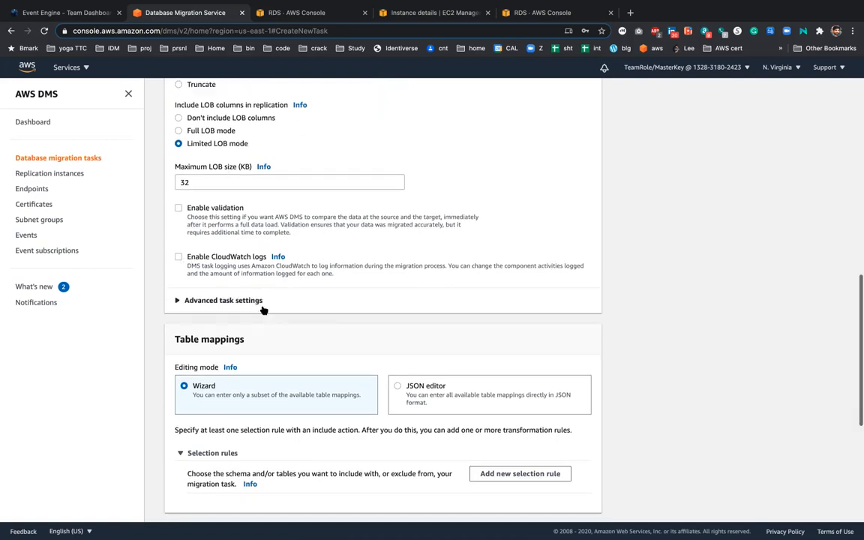
scroll("down", 3)
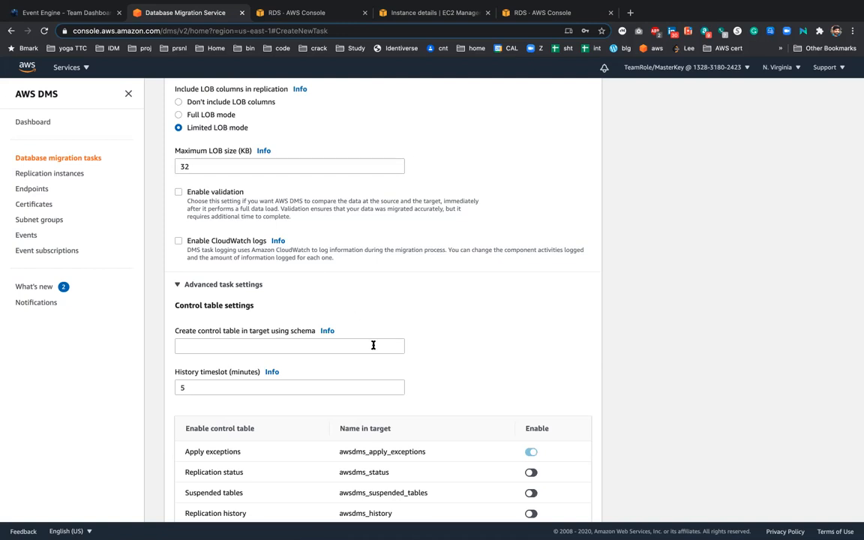
scroll("down", 3)
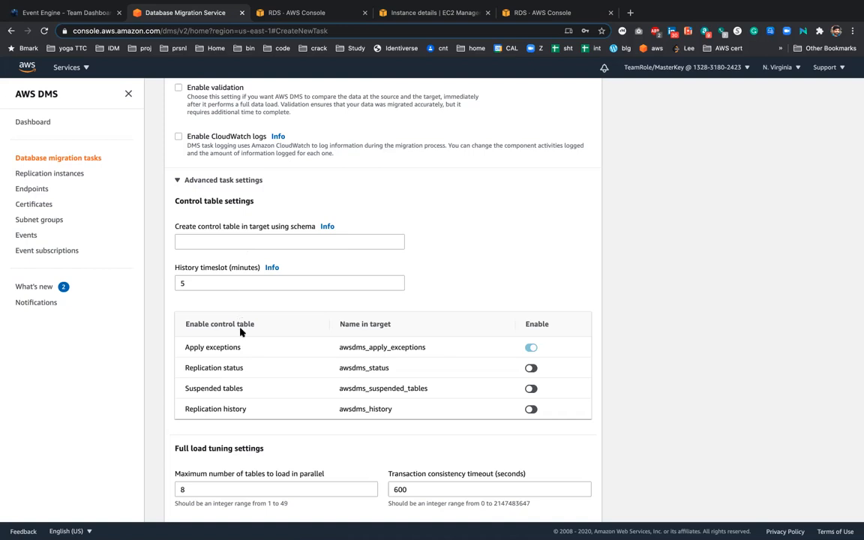
scroll("down", 3)
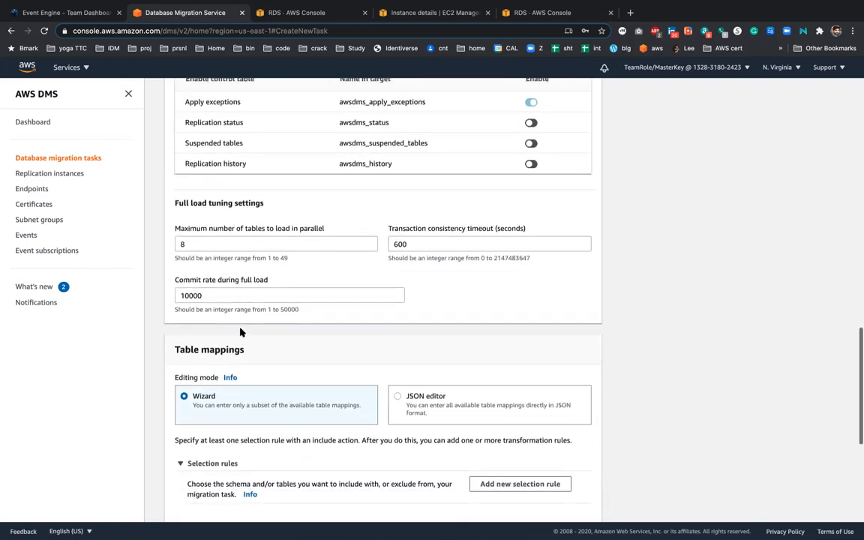
mouse_move(261, 351)
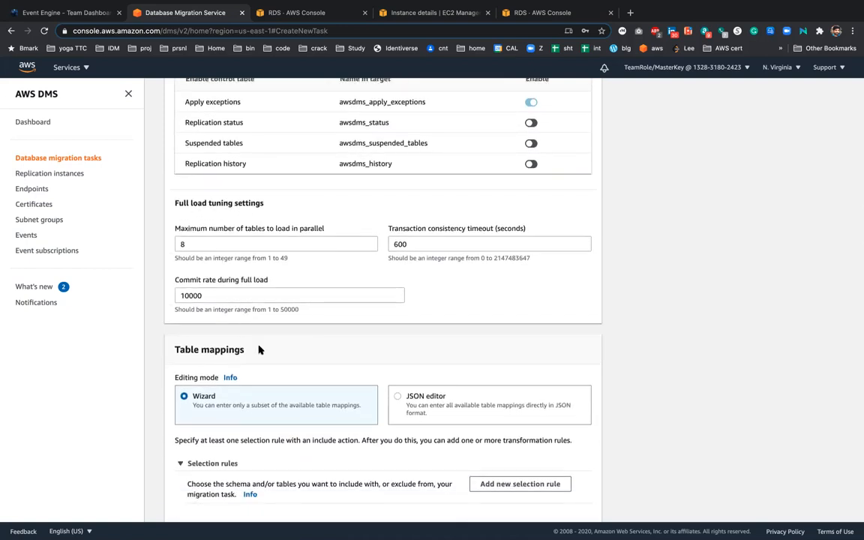
scroll("down", 3)
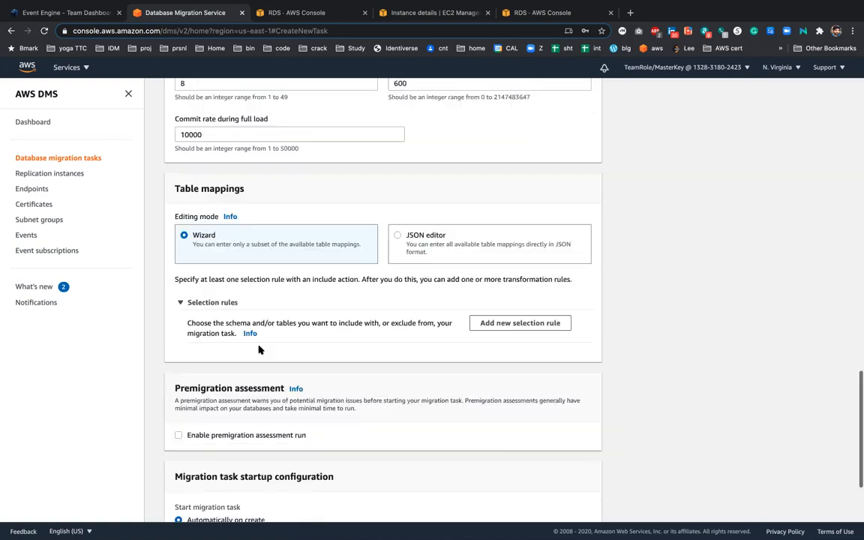
scroll("down", 3)
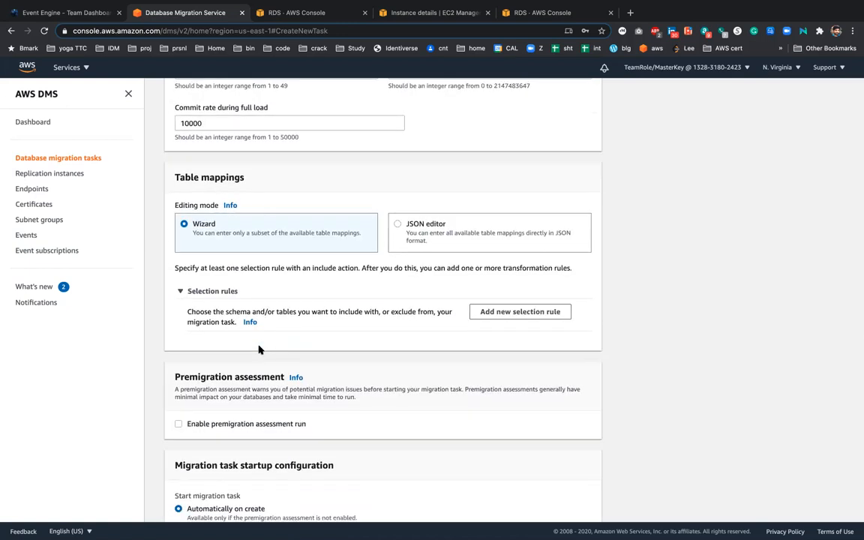
scroll("down", 3)
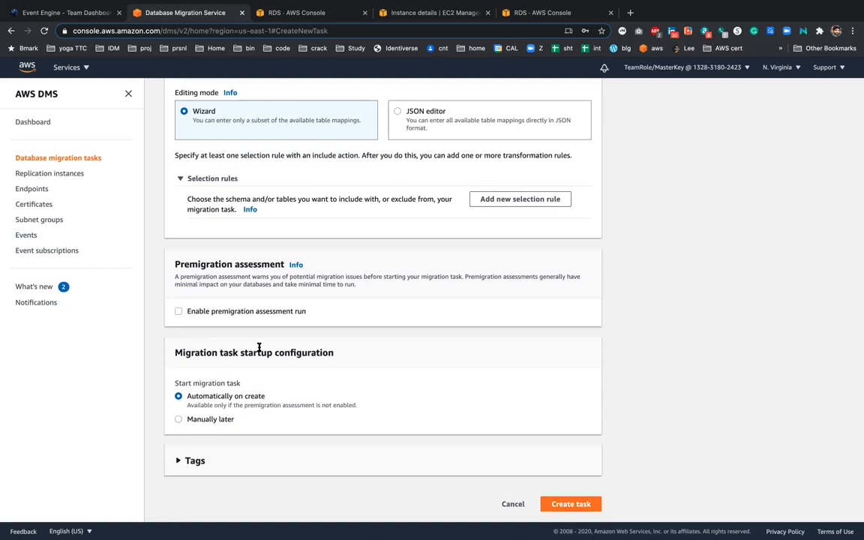
mouse_move(420, 374)
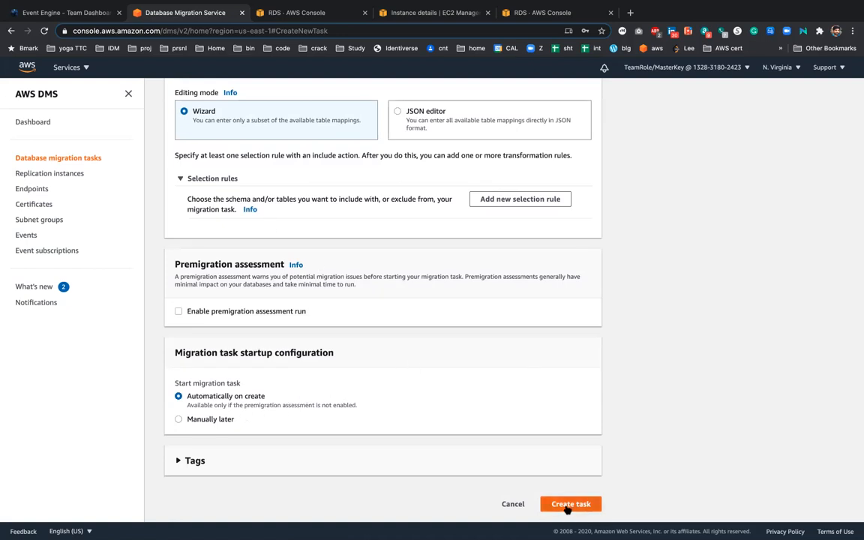
Step: Attempt to create the task, then fix the ReplicationInstanceArn error by selecting dmsreplication
left_click(570, 504)
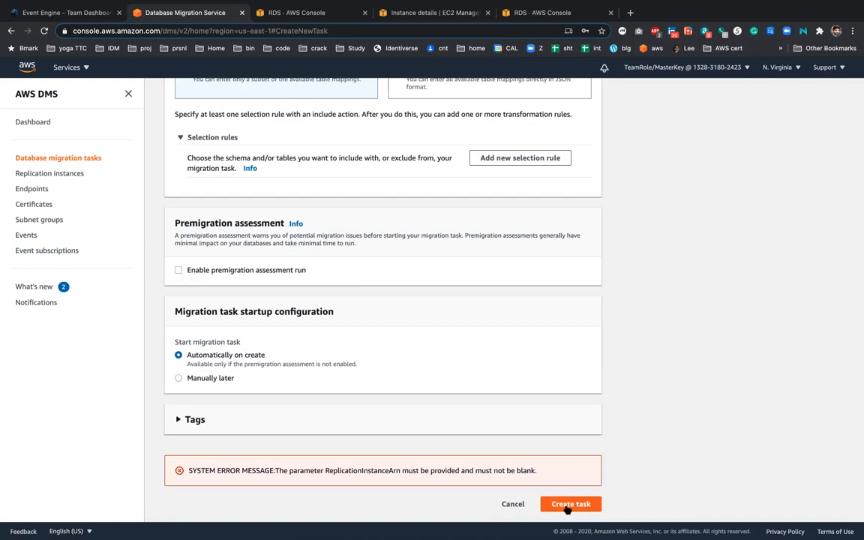
mouse_move(432, 369)
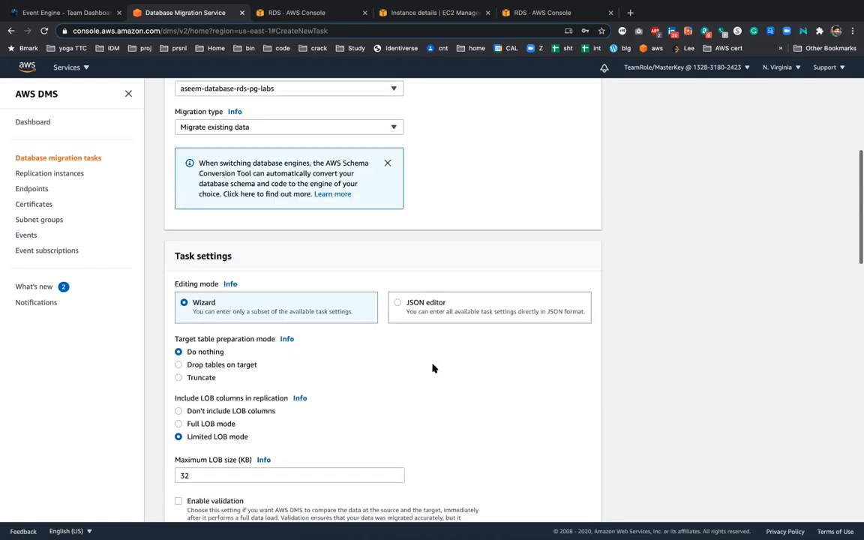
scroll("up", 3)
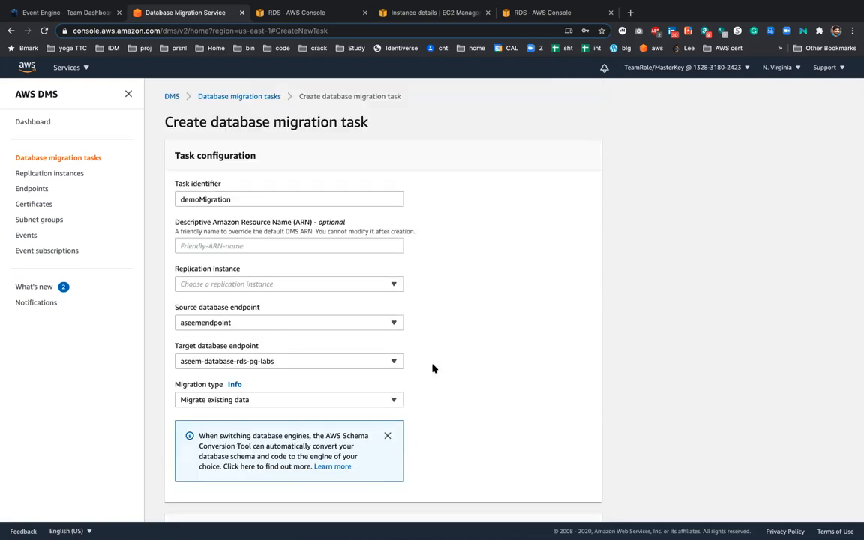
left_click(289, 284)
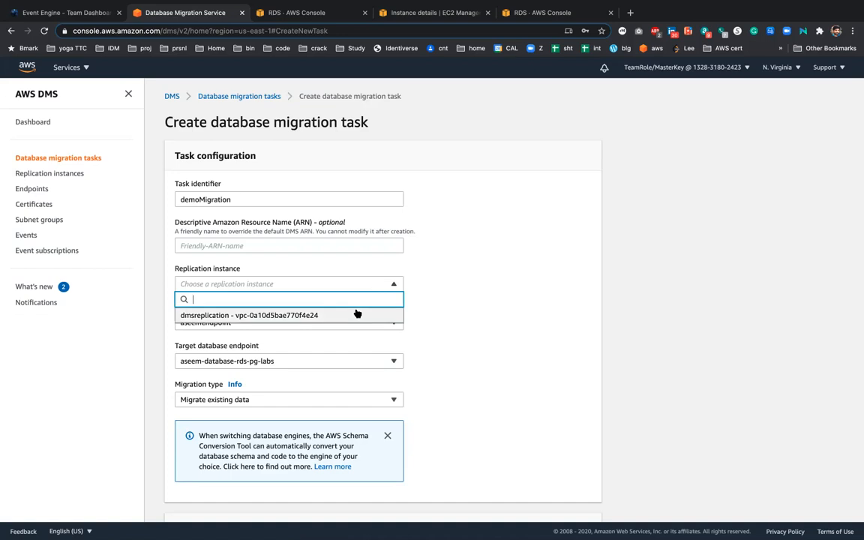
left_click(249, 316)
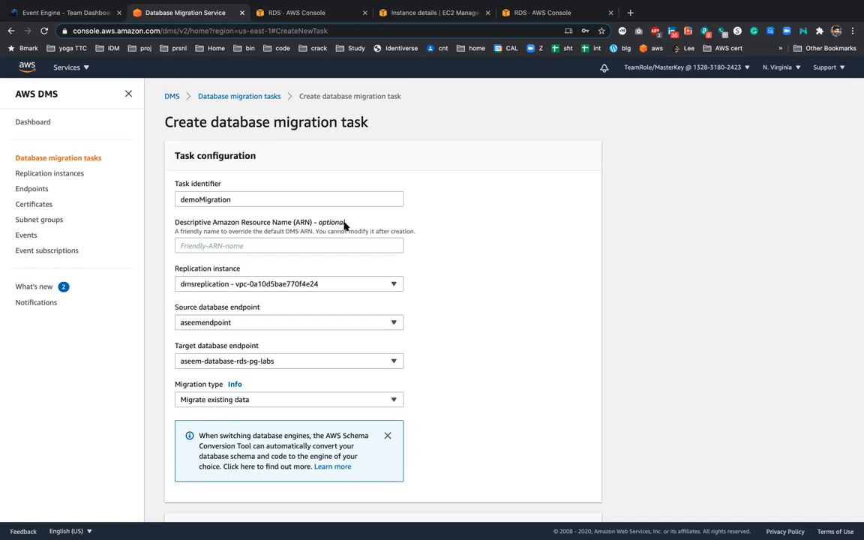
Step: Scroll back down through task settings to the Table mappings section
scroll("down", 3)
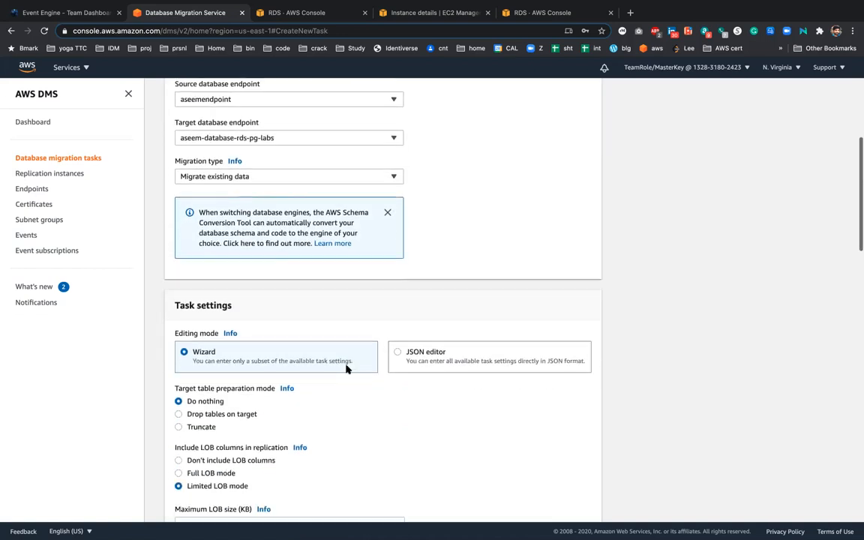
scroll("down", 3)
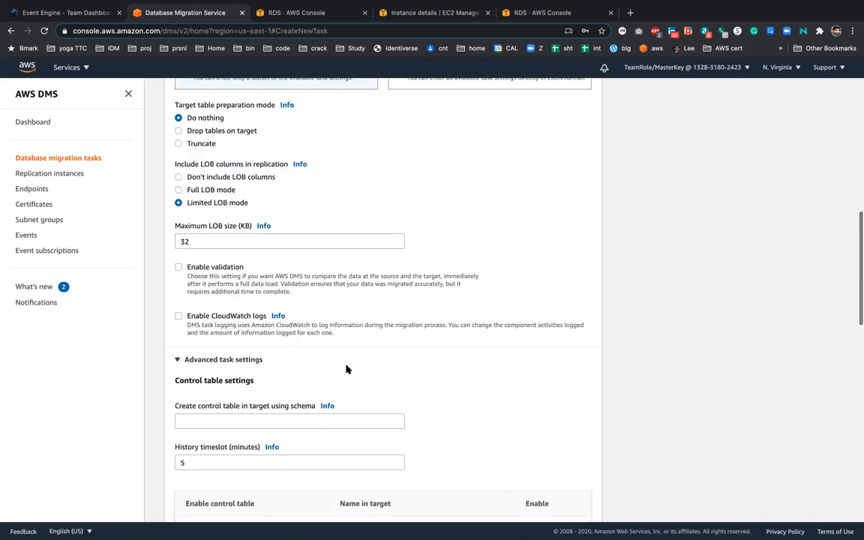
scroll("down", 3)
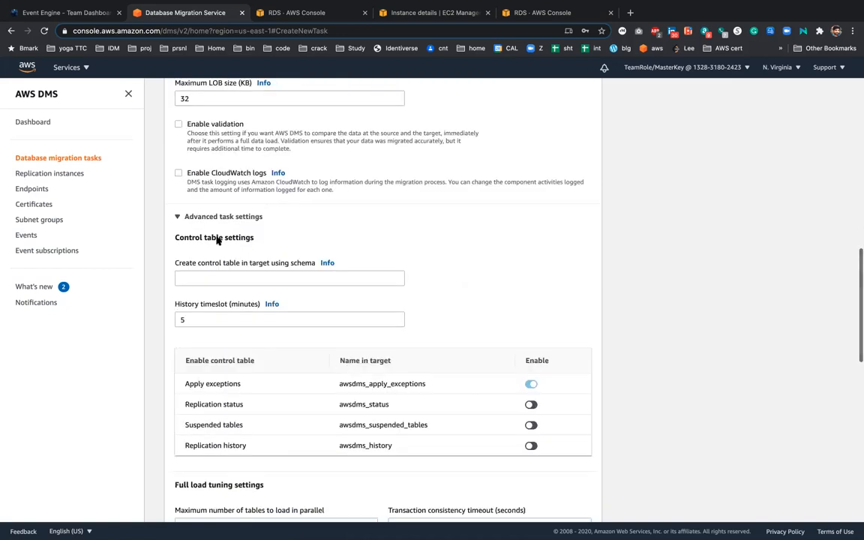
scroll("down", 3)
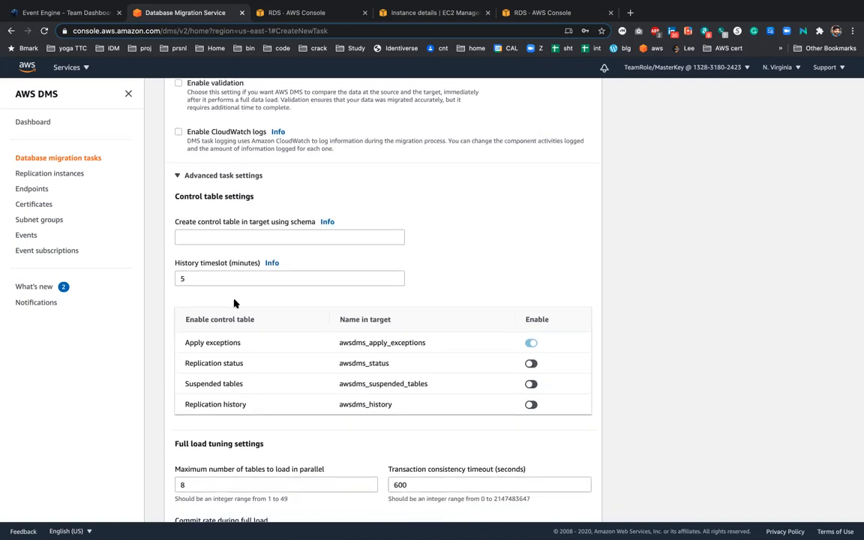
scroll("down", 3)
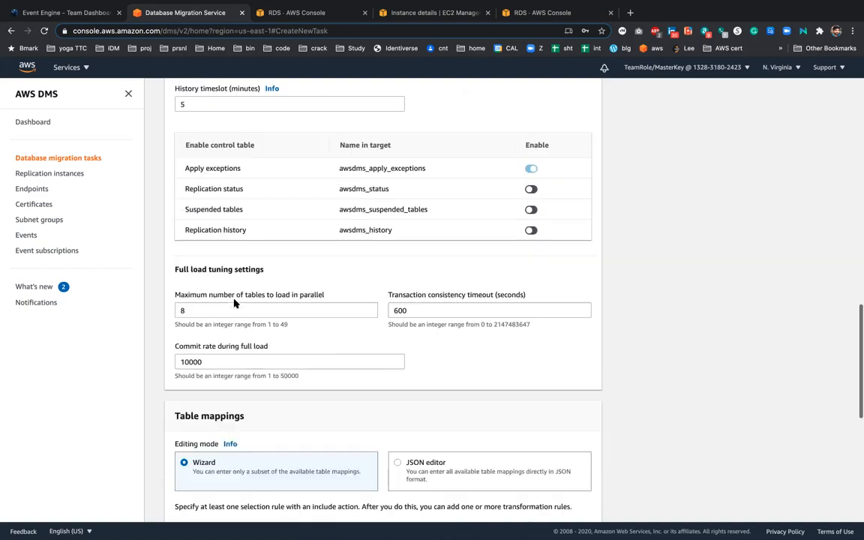
scroll("down", 3)
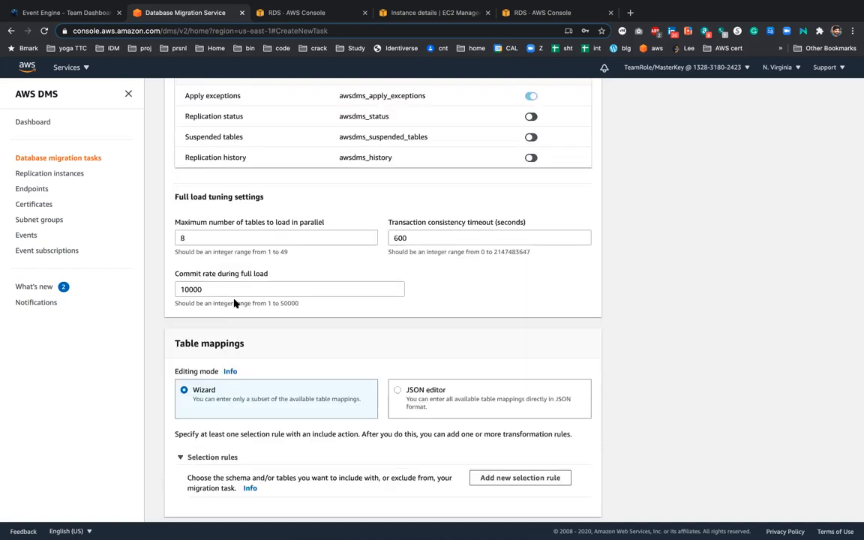
scroll("down", 3)
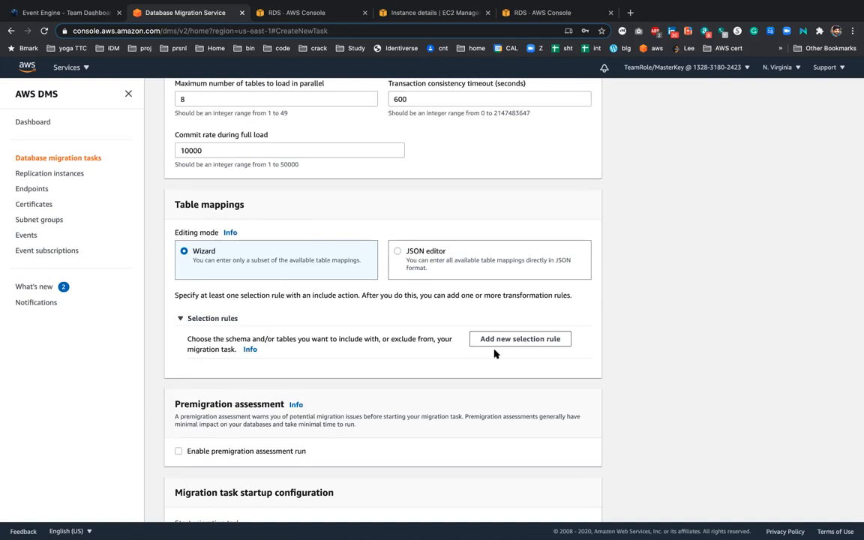
mouse_move(479, 351)
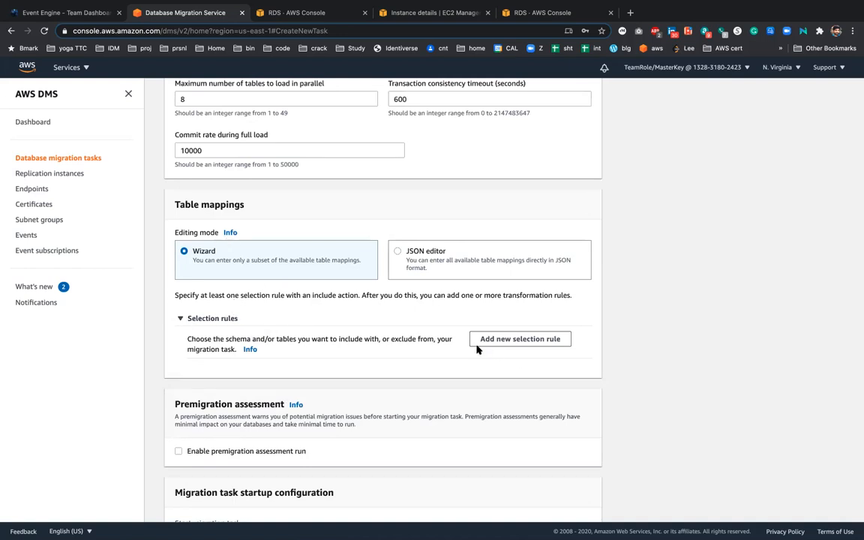
mouse_move(519, 339)
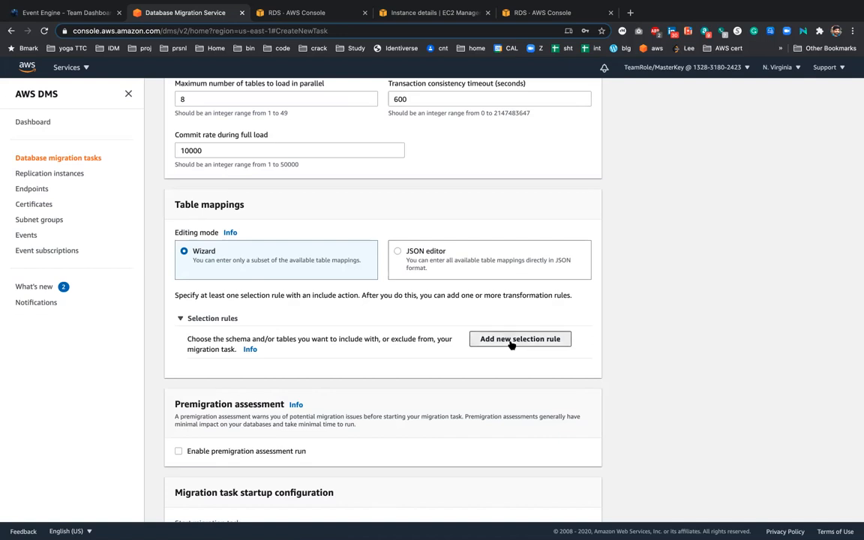
Step: Add an include-all-tables selection rule and retry creating demoMigration, which fails mapping-rule validation
left_click(519, 339)
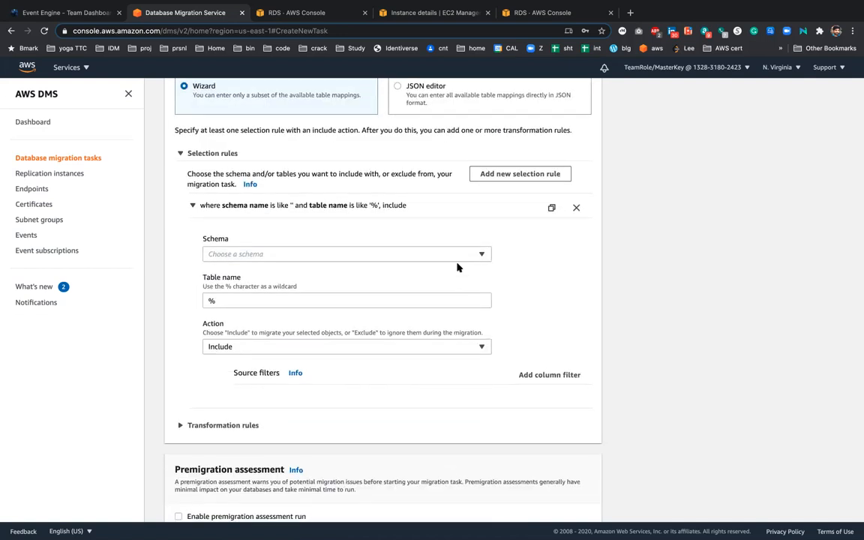
left_click(346, 254)
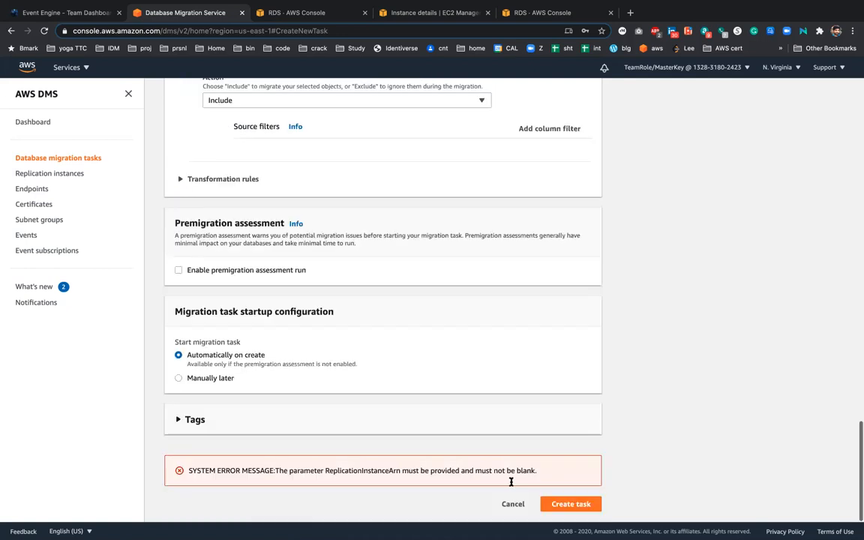
left_click(570, 504)
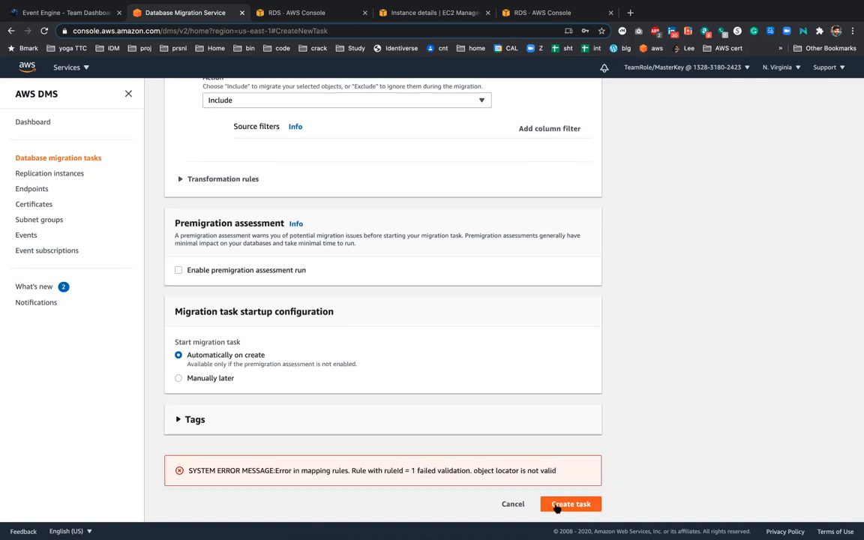
left_click(195, 420)
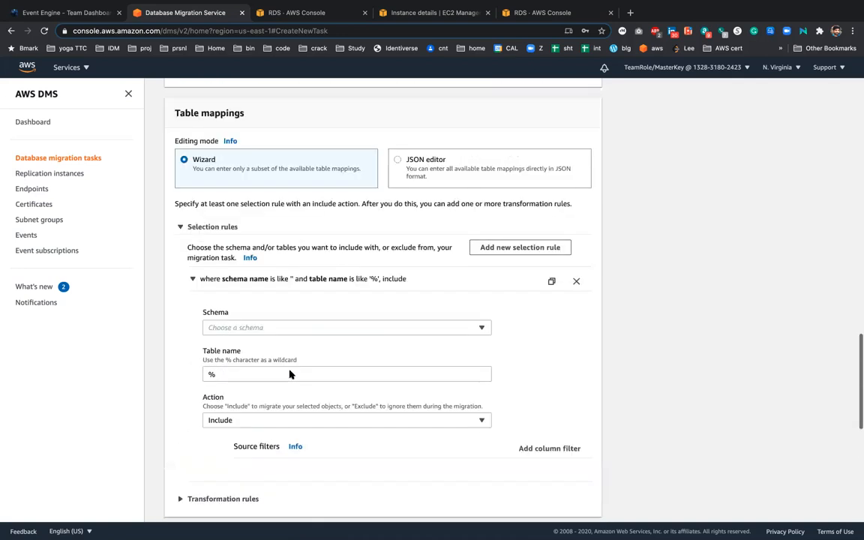
scroll("down", 3)
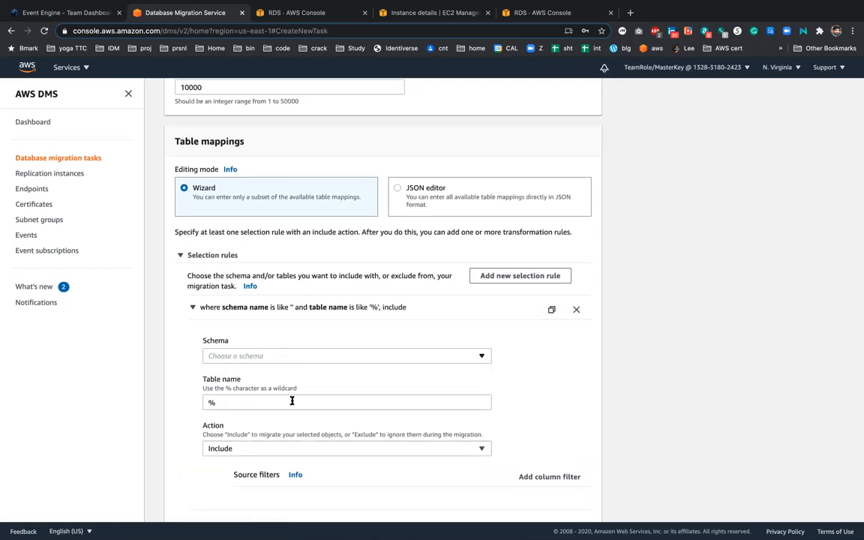
scroll("down", 3)
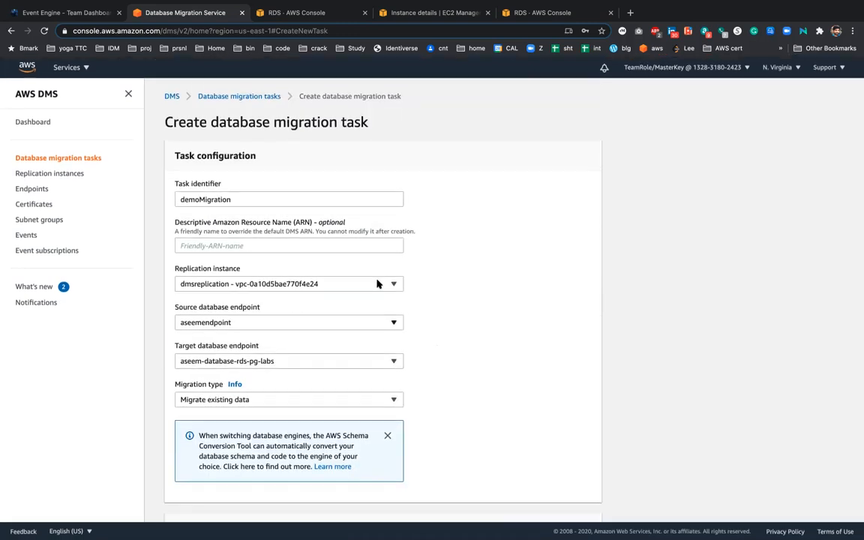
Step: Cycle through the RDS, EC2 and Performance Insights tabs, then return to the DMS migration tasks list
left_click(542, 12)
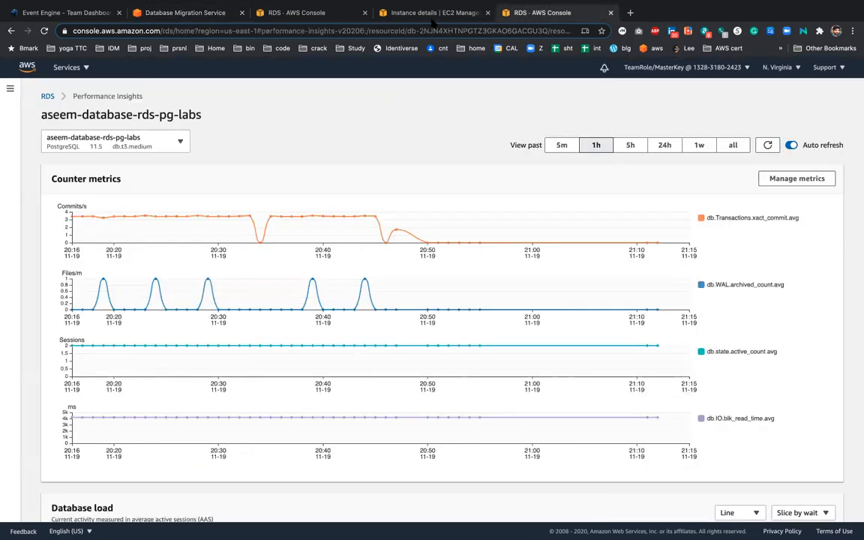
left_click(433, 12)
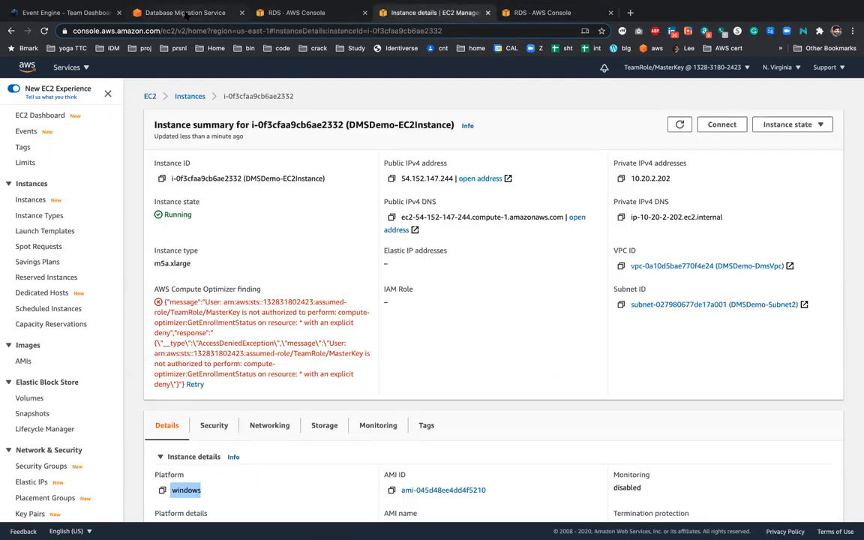
left_click(300, 12)
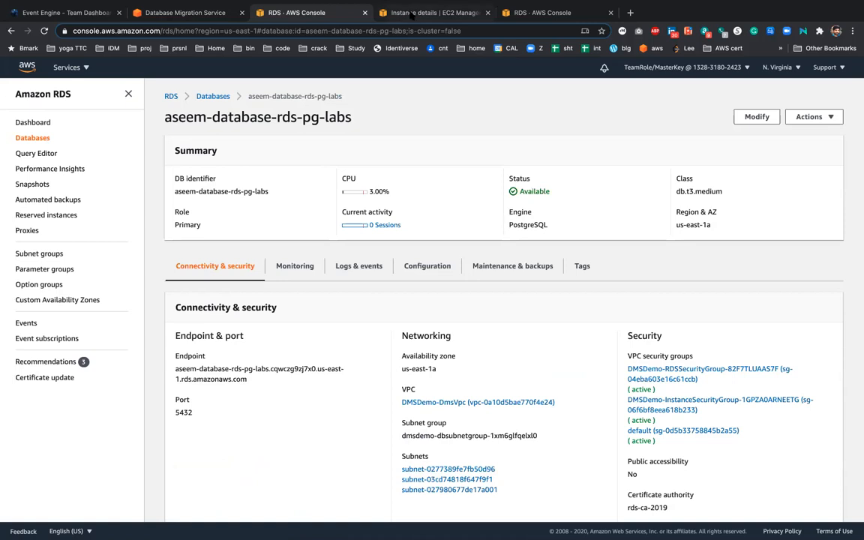
mouse_move(432, 12)
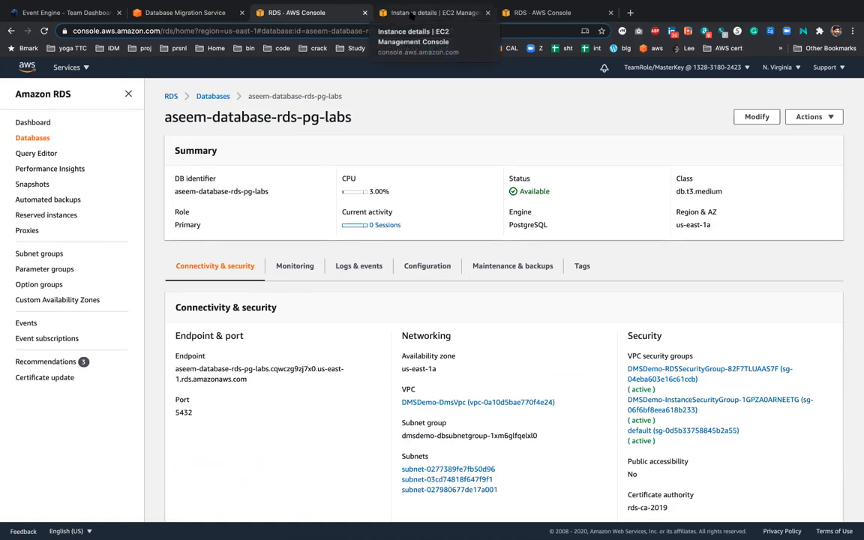
left_click(435, 12)
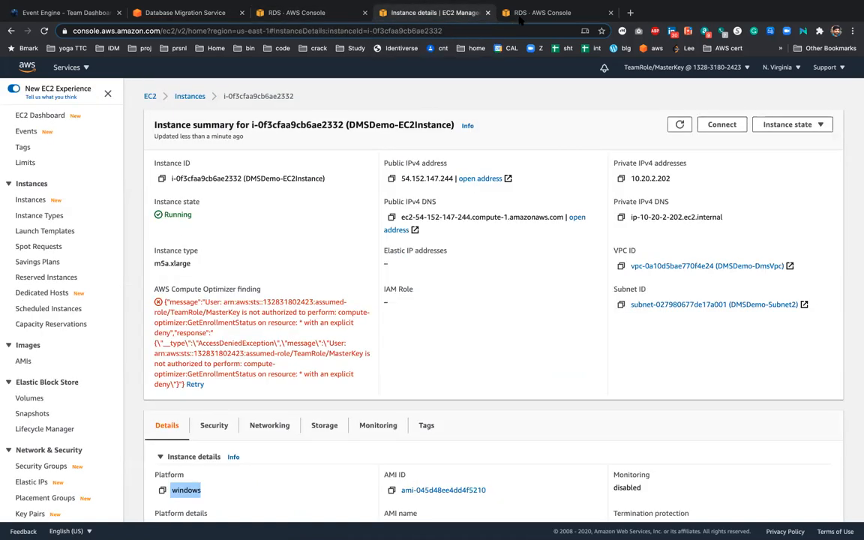
left_click(542, 12)
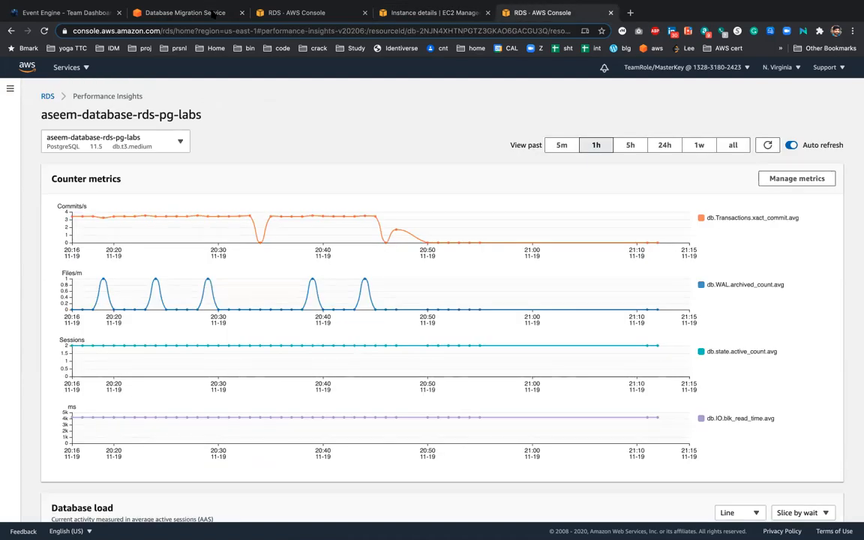
left_click(185, 12)
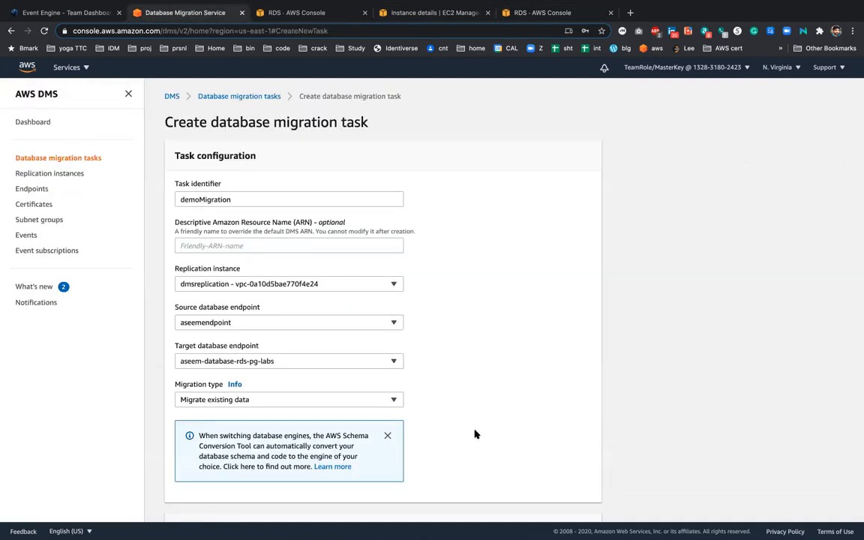
scroll("down", 3)
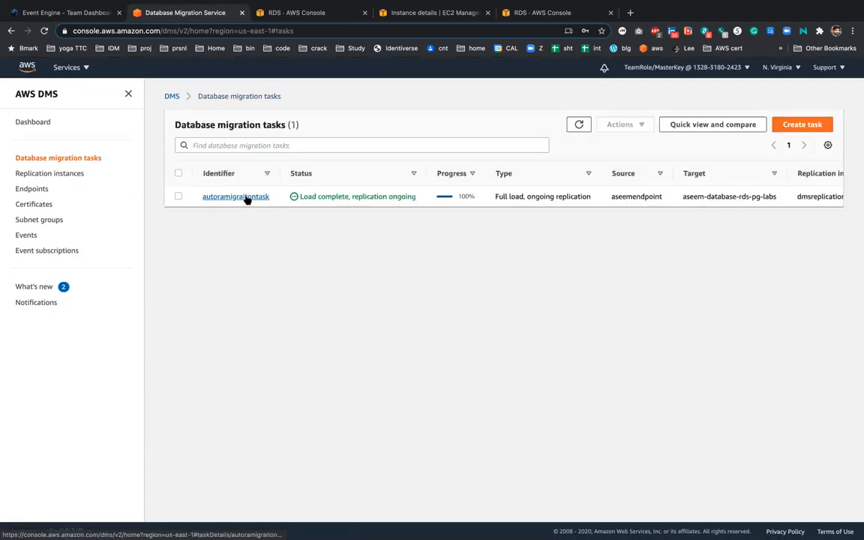
Step: Review autoramigrationtask's Overview (full load complete, 100%) and glance at its Actions menu
left_click(234, 195)
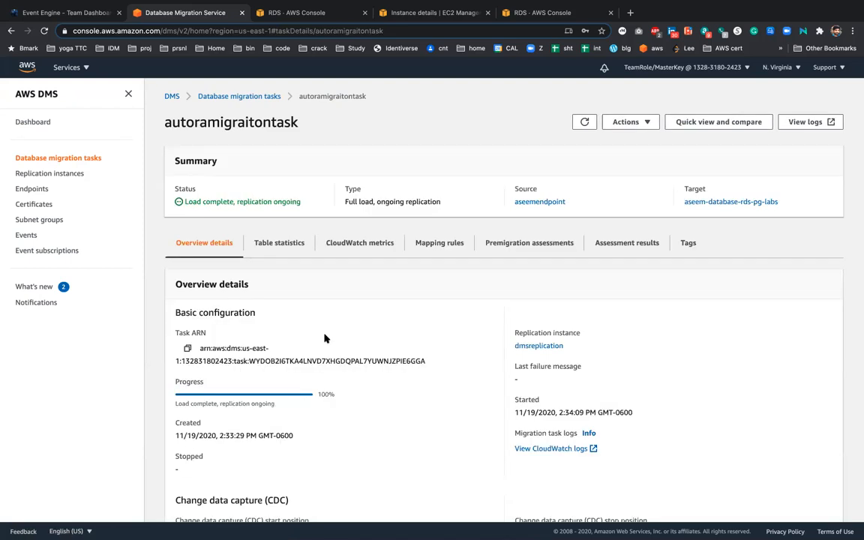
scroll("down", 3)
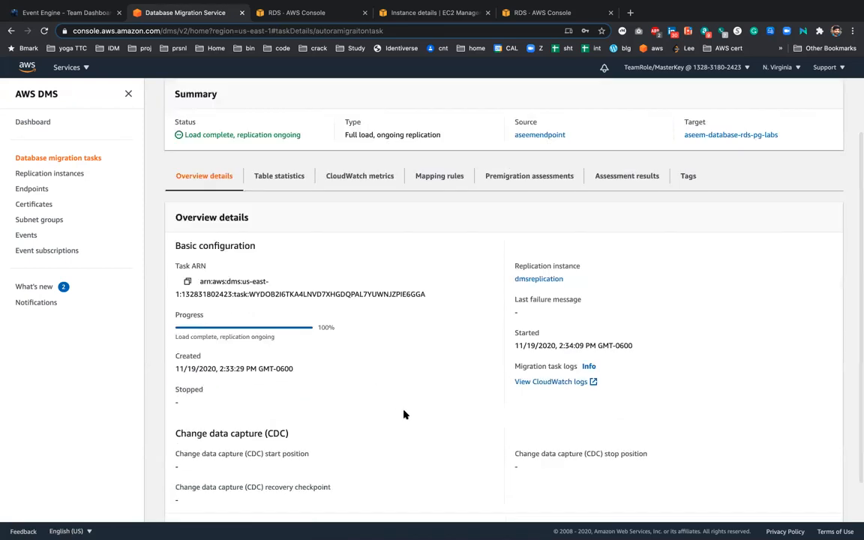
scroll("up", 3)
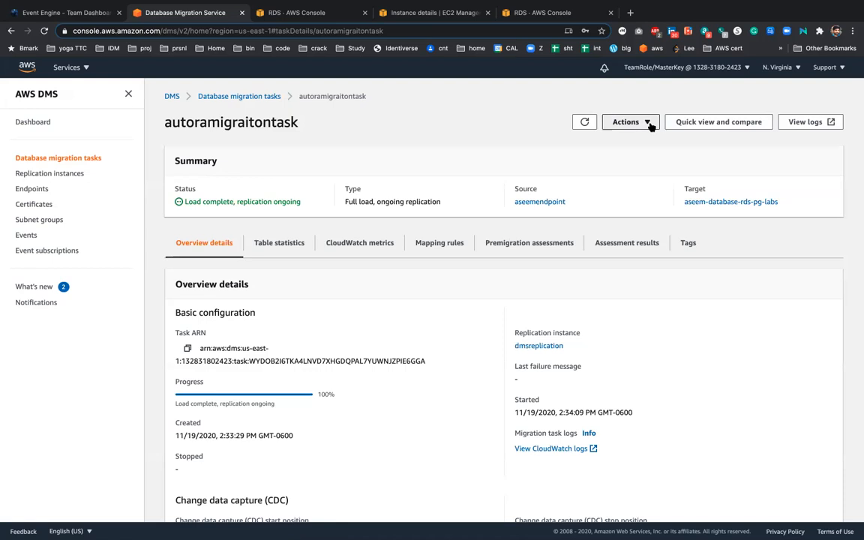
left_click(626, 122)
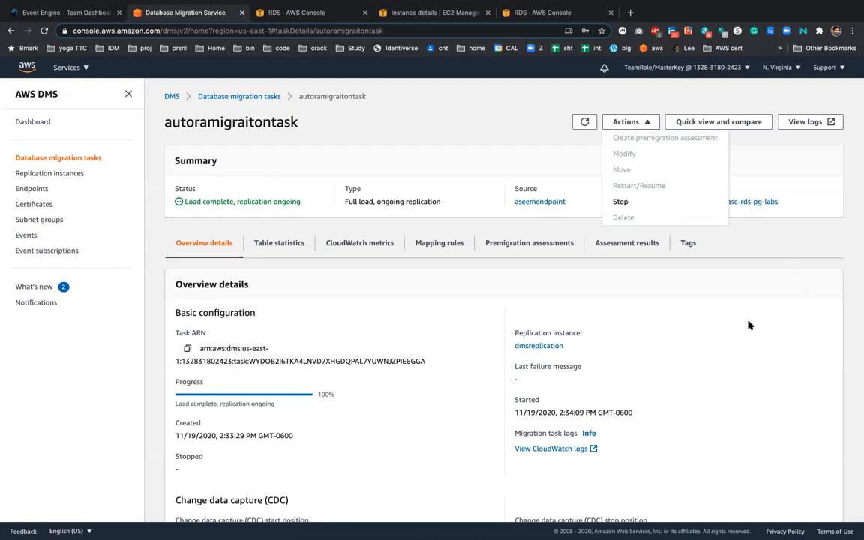
left_click(624, 122)
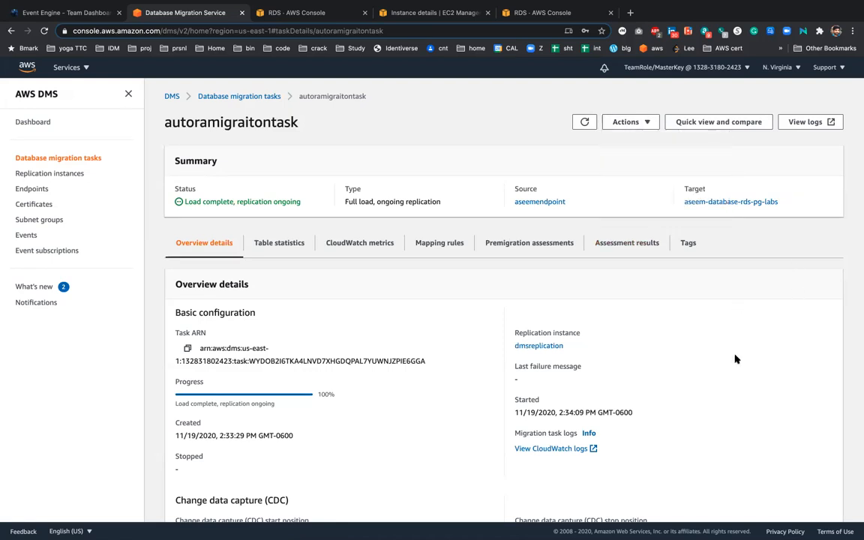
Step: Browse Table statistics: 16 completed tables, highlighting sporting_event_ticket's 57,588,768 full-load rows
left_click(279, 243)
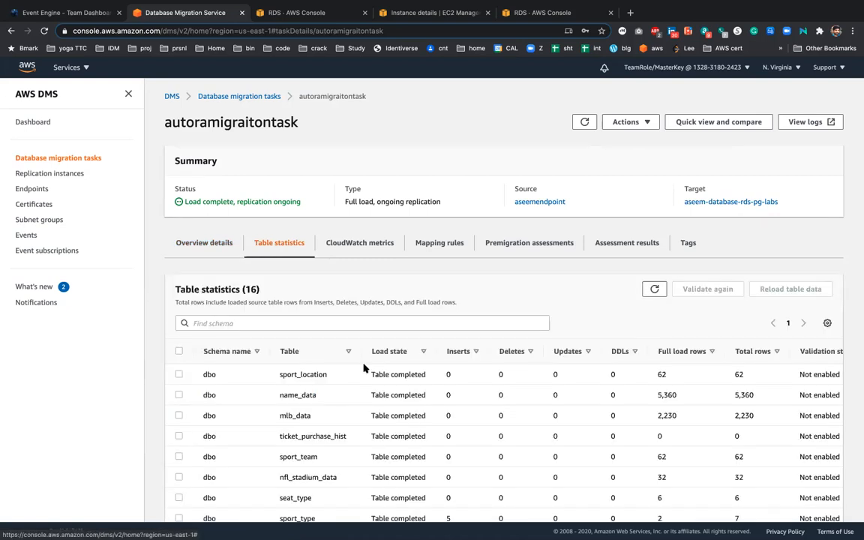
scroll("down", 3)
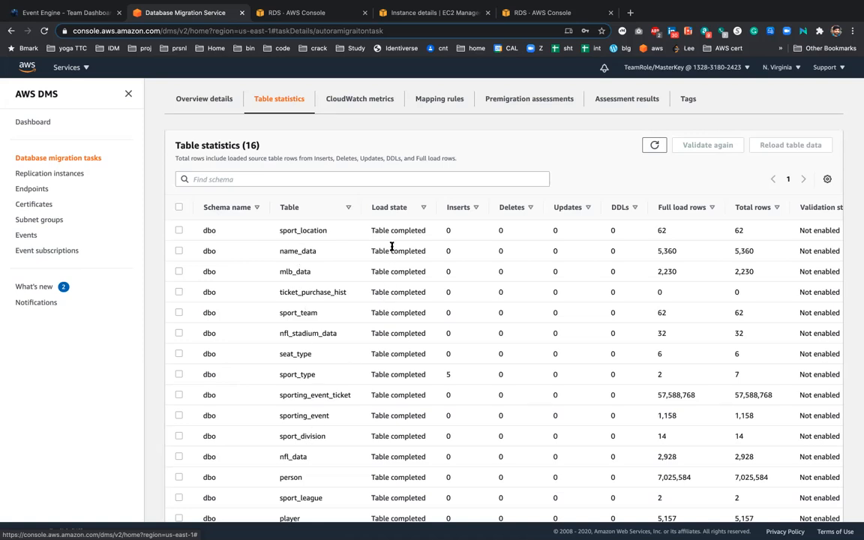
mouse_move(410, 327)
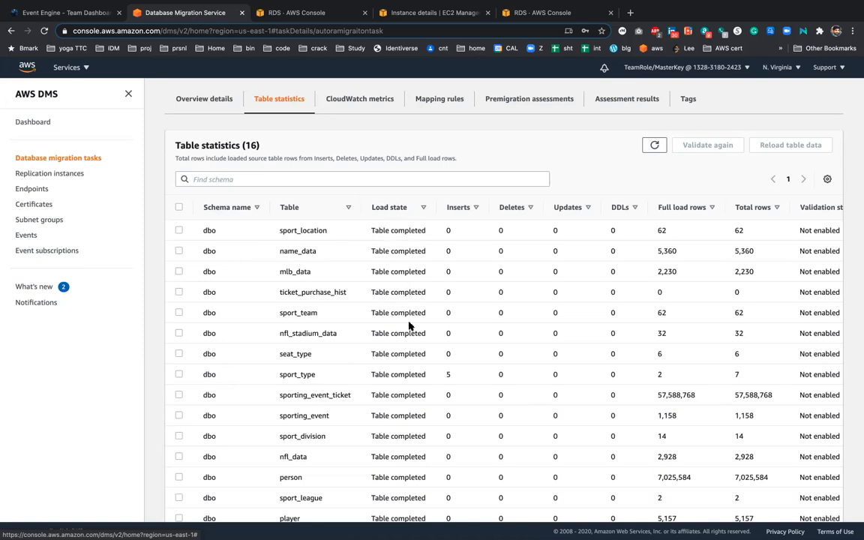
scroll("down", 3)
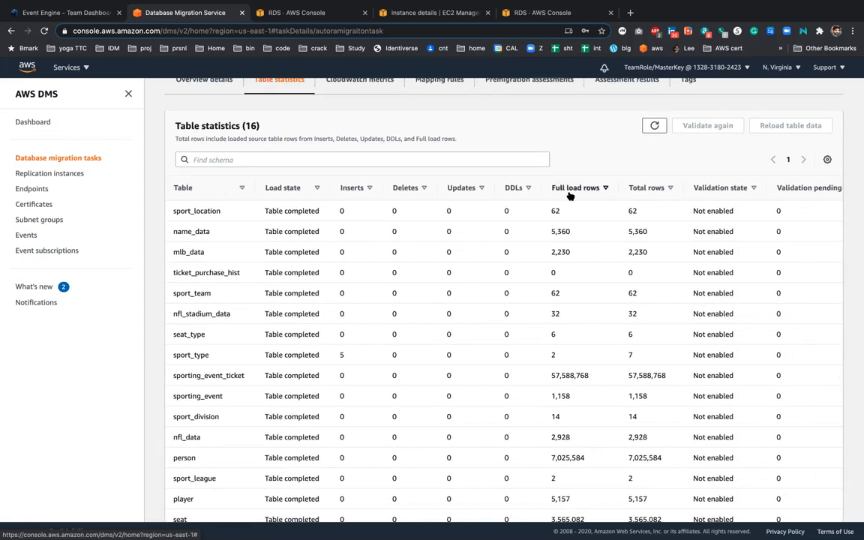
mouse_move(588, 339)
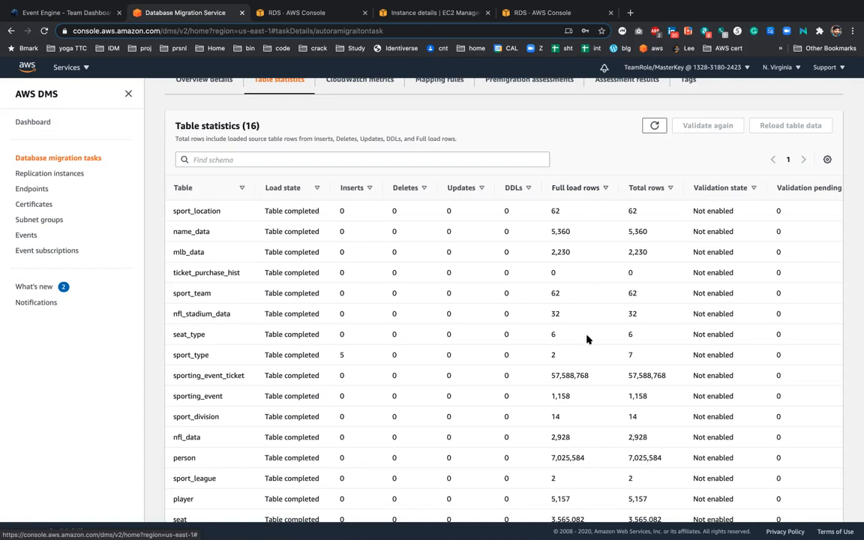
scroll("down", 3)
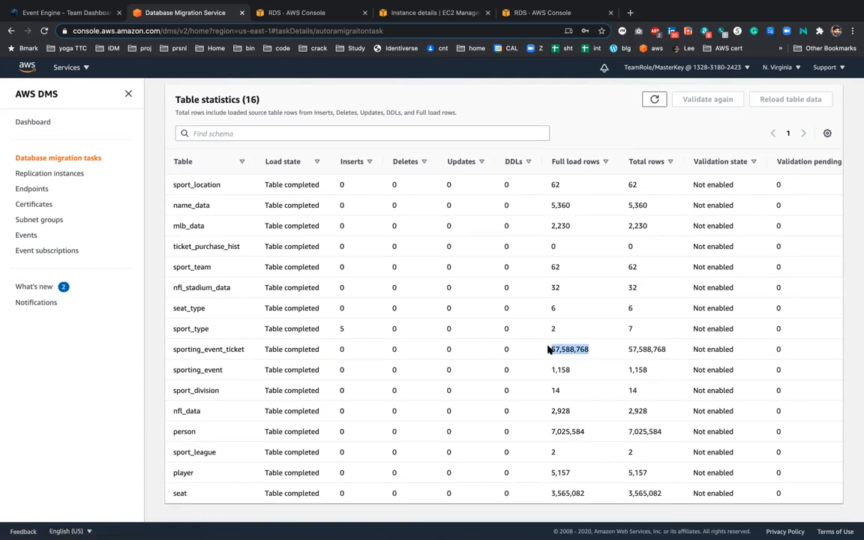
double_click(570, 348)
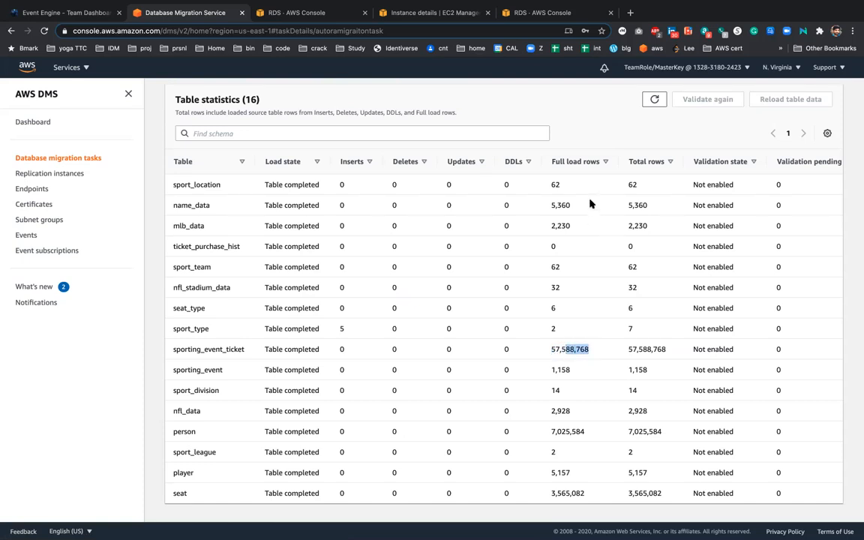
mouse_move(698, 339)
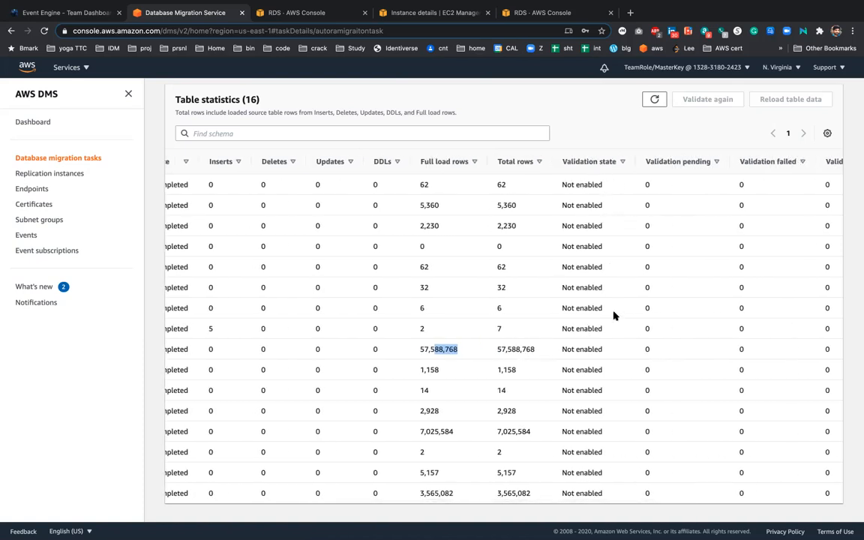
scroll("right", 3)
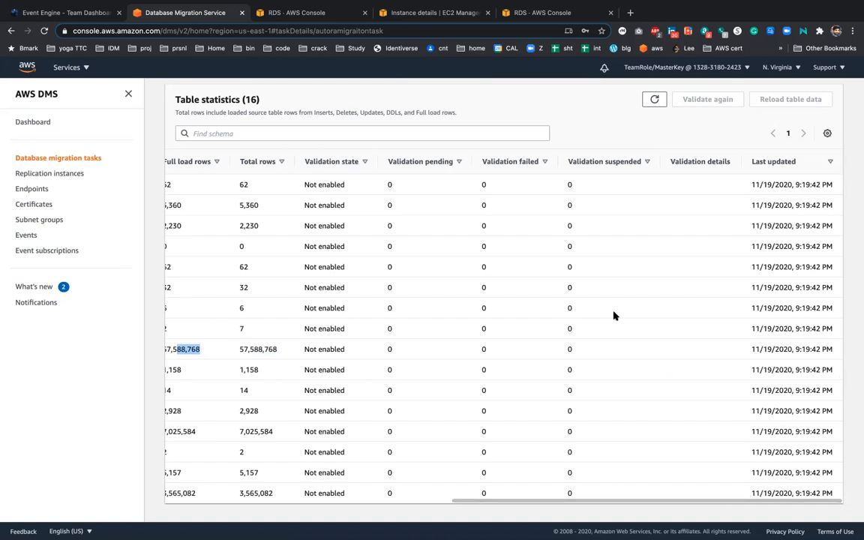
mouse_move(798, 282)
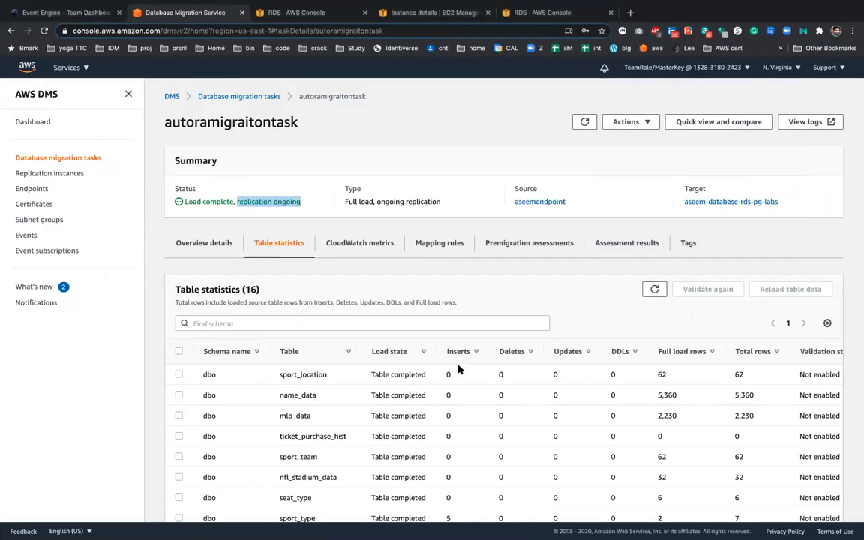
left_click(630, 122)
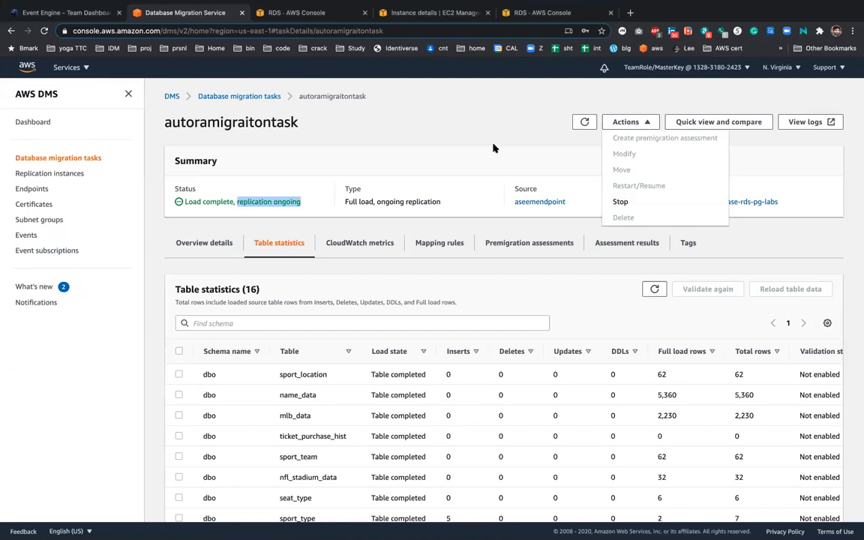
mouse_move(488, 128)
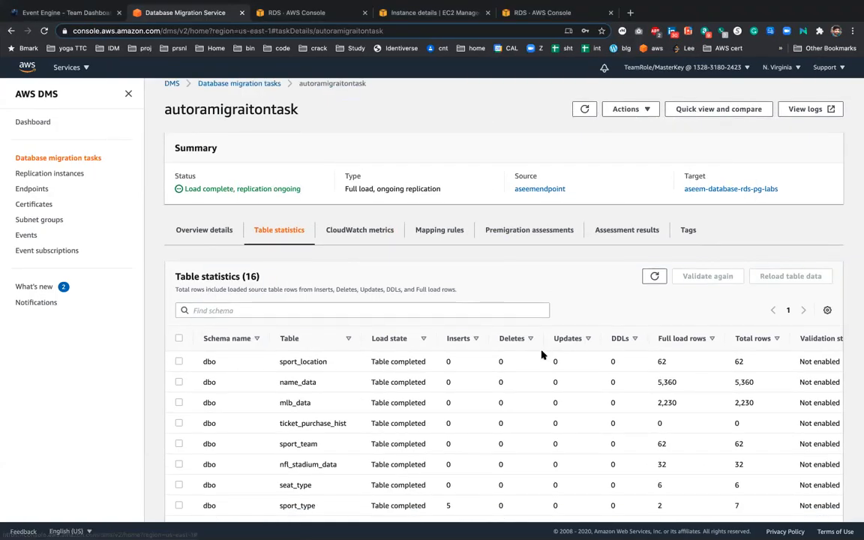
scroll("down", 3)
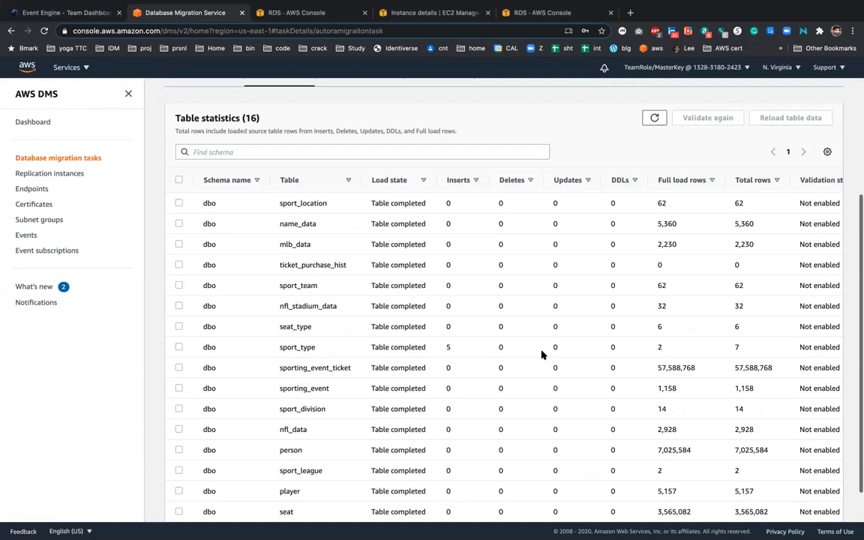